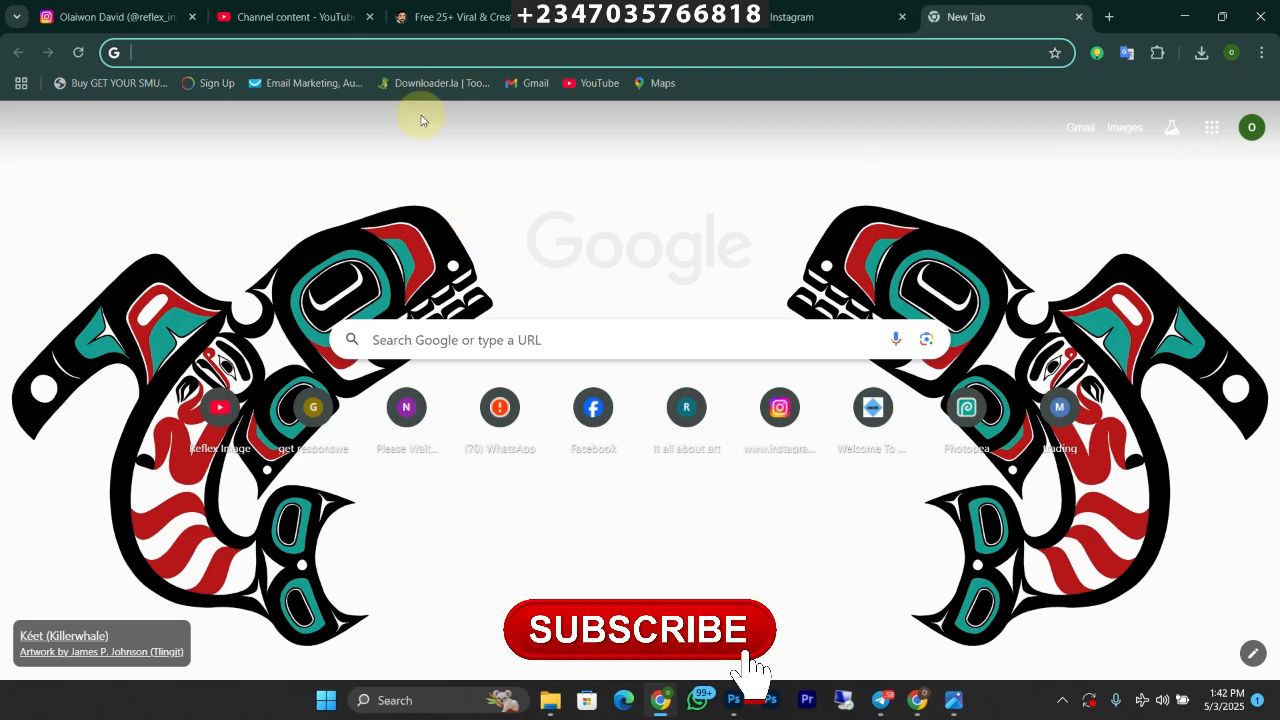
{"action": "mouse_move", "coordinate": [576, 450]}
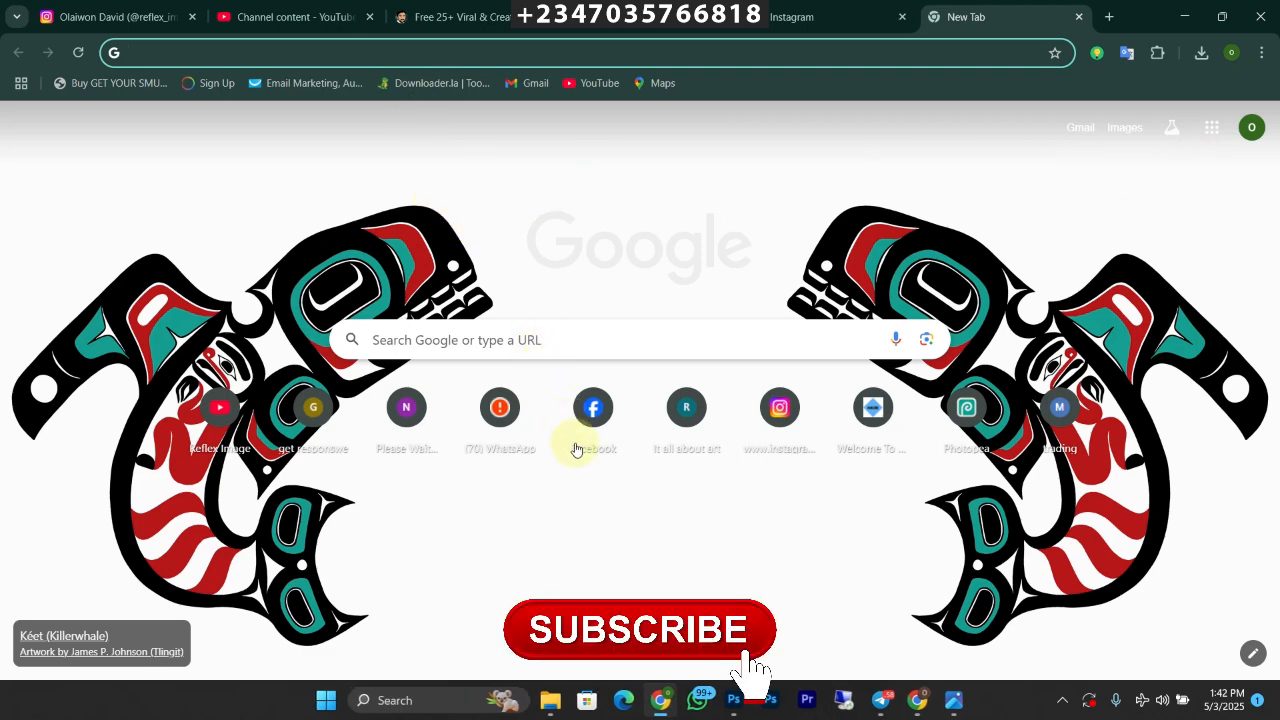
Step: Bring up the Downloads folder full of backdrop images from the taskbar
{"action": "left_click", "coordinate": [548, 700]}
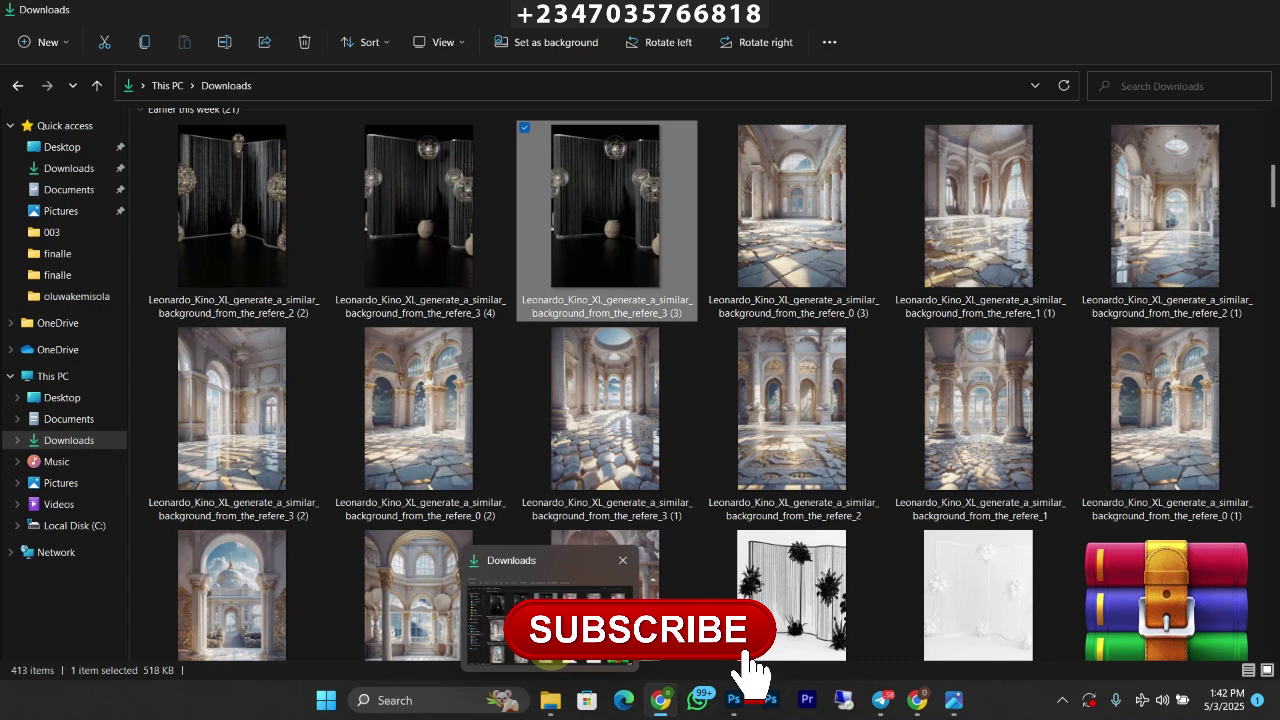
Step: Browse the Downloads folder, previewing the black and white backdrop and another image
{"action": "left_click", "coordinate": [660, 700]}
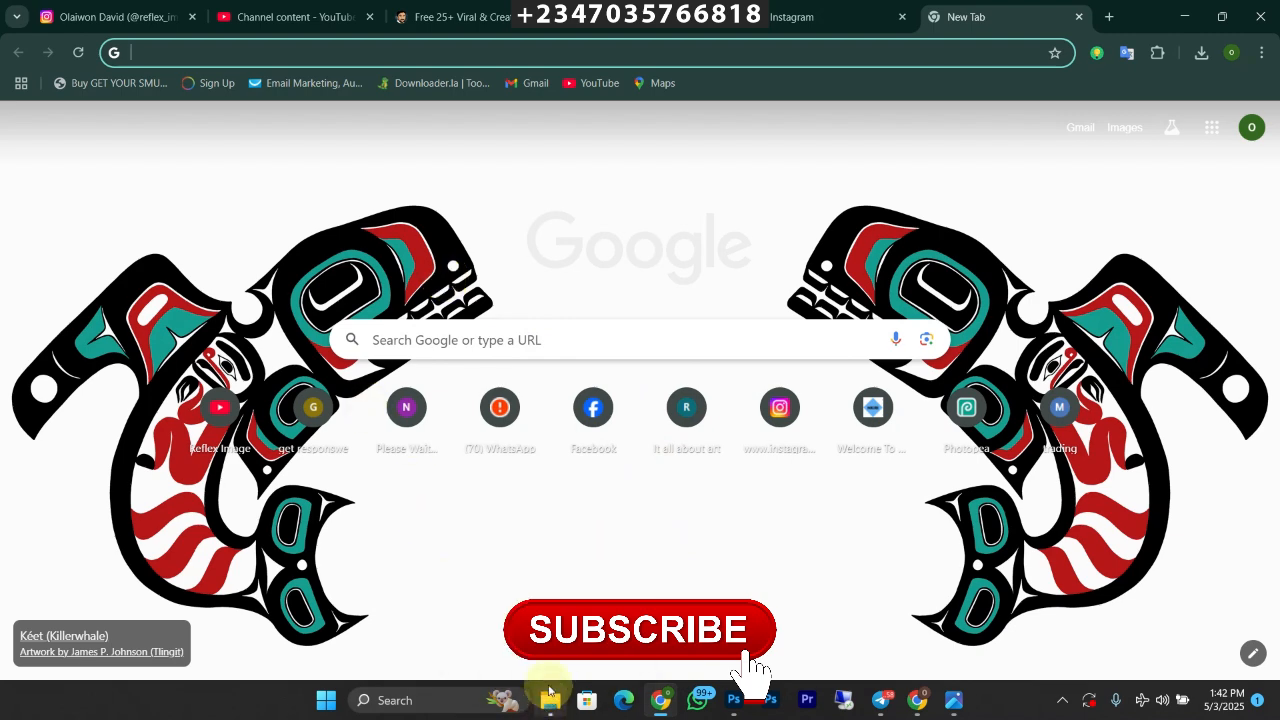
{"action": "left_click", "coordinate": [550, 700]}
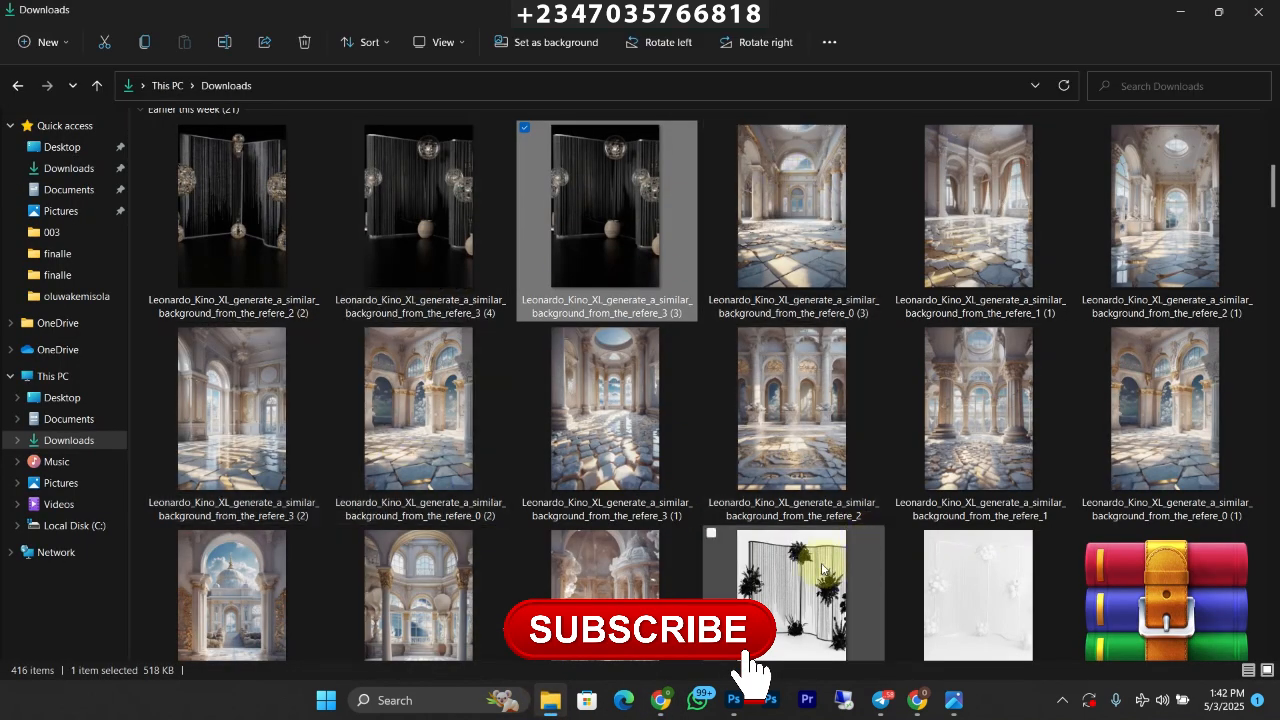
{"action": "scroll", "scroll_direction": "down", "scroll_amount": 3}
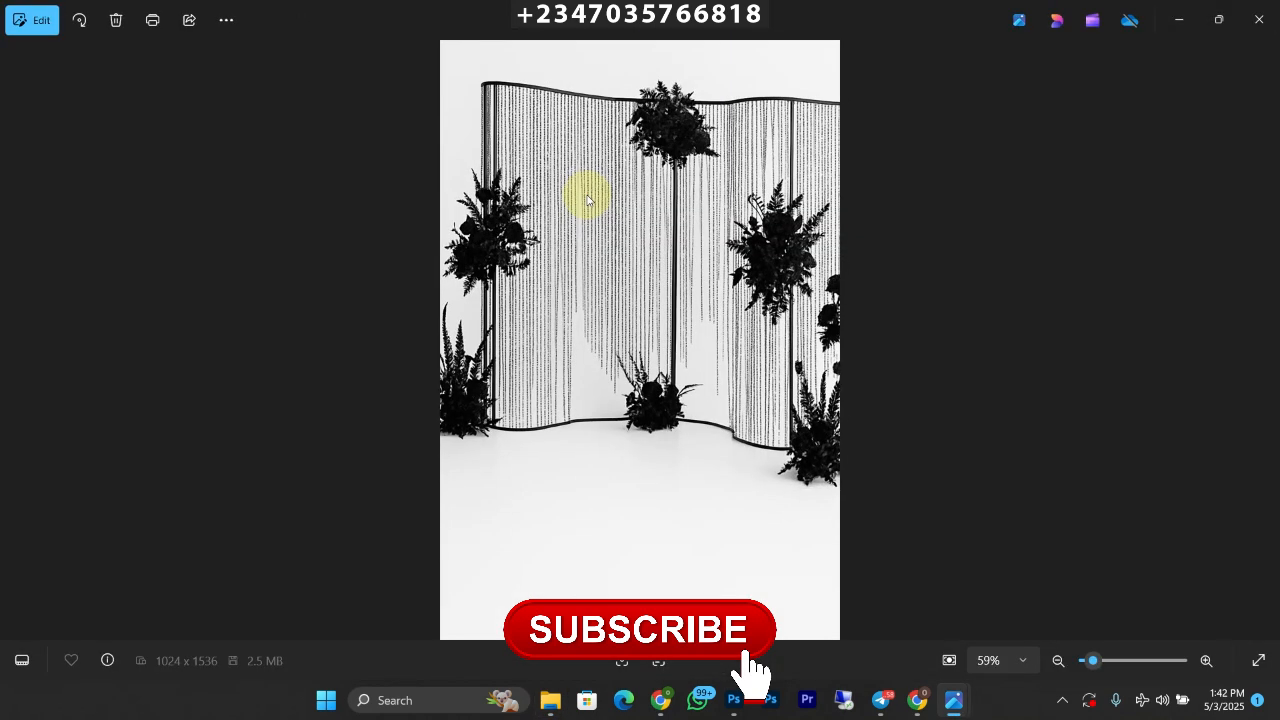
{"action": "mouse_move", "coordinate": [1098, 246]}
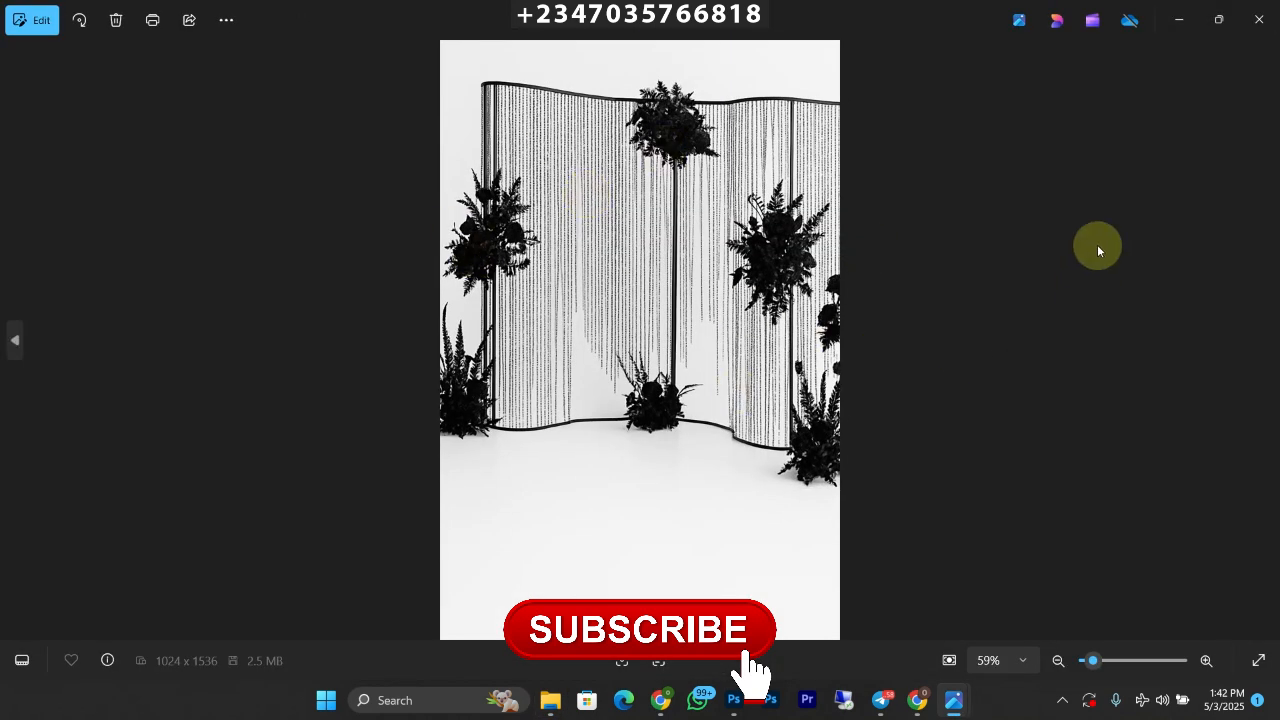
{"action": "left_click", "coordinate": [550, 700]}
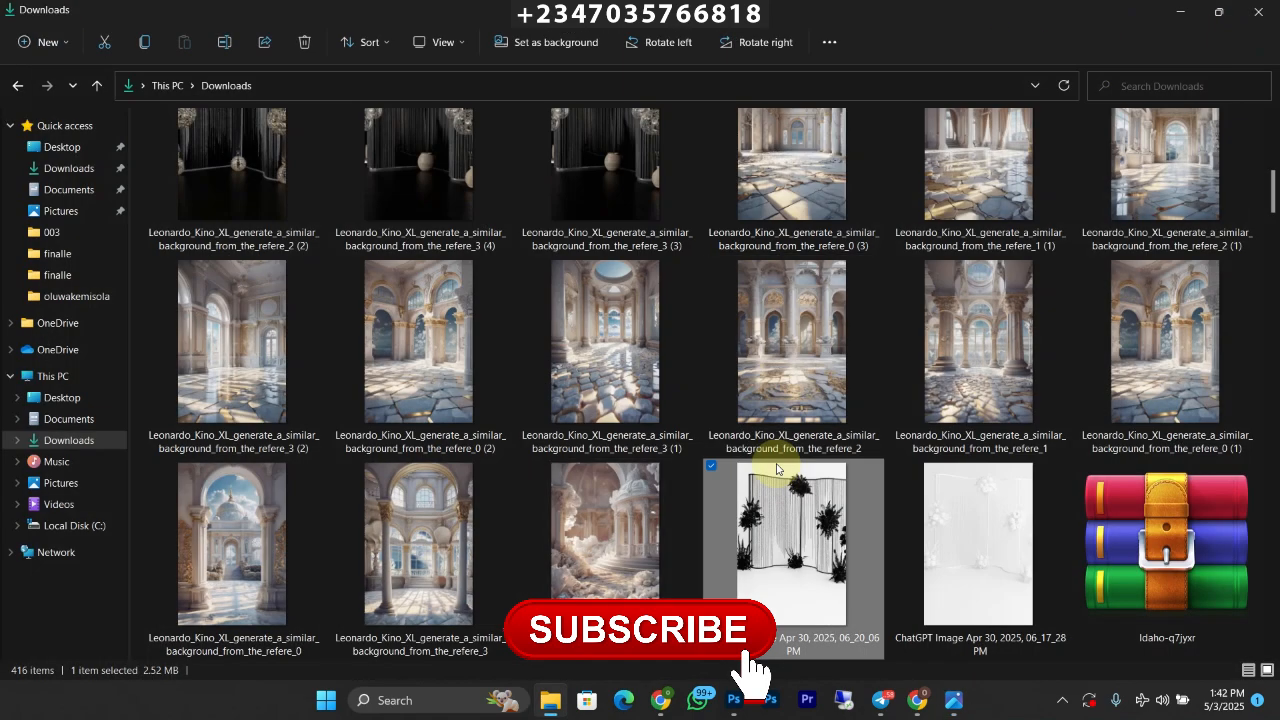
{"action": "scroll", "scroll_direction": "down", "scroll_amount": 3}
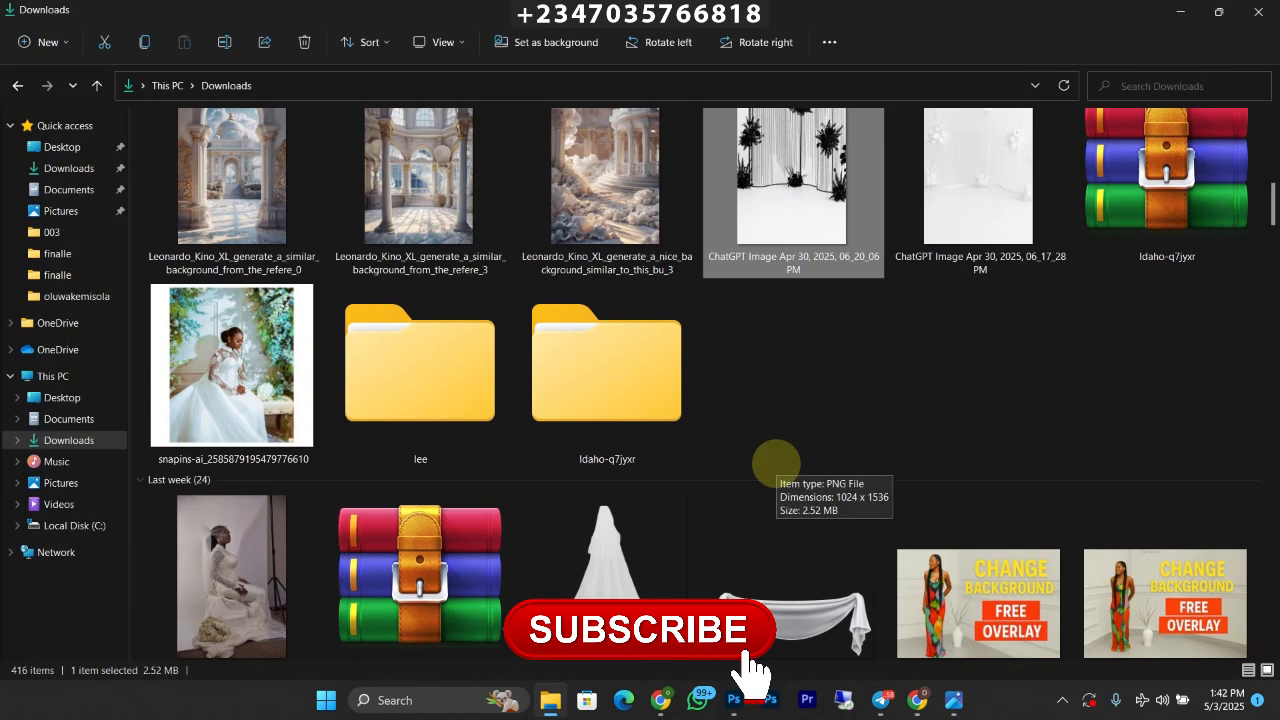
{"action": "scroll", "scroll_direction": "up", "scroll_amount": 3}
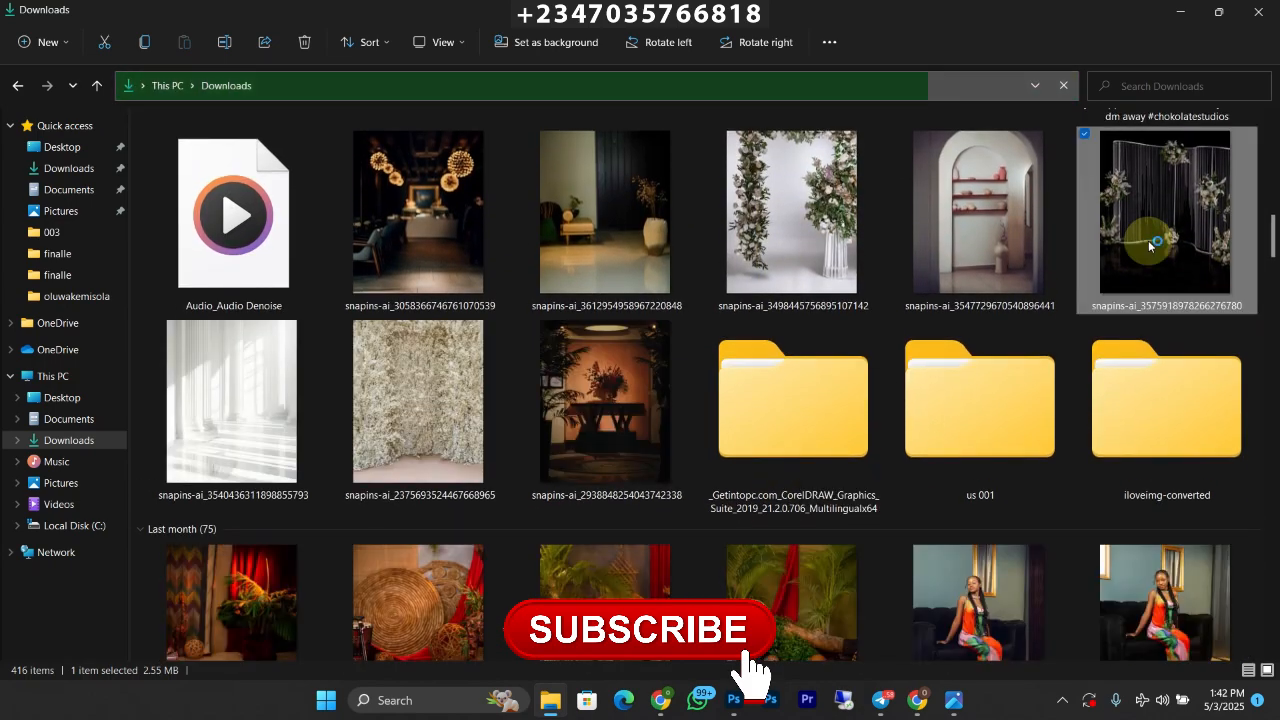
{"action": "double_click", "coordinate": [1164, 210]}
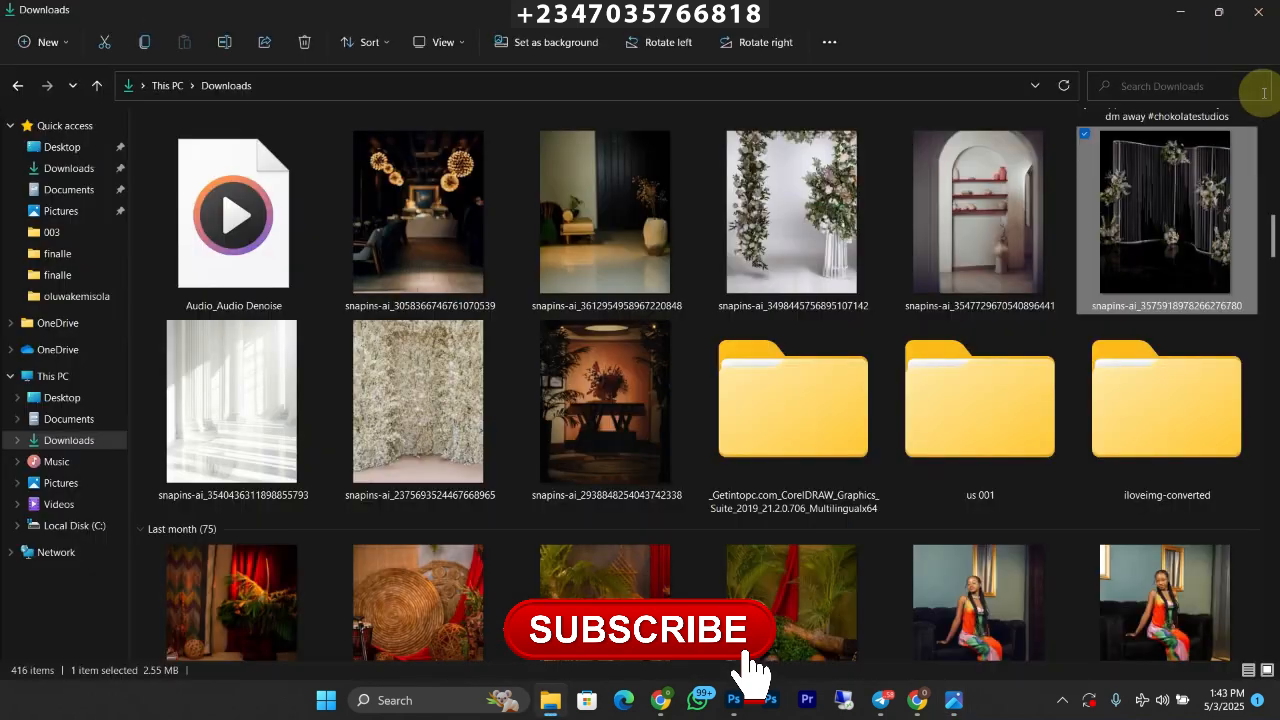
Step: View the white floral backdrop (ChatGPT Image Apr 30) full size, then close the preview
{"action": "scroll", "scroll_direction": "up", "scroll_amount": 3}
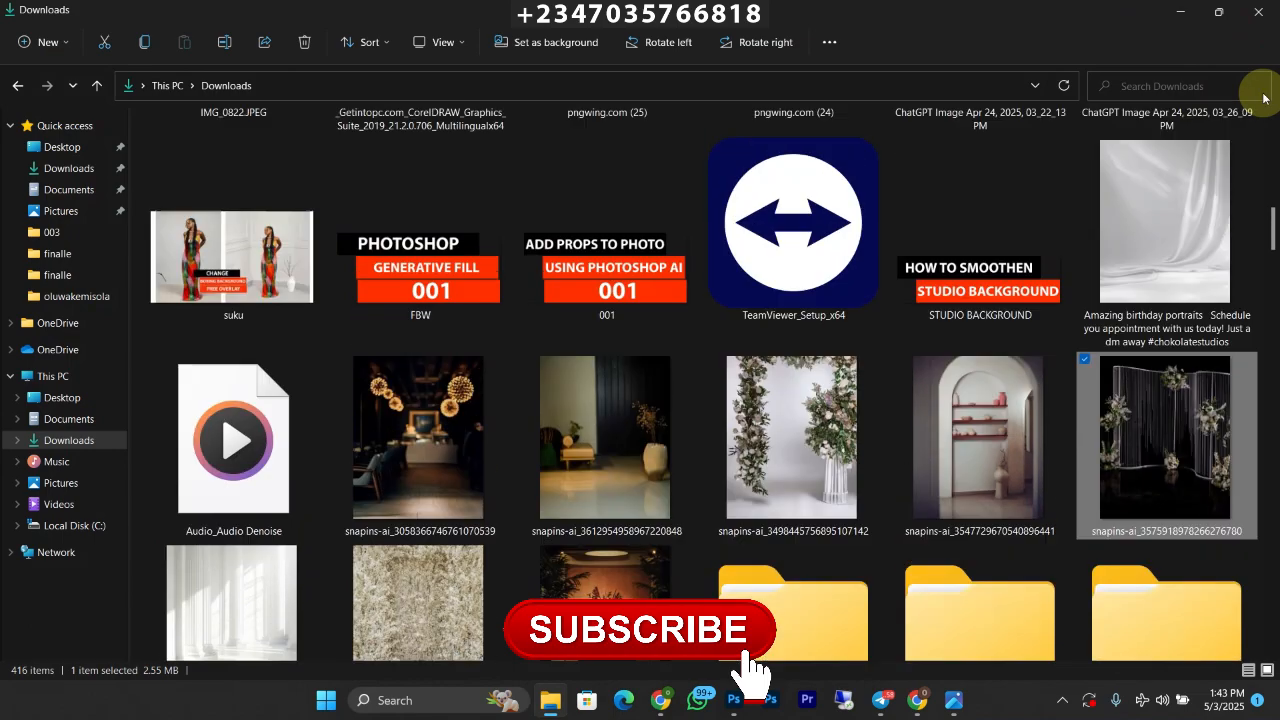
{"action": "scroll", "scroll_direction": "down", "scroll_amount": 3}
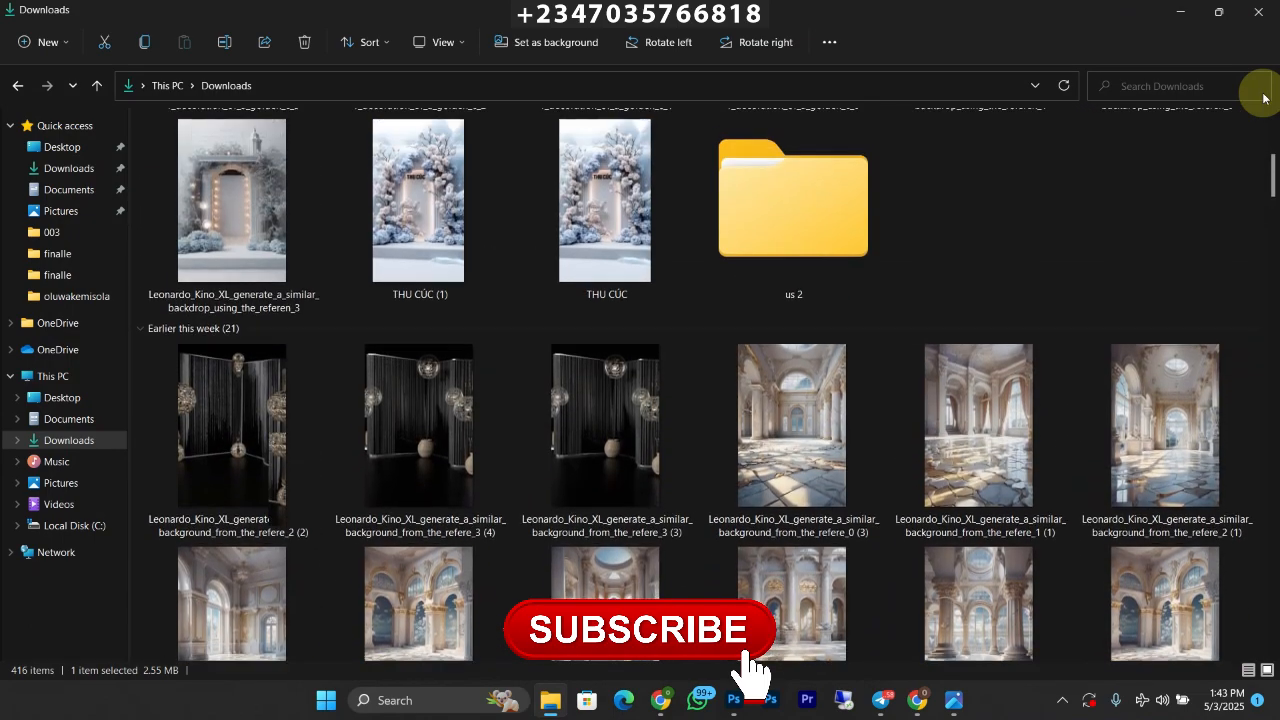
{"action": "scroll", "scroll_direction": "down", "scroll_amount": 3}
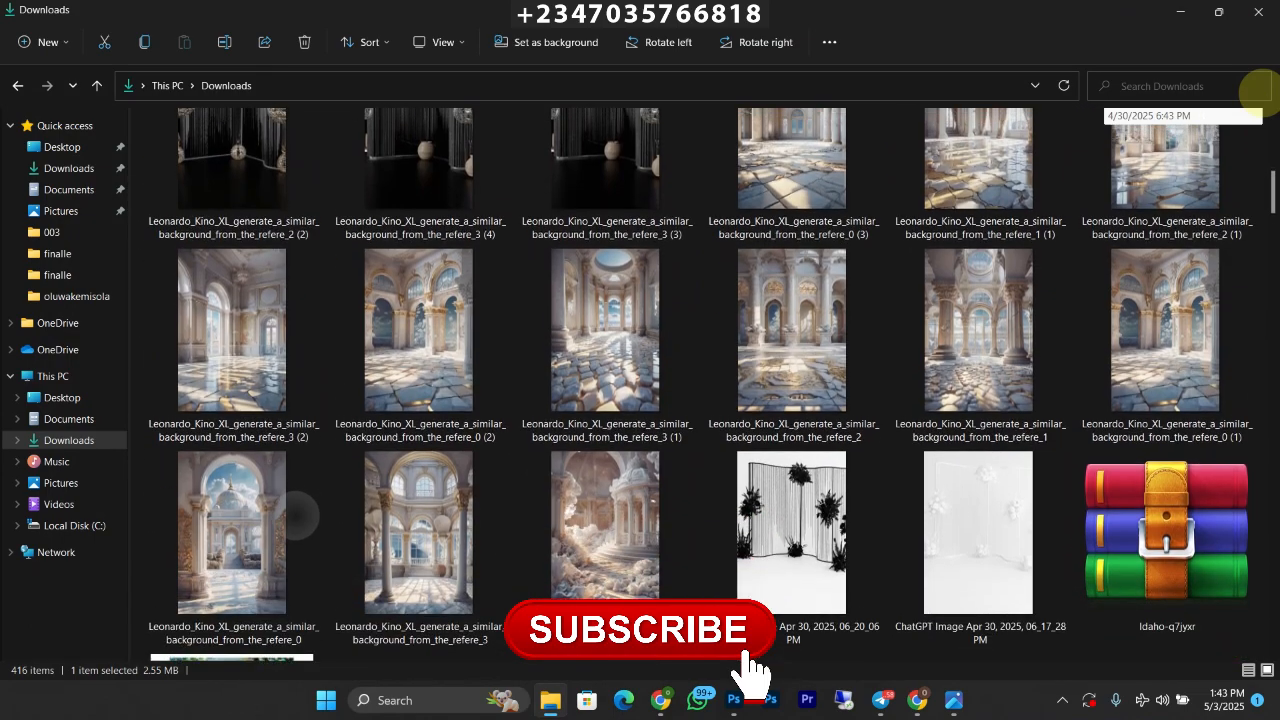
{"action": "scroll", "scroll_direction": "down", "scroll_amount": 3}
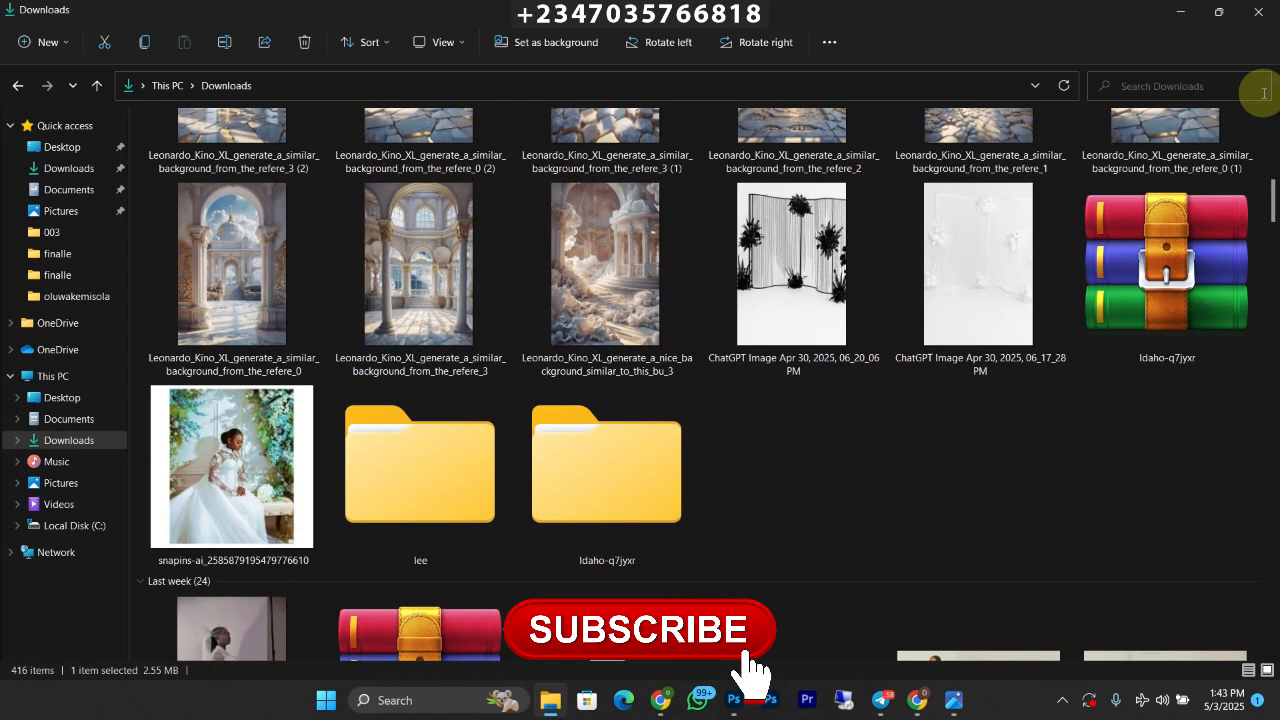
{"action": "left_click", "coordinate": [978, 262]}
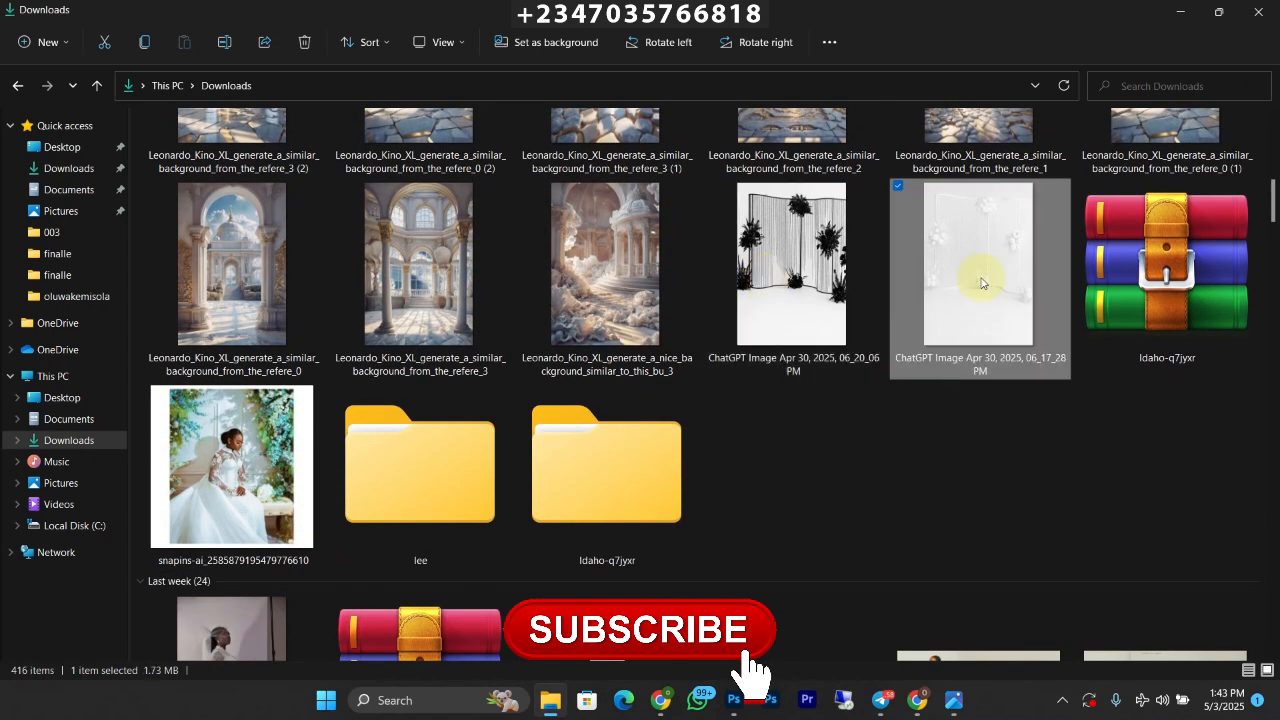
{"action": "double_click", "coordinate": [980, 264]}
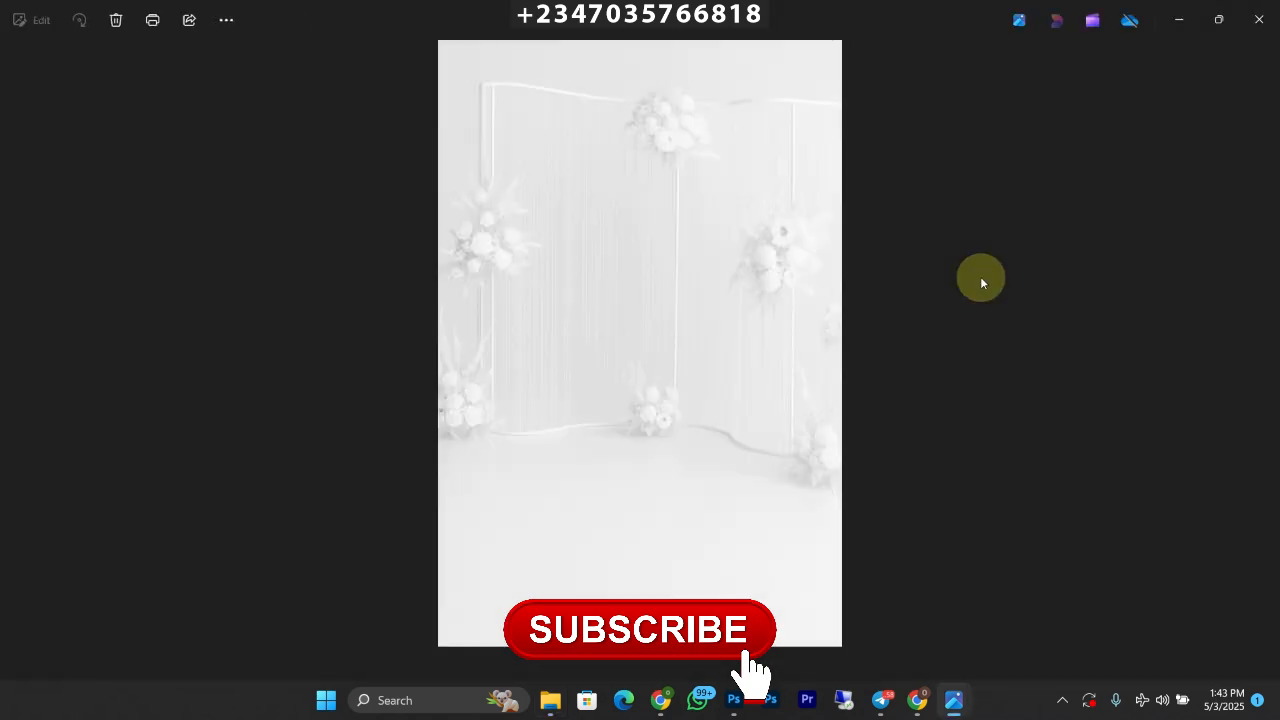
{"action": "left_click", "coordinate": [40, 20]}
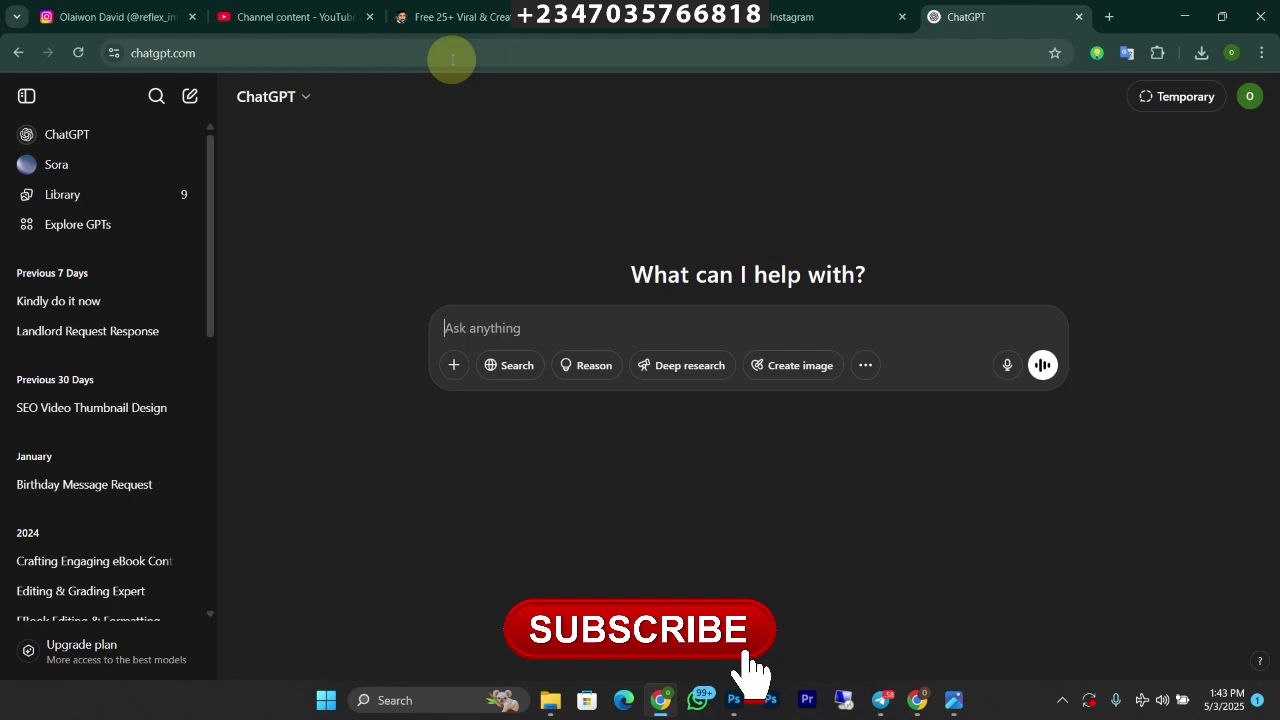
Step: Attach the arched doorway backdrop photo from Documents to the new ChatGPT message
{"action": "left_click", "coordinate": [452, 364]}
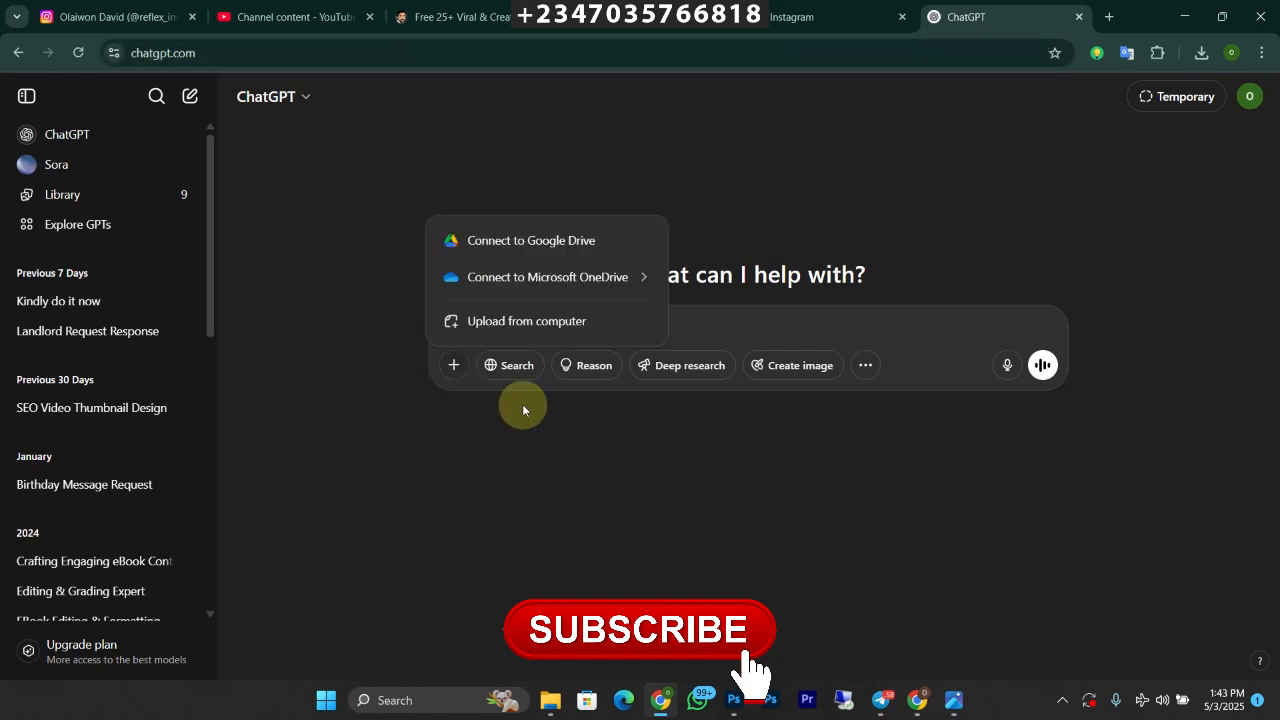
{"action": "left_click", "coordinate": [526, 320]}
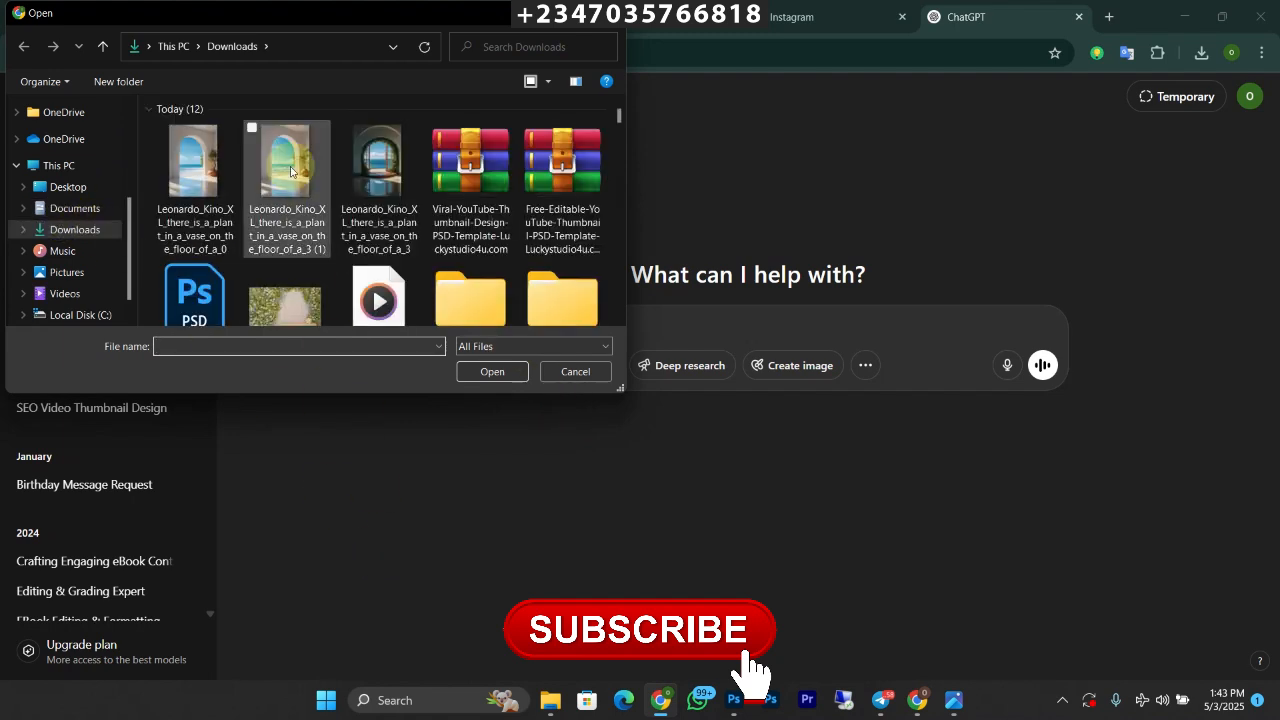
{"action": "left_click", "coordinate": [74, 208]}
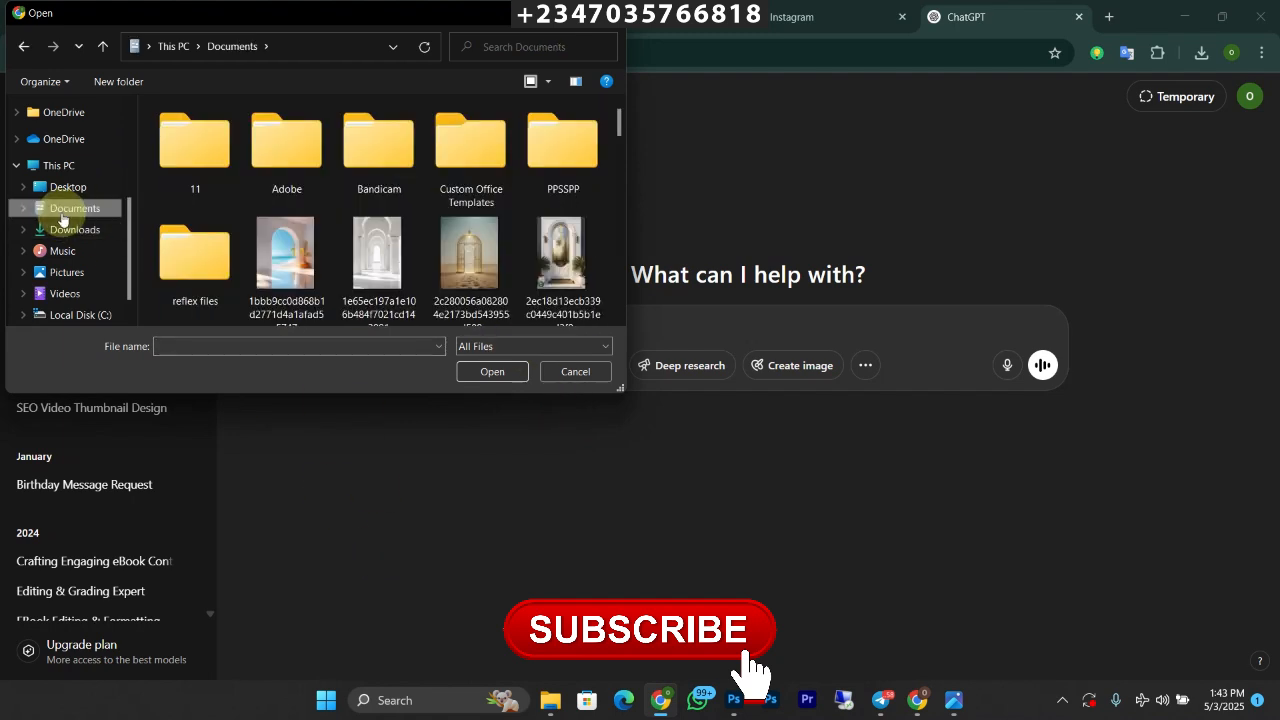
{"action": "scroll", "scroll_direction": "down", "scroll_amount": 3}
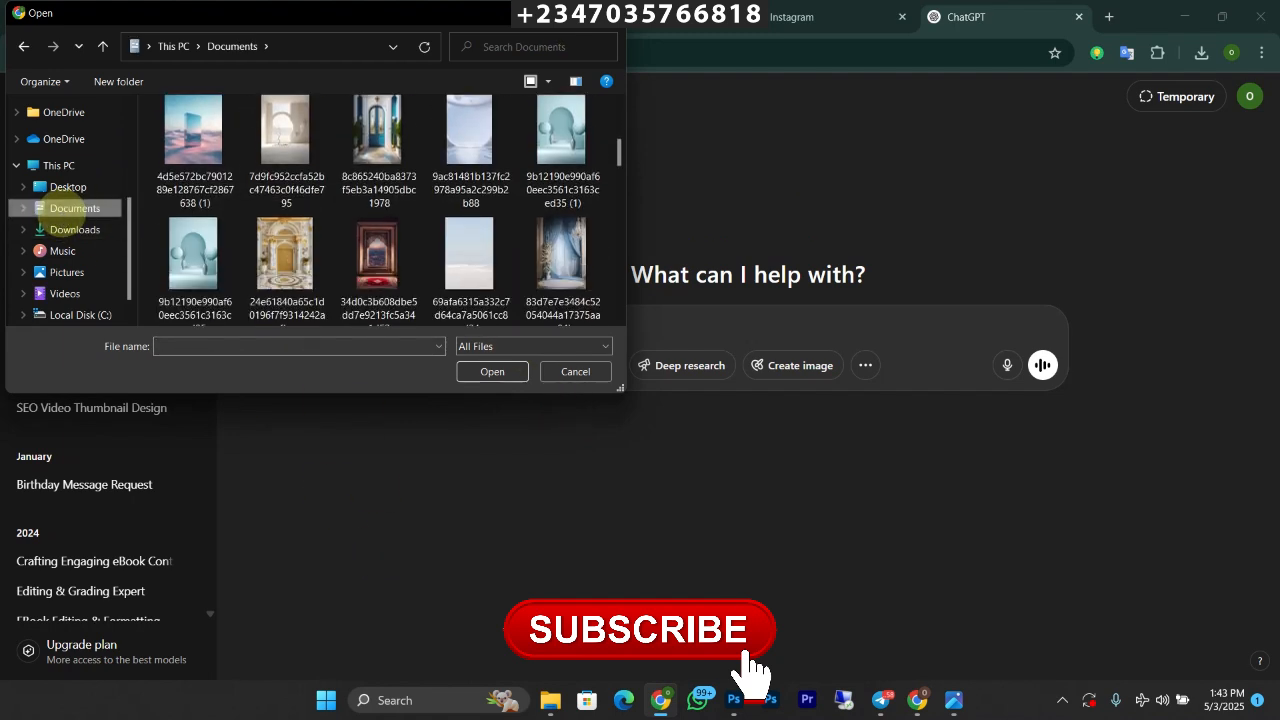
{"action": "left_click", "coordinate": [378, 190]}
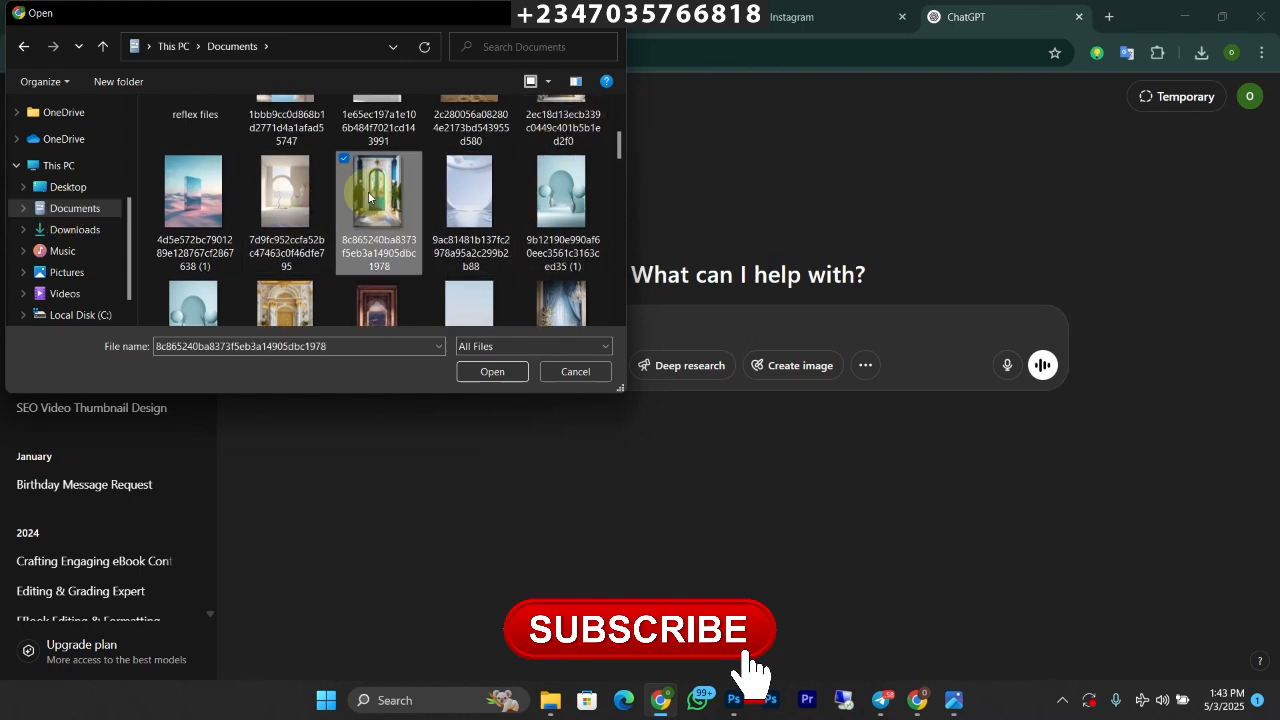
{"action": "left_click", "coordinate": [576, 370]}
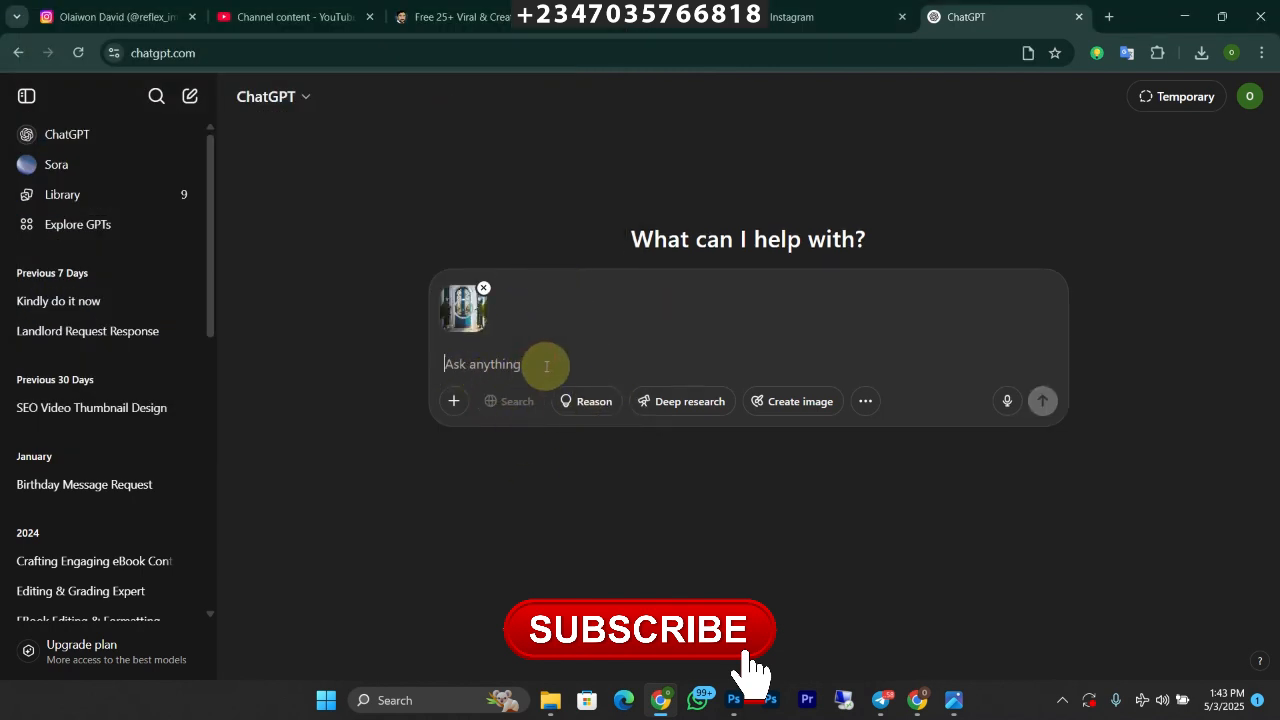
Step: Write 'generate similar backdrop to the image attached below' in the prompt box
{"action": "type", "text": "gene"}
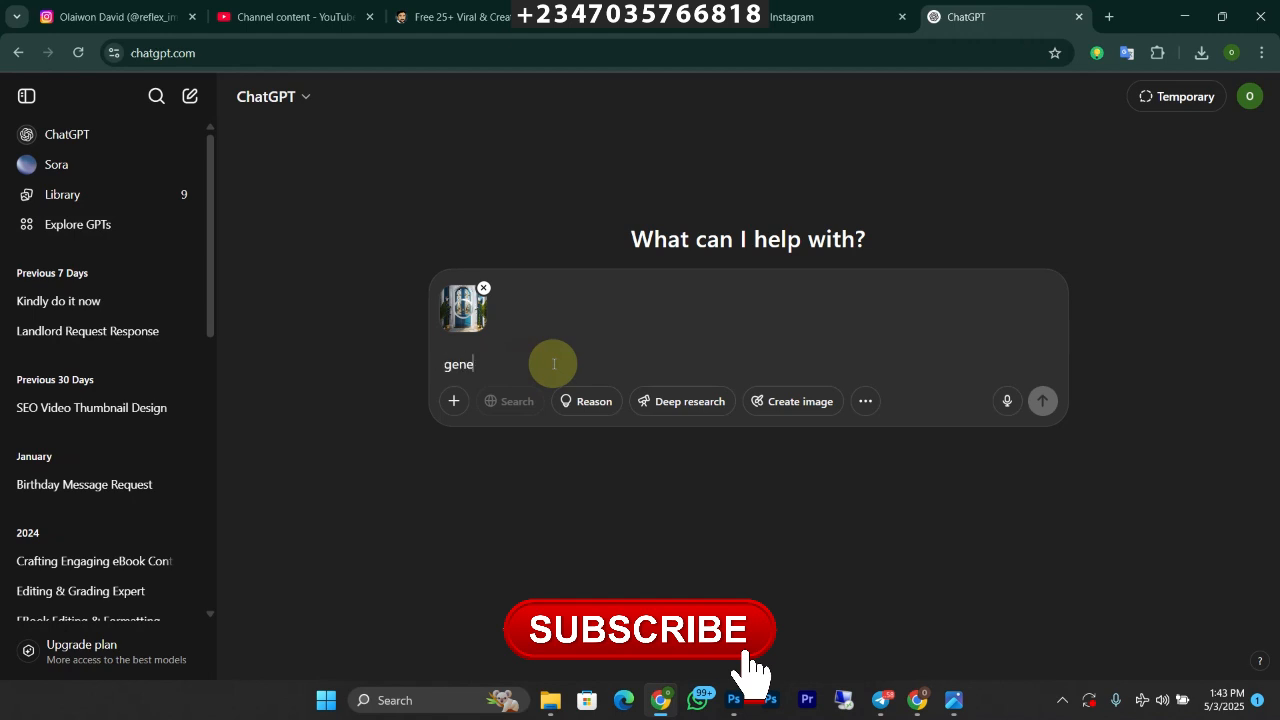
{"action": "type", "text": "rate si"}
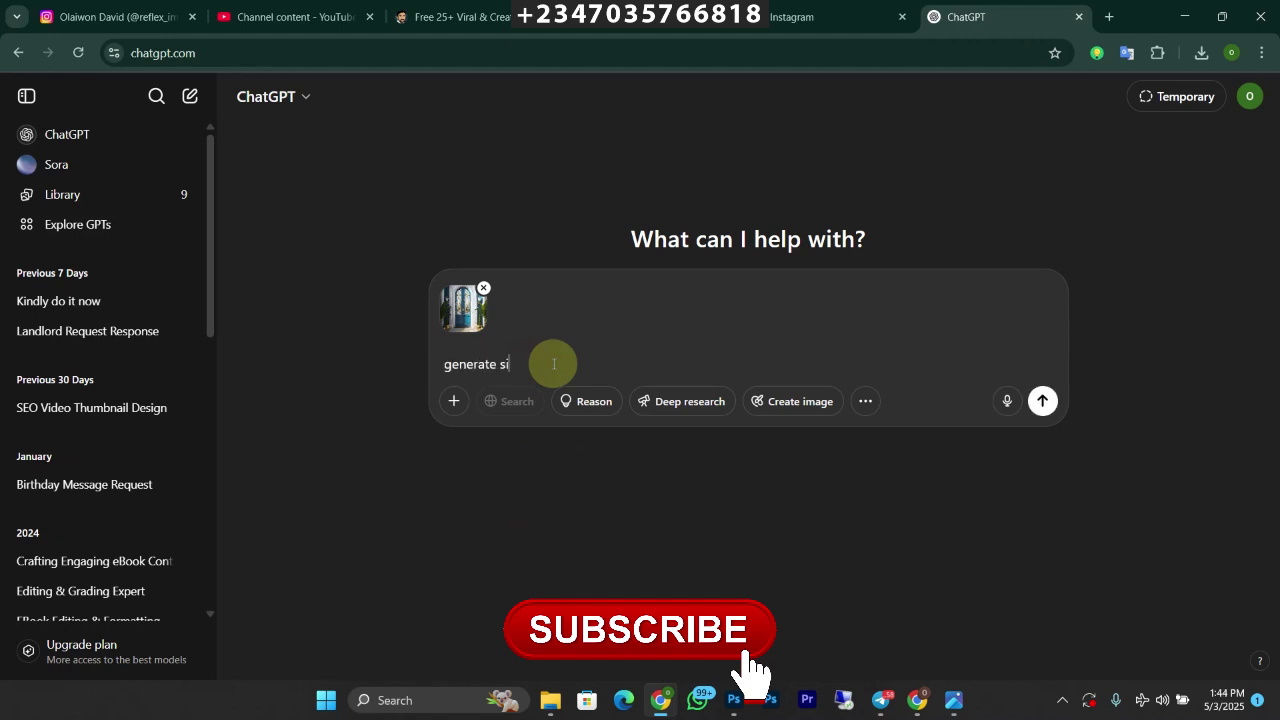
{"action": "type", "text": "mila"}
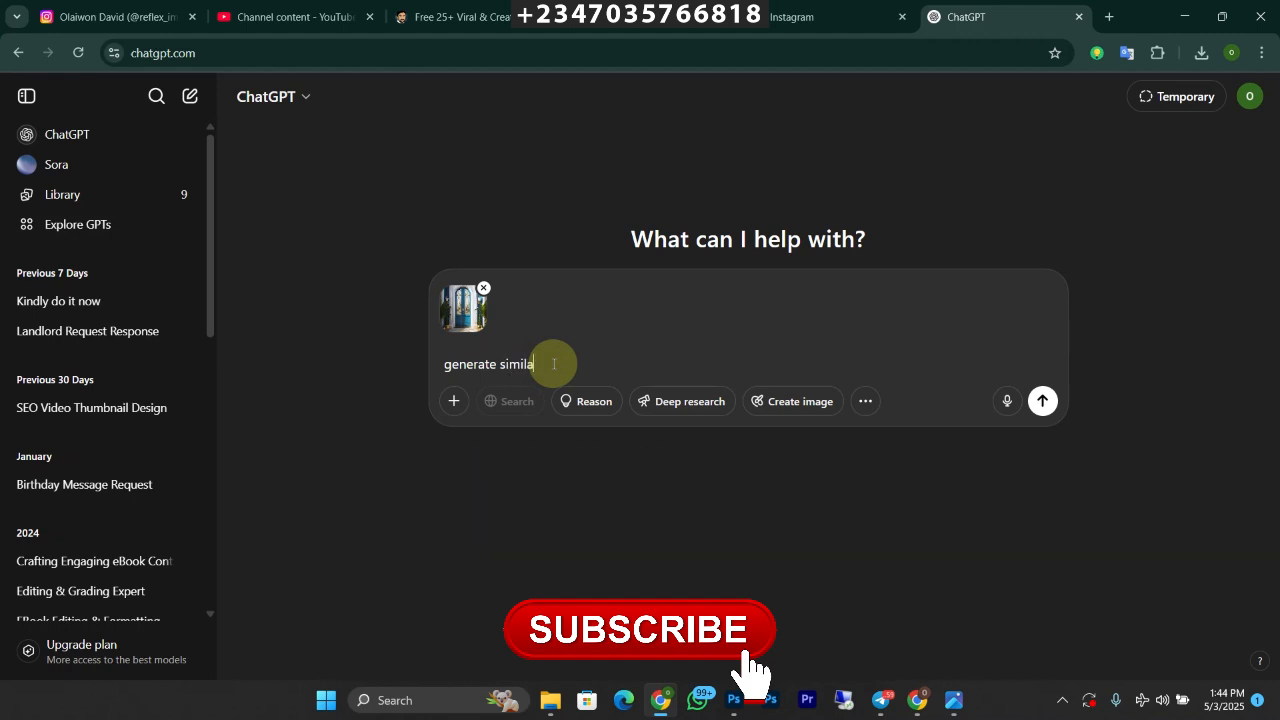
{"action": "type", "text": "r backd"}
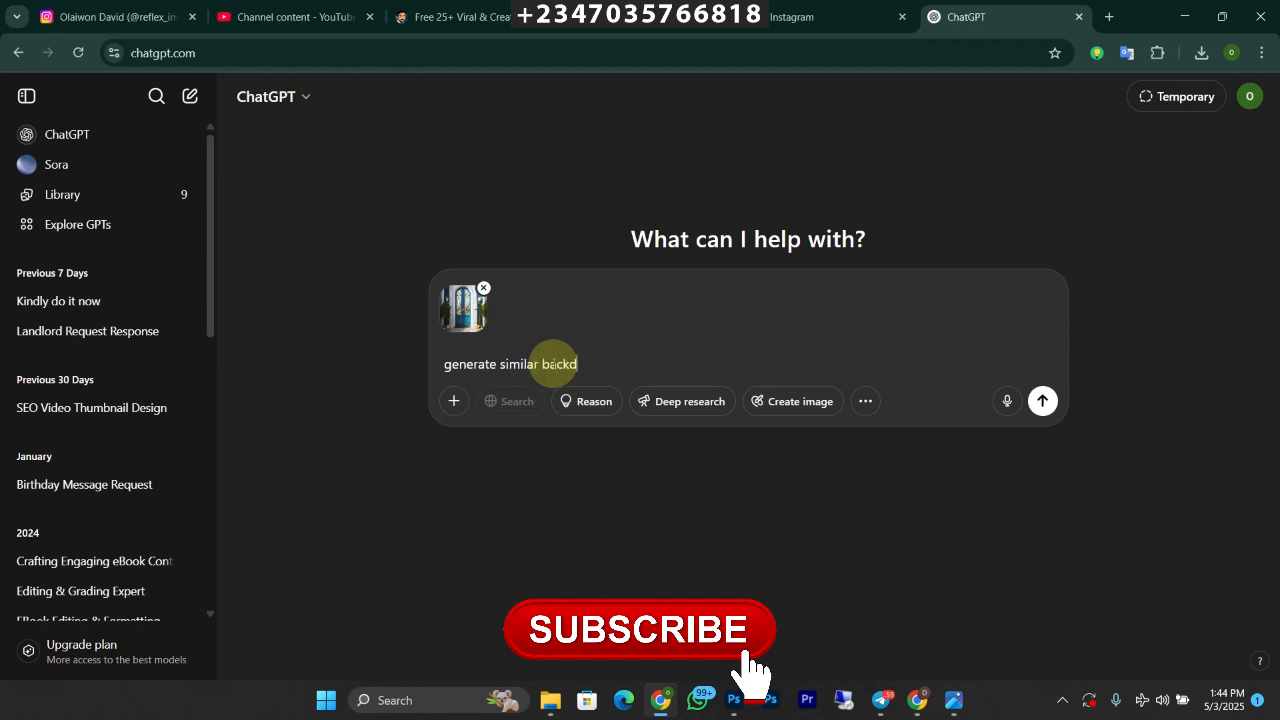
{"action": "type", "text": "rop to the image a"}
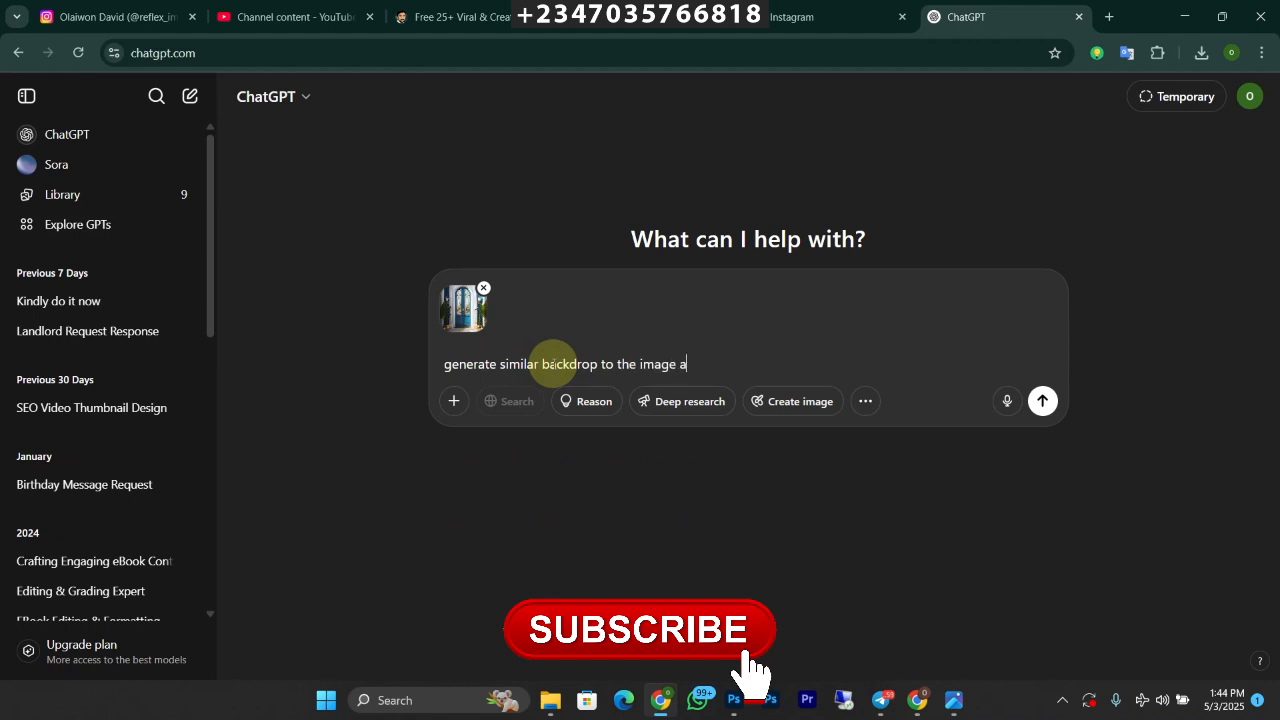
{"action": "type", "text": "ttac"}
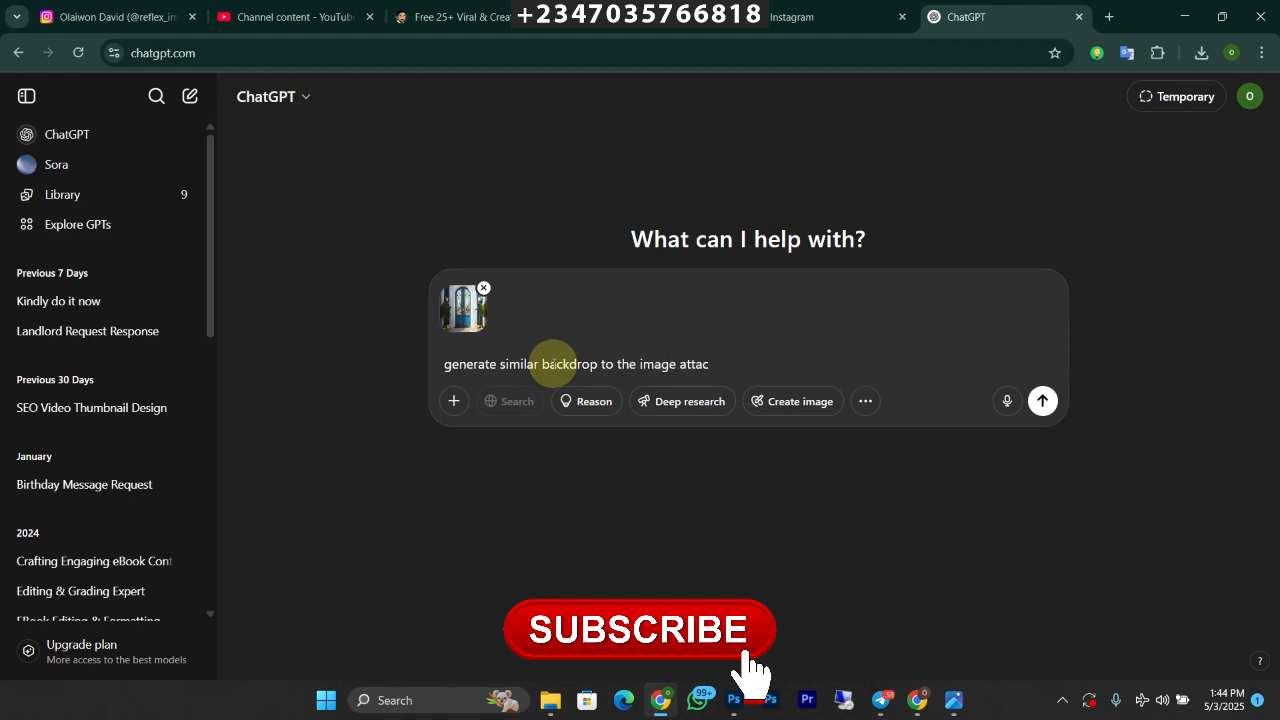
{"action": "type", "text": "ge"}
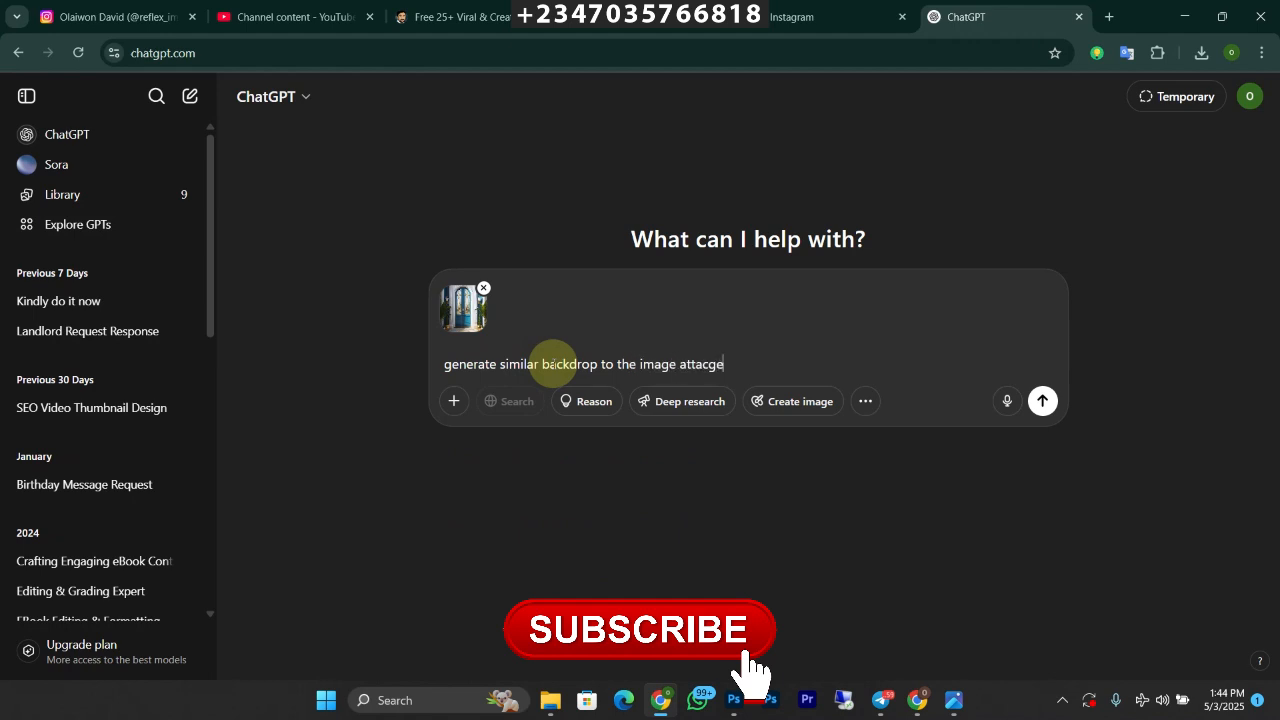
{"action": "type", "text": "attached below usin"}
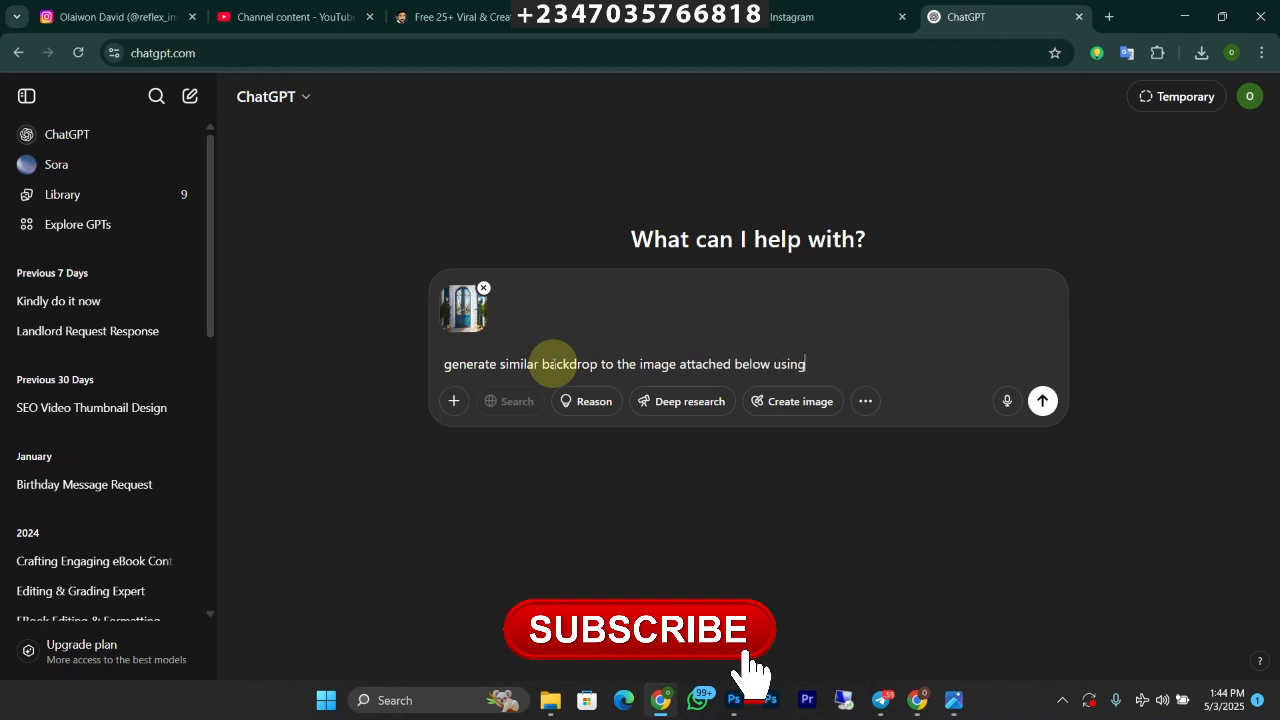
{"action": "key", "text": "Backspace"}
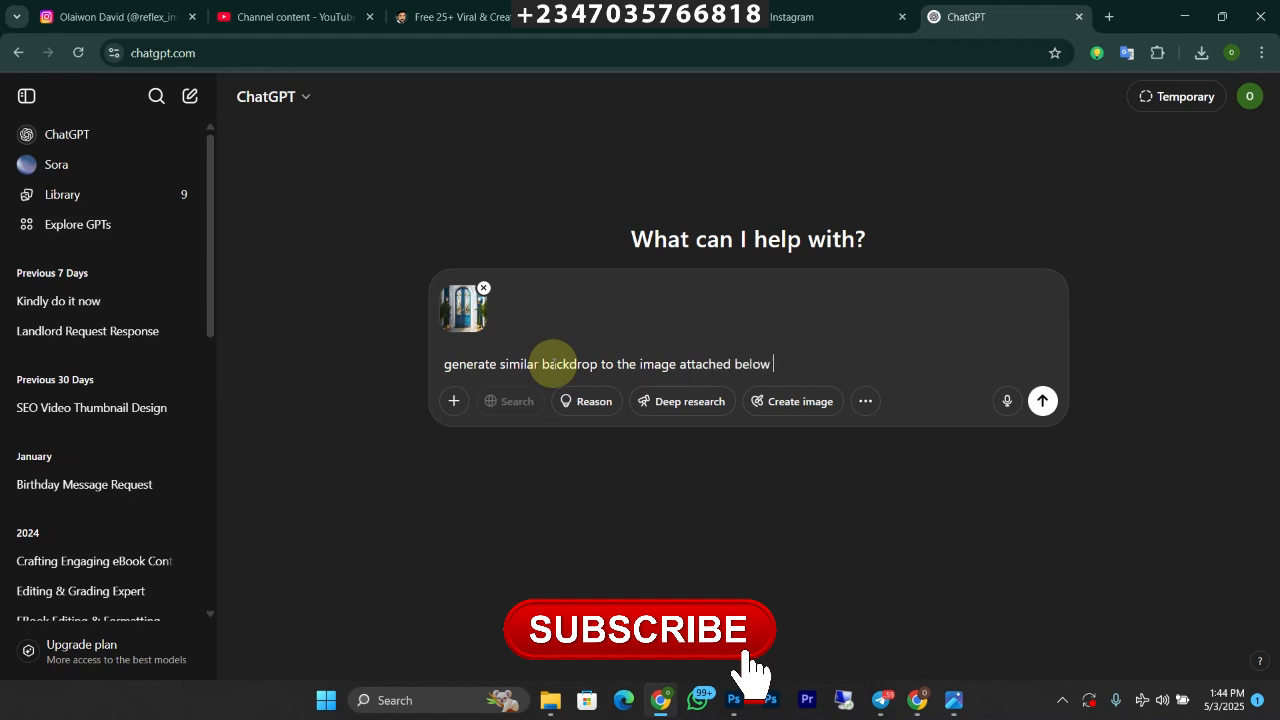
Step: Finish the prompt with 'but change all the blue colors to orange'
{"action": "type", "text": "but cha"}
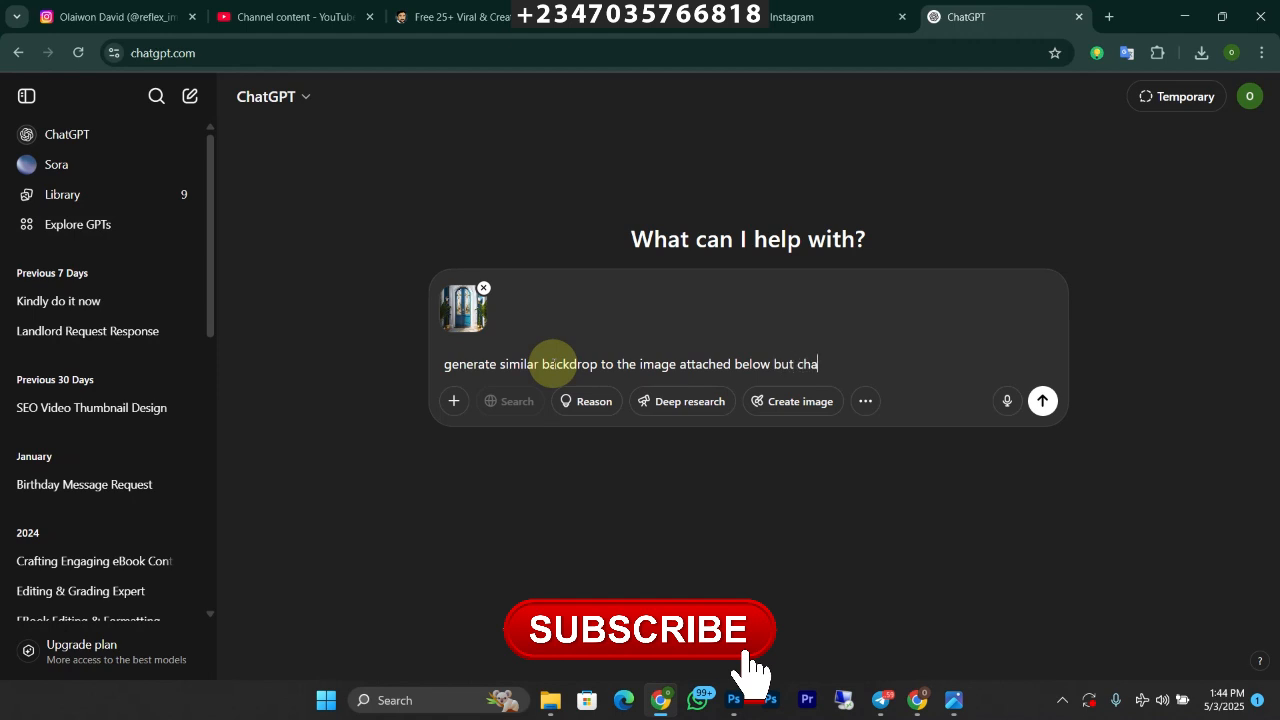
{"action": "type", "text": "nge the"}
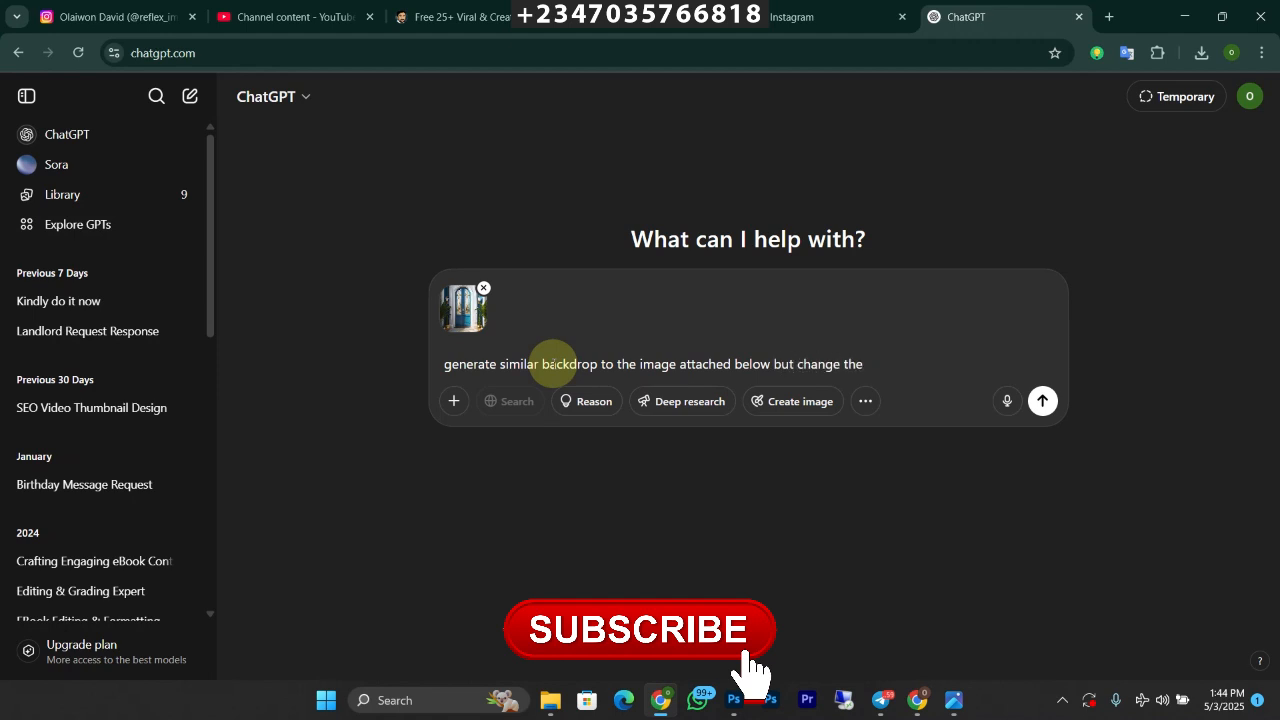
{"action": "type", "text": "co"}
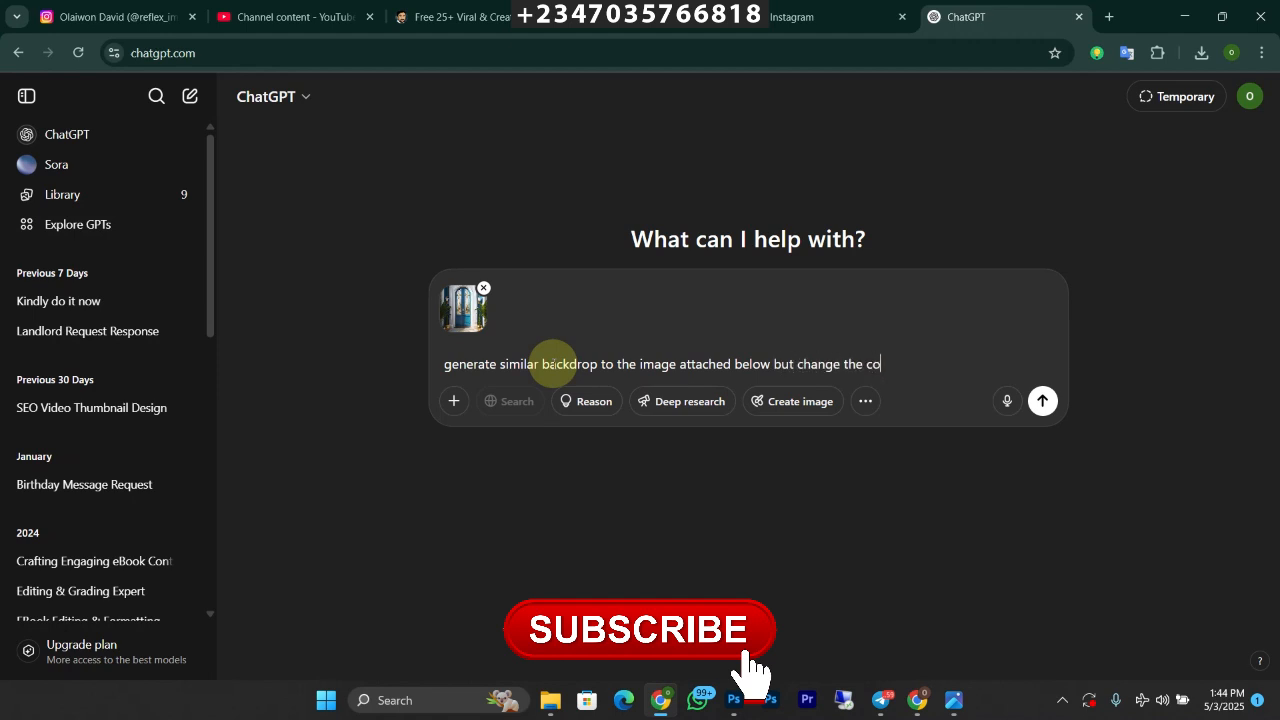
{"action": "type", "text": "all th"}
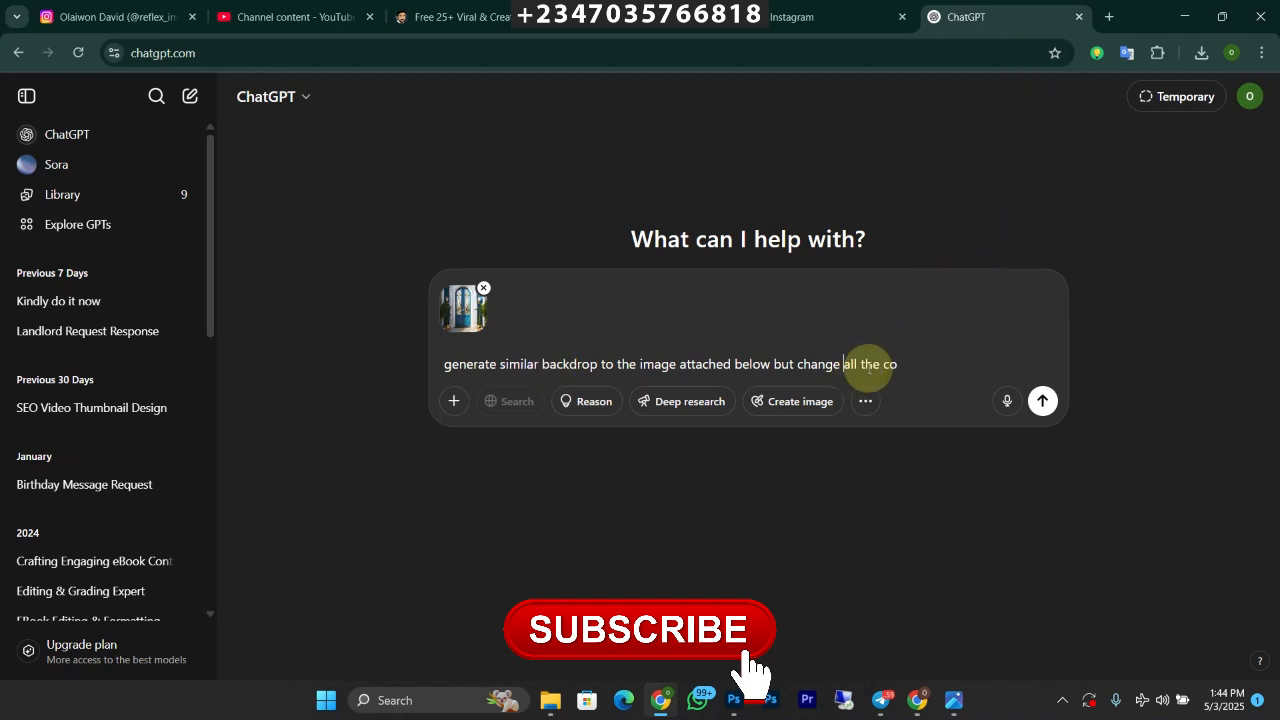
{"action": "mouse_move", "coordinate": [1078, 300]}
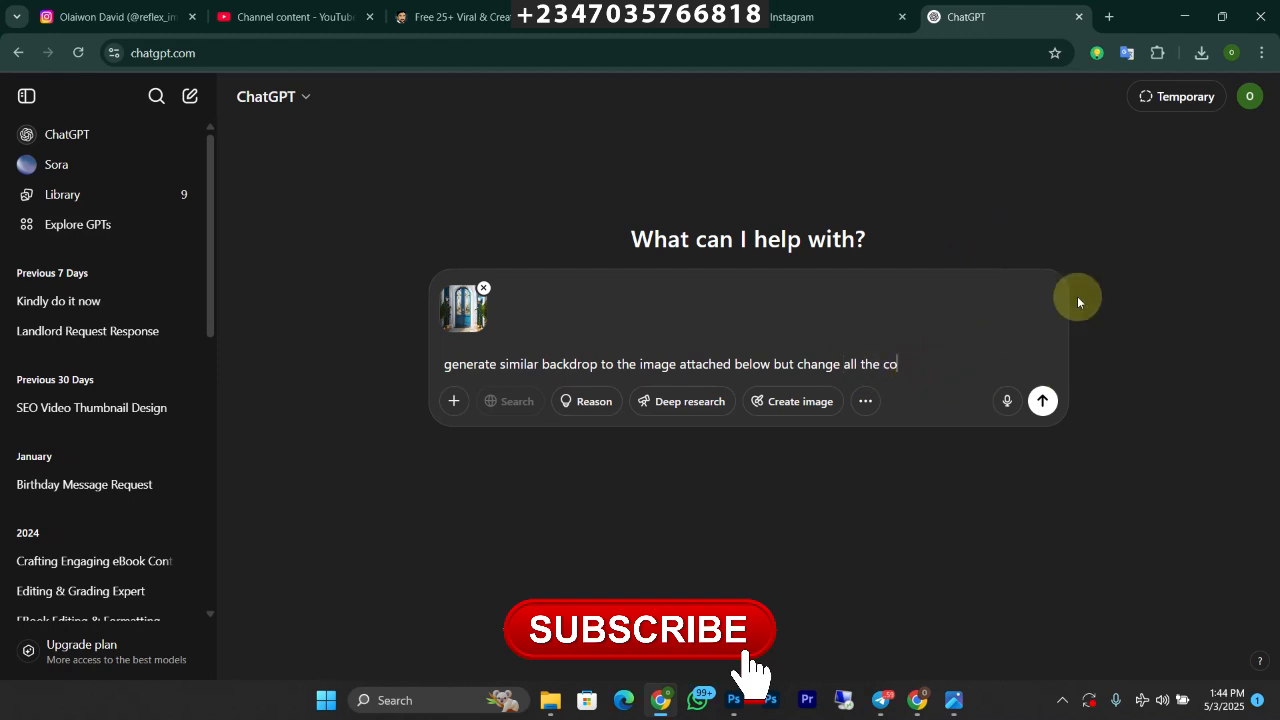
{"action": "type", "text": "blu"}
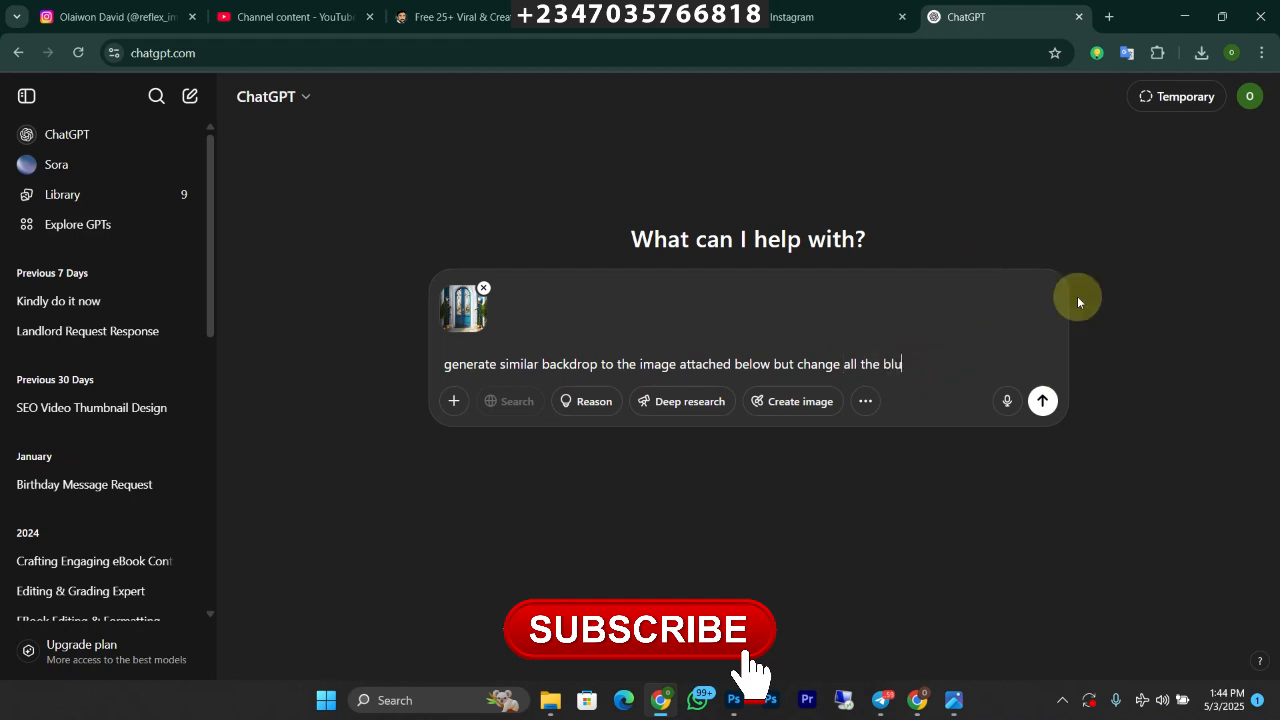
{"action": "type", "text": "e colo"}
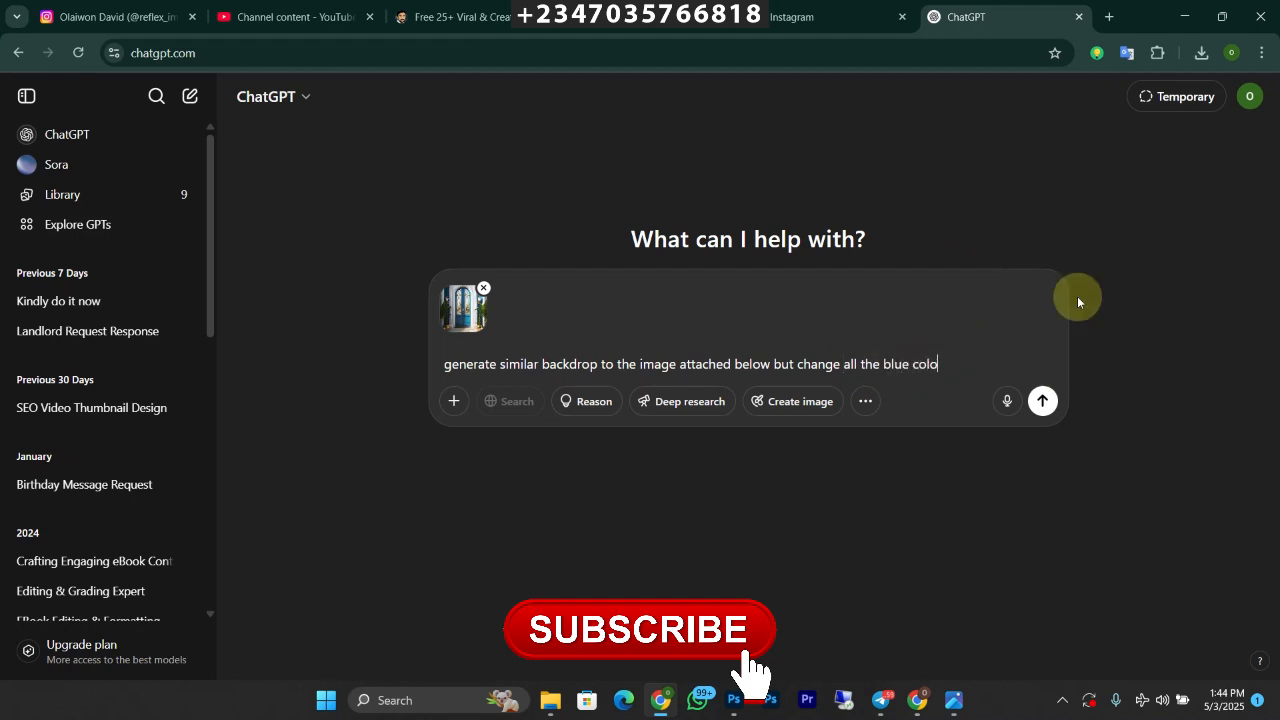
{"action": "type", "text": "rs to"}
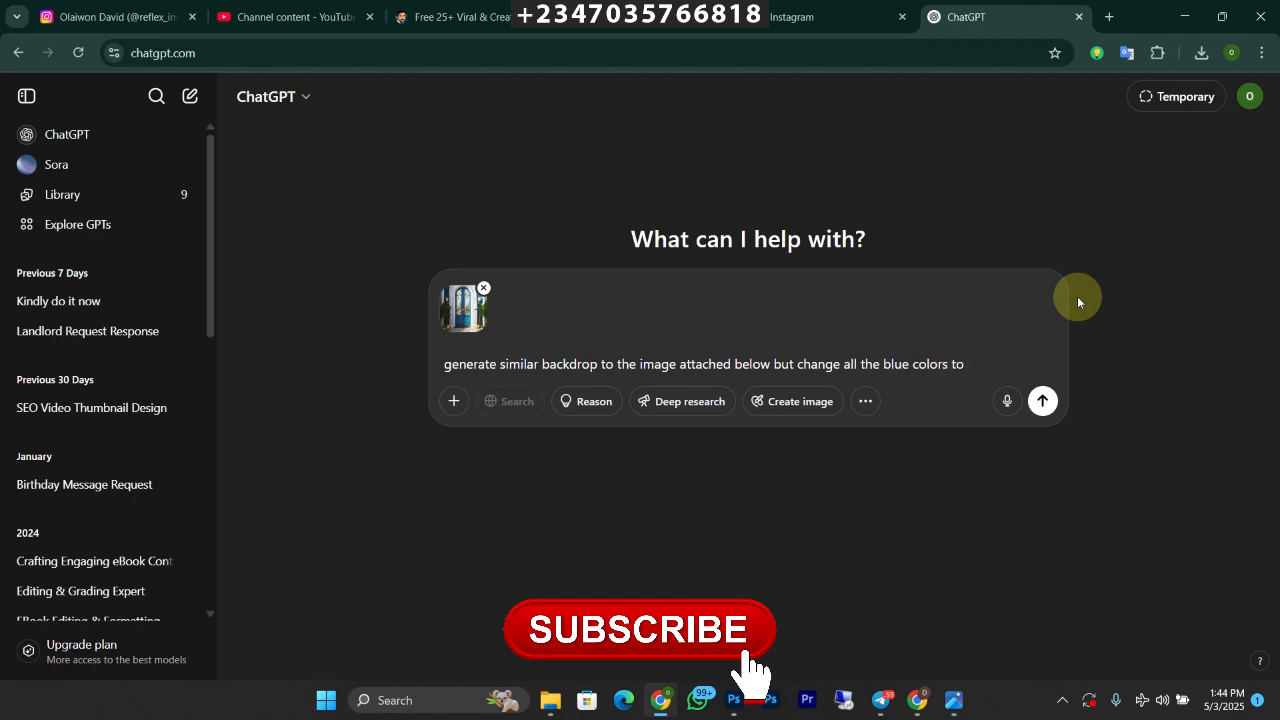
{"action": "type", "text": "orn"}
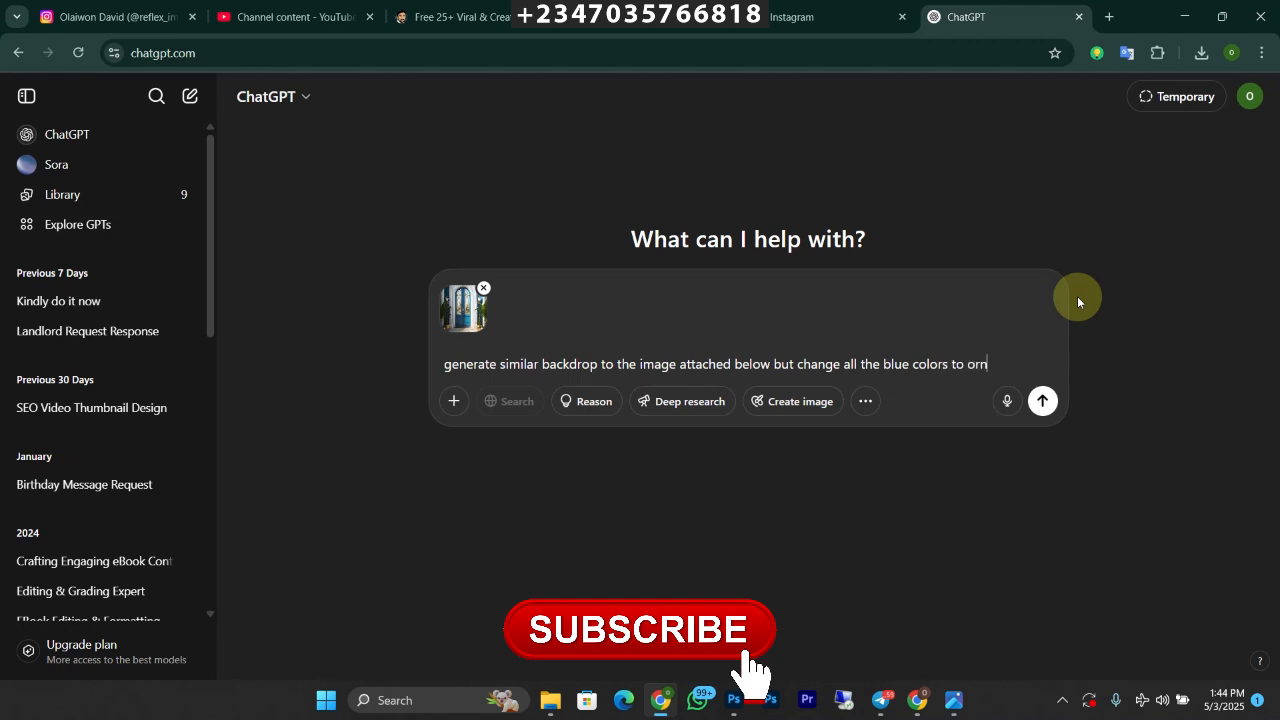
{"action": "type", "text": "ange"}
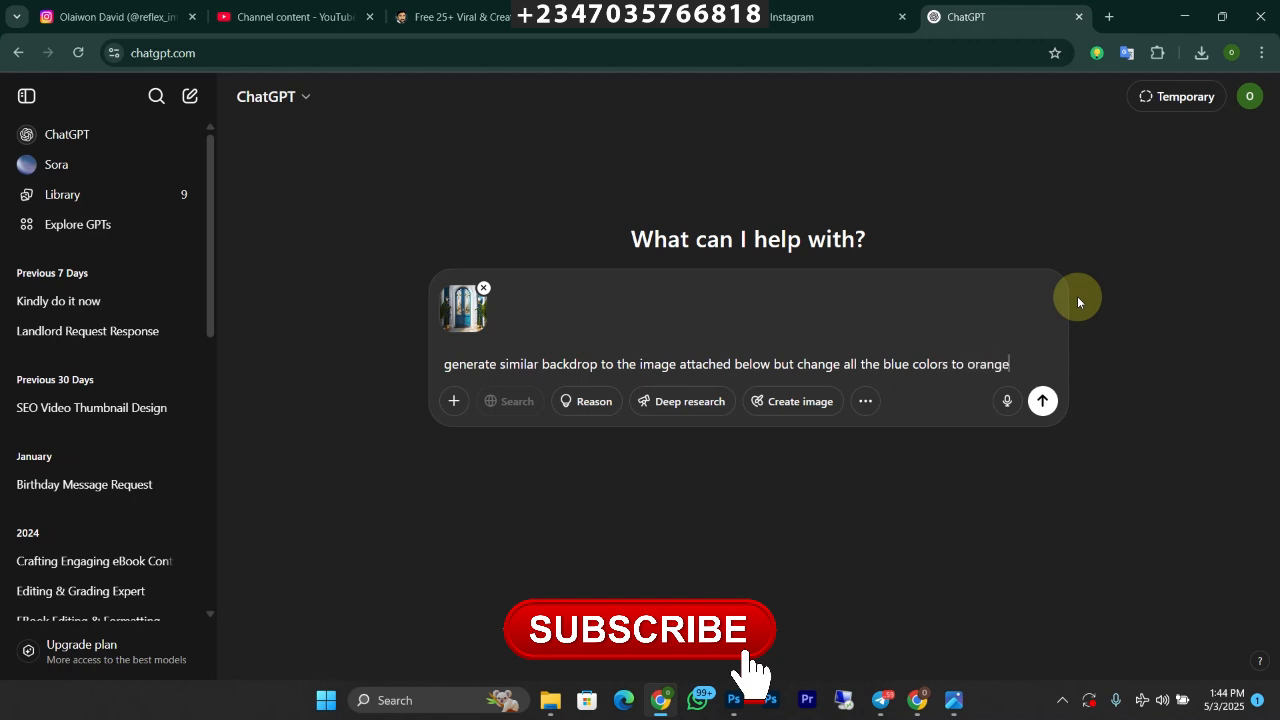
Step: Send the orange-backdrop prompt and follow up with 'do it now'
{"action": "left_click", "coordinate": [1042, 400]}
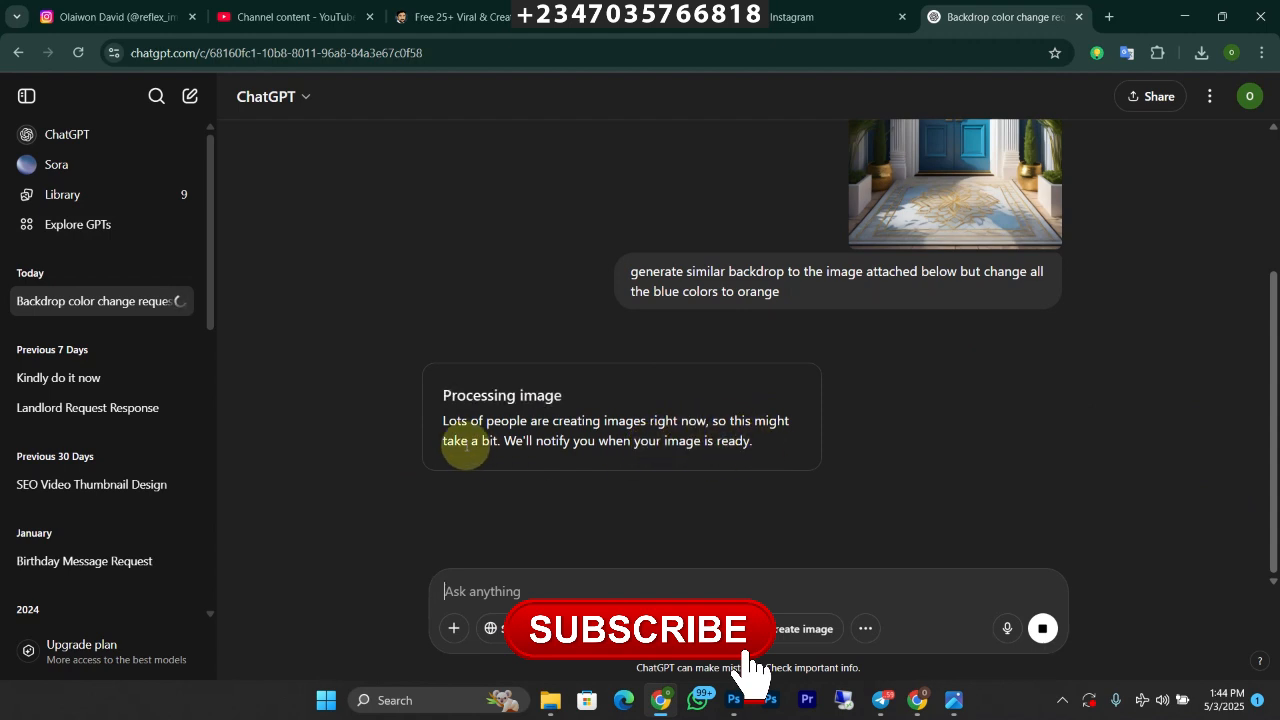
{"action": "mouse_move", "coordinate": [624, 464]}
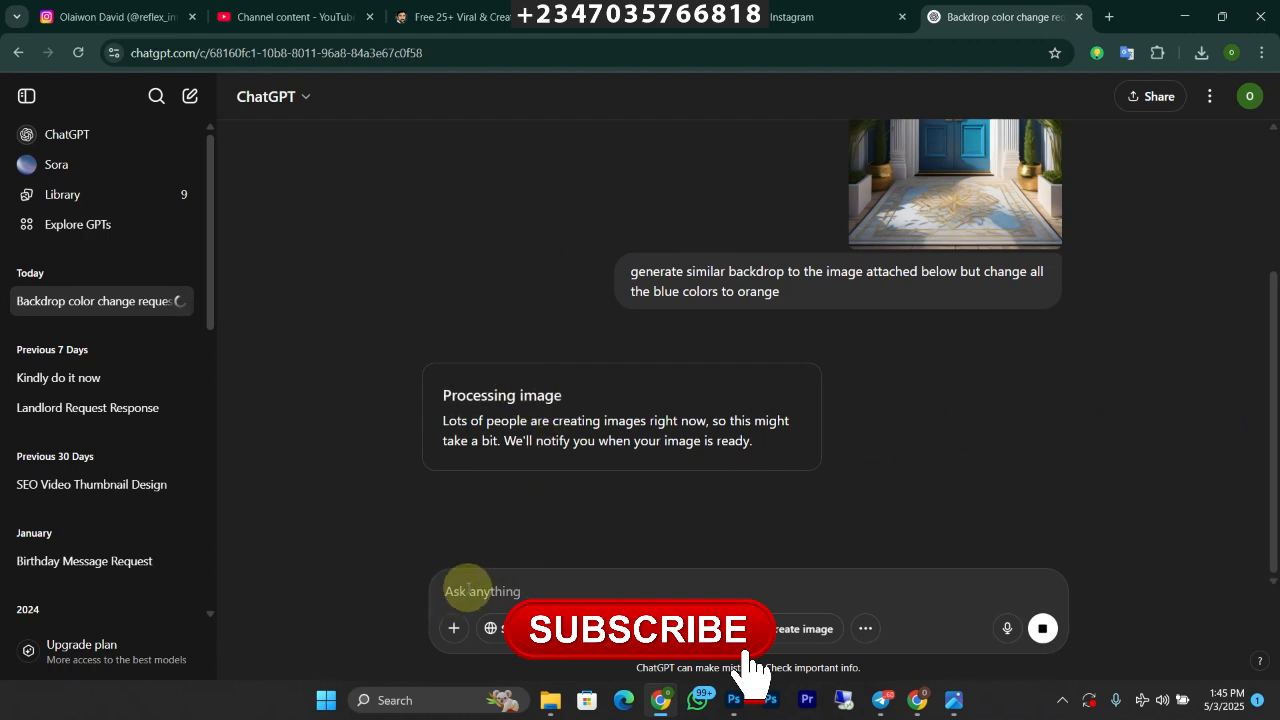
{"action": "type", "text": "do it"}
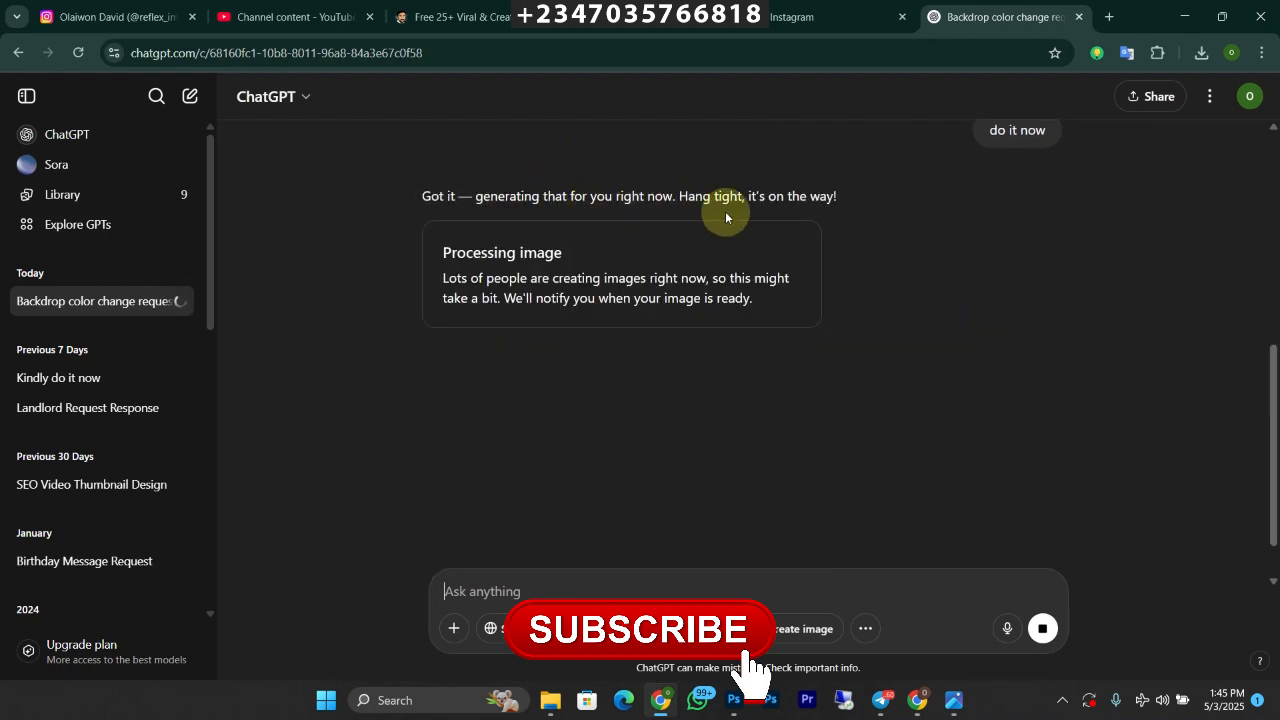
{"action": "mouse_move", "coordinate": [808, 332]}
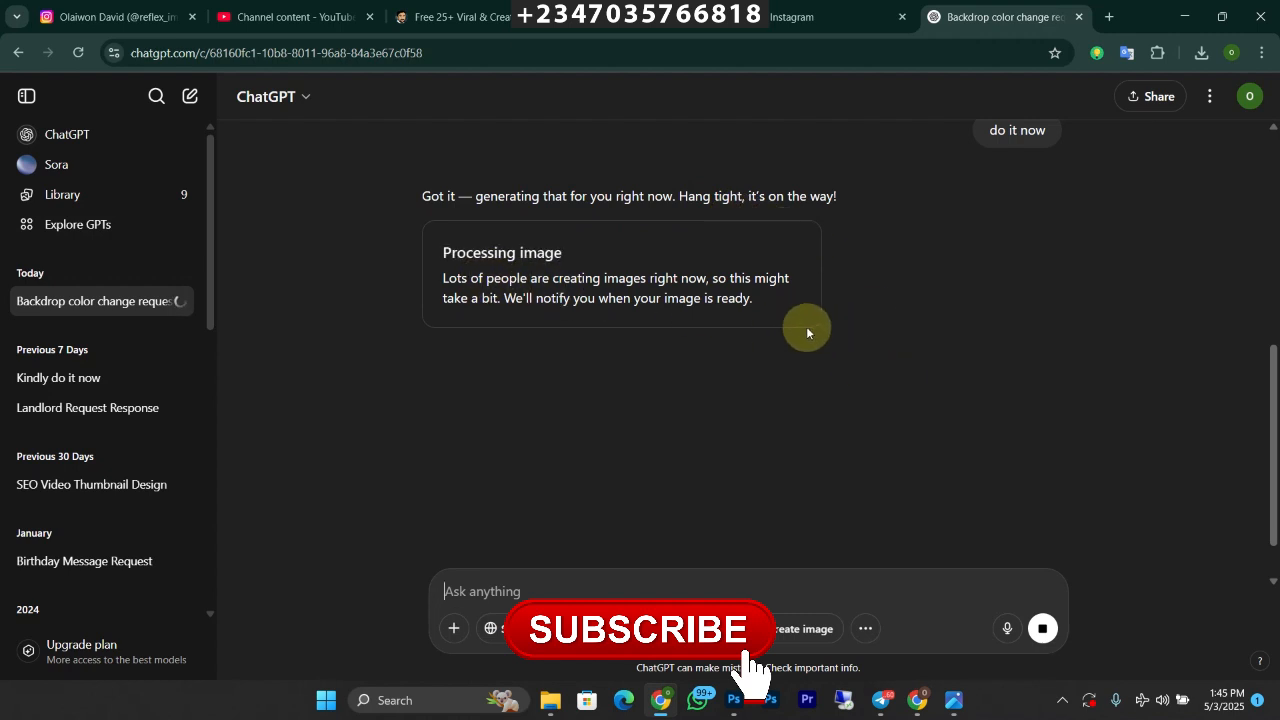
{"action": "mouse_move", "coordinate": [820, 316]}
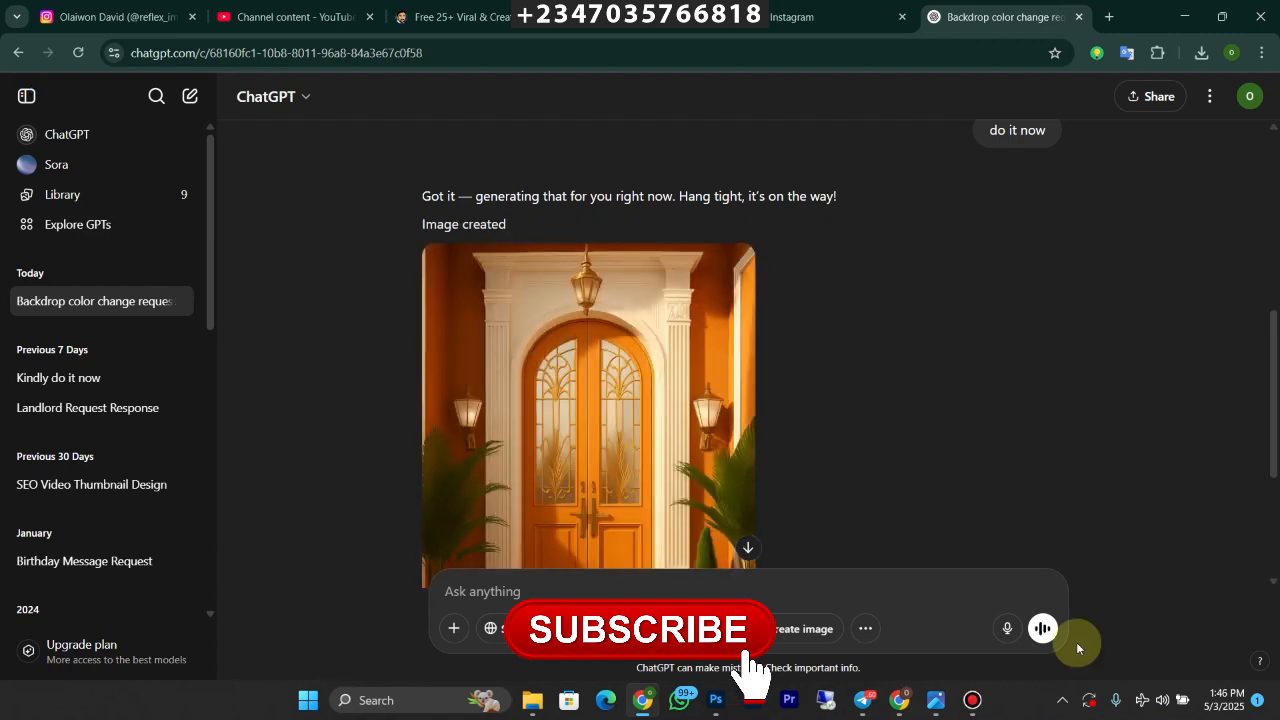
{"action": "mouse_move", "coordinate": [700, 424]}
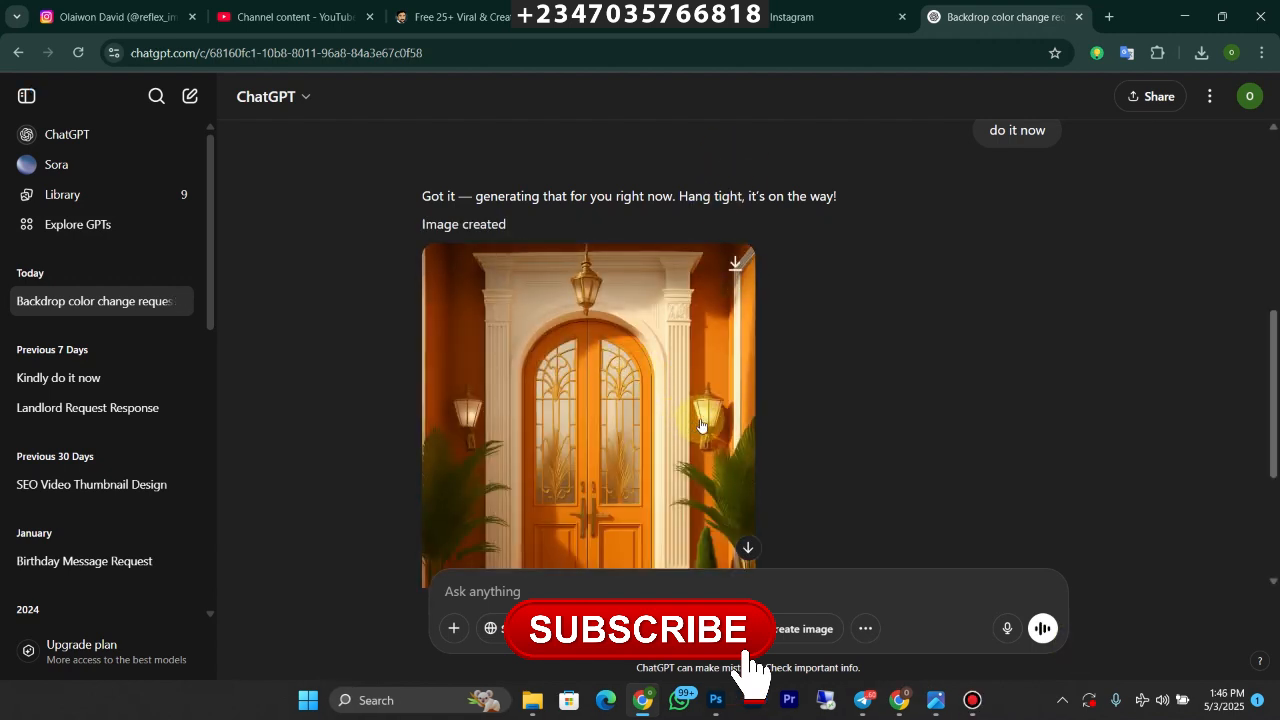
Step: Enlarge the generated orange arched doorway image and download it
{"action": "left_click", "coordinate": [588, 410]}
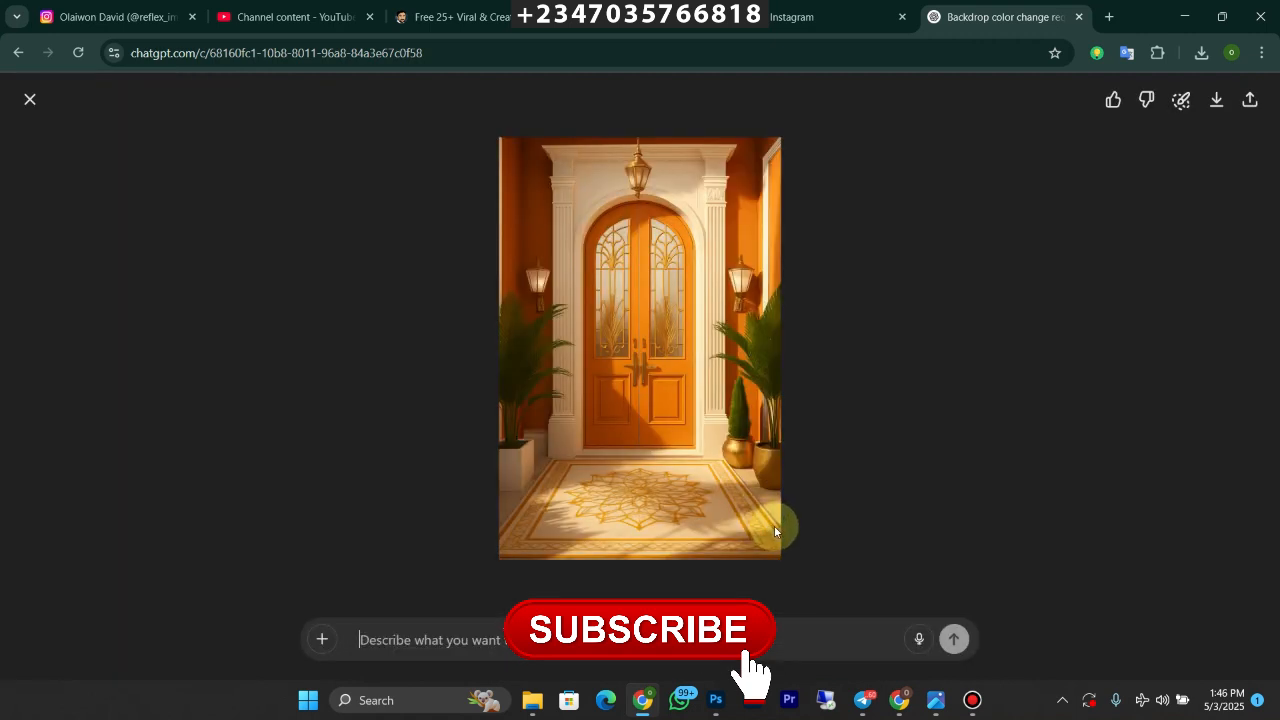
{"action": "scroll", "scroll_direction": "up", "scroll_amount": 3}
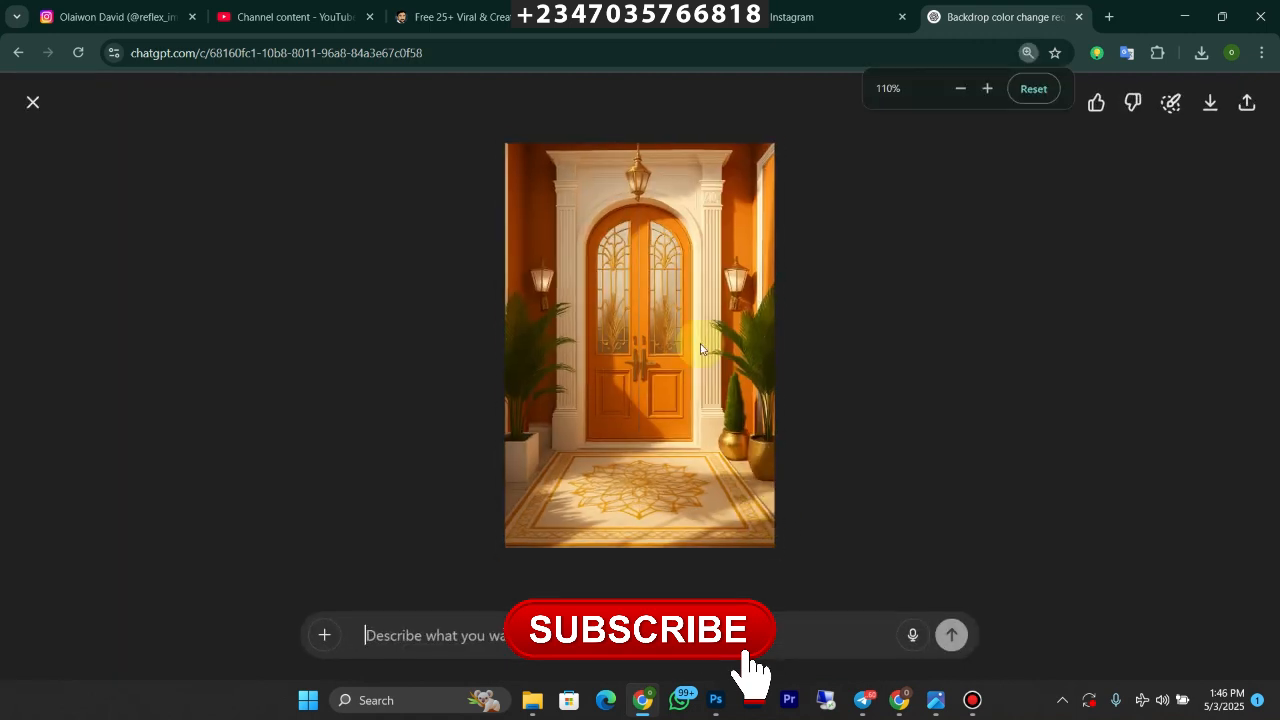
{"action": "left_click", "coordinate": [960, 88]}
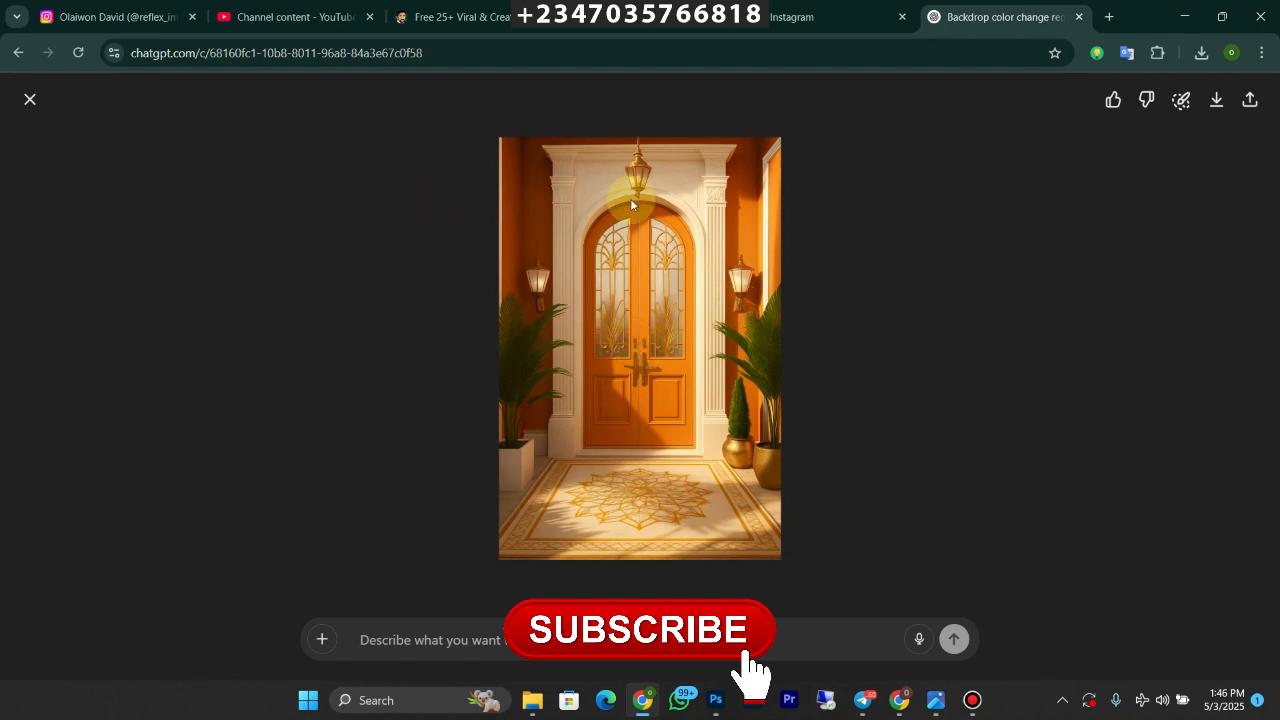
{"action": "left_click", "coordinate": [1216, 100]}
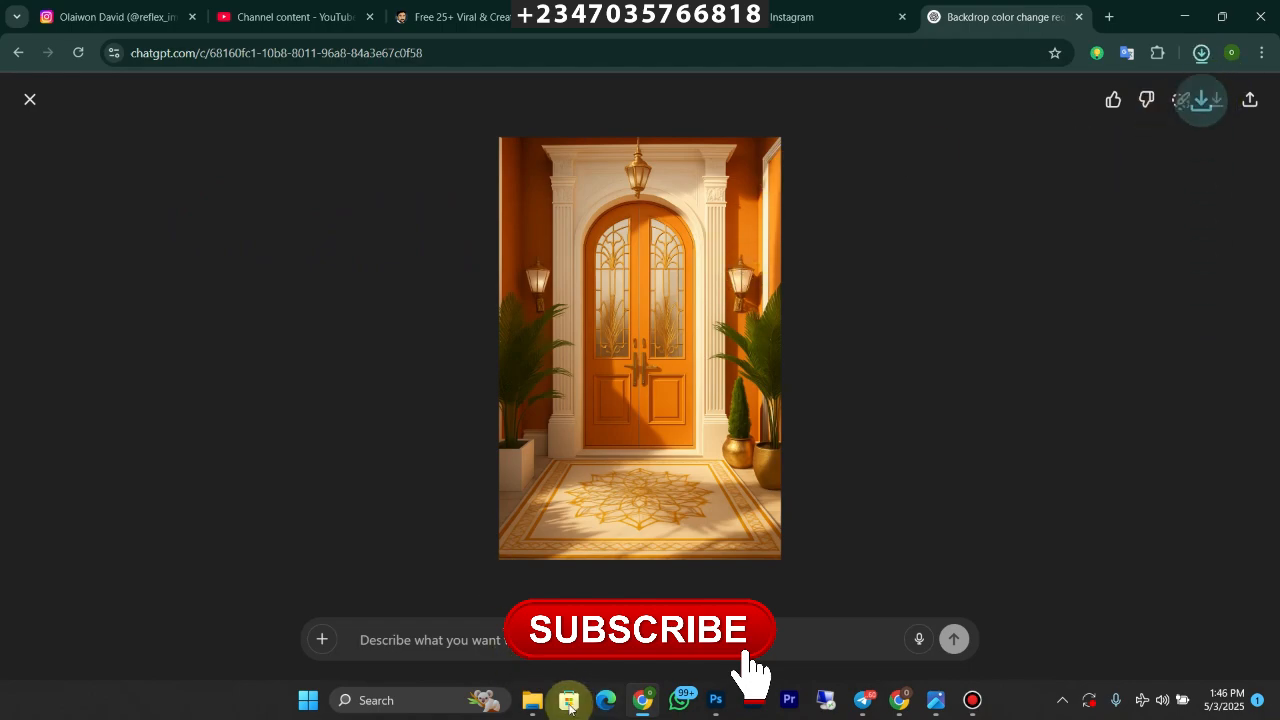
Step: Show the downloaded orange backdrop in the Downloads folder
{"action": "left_click", "coordinate": [532, 700]}
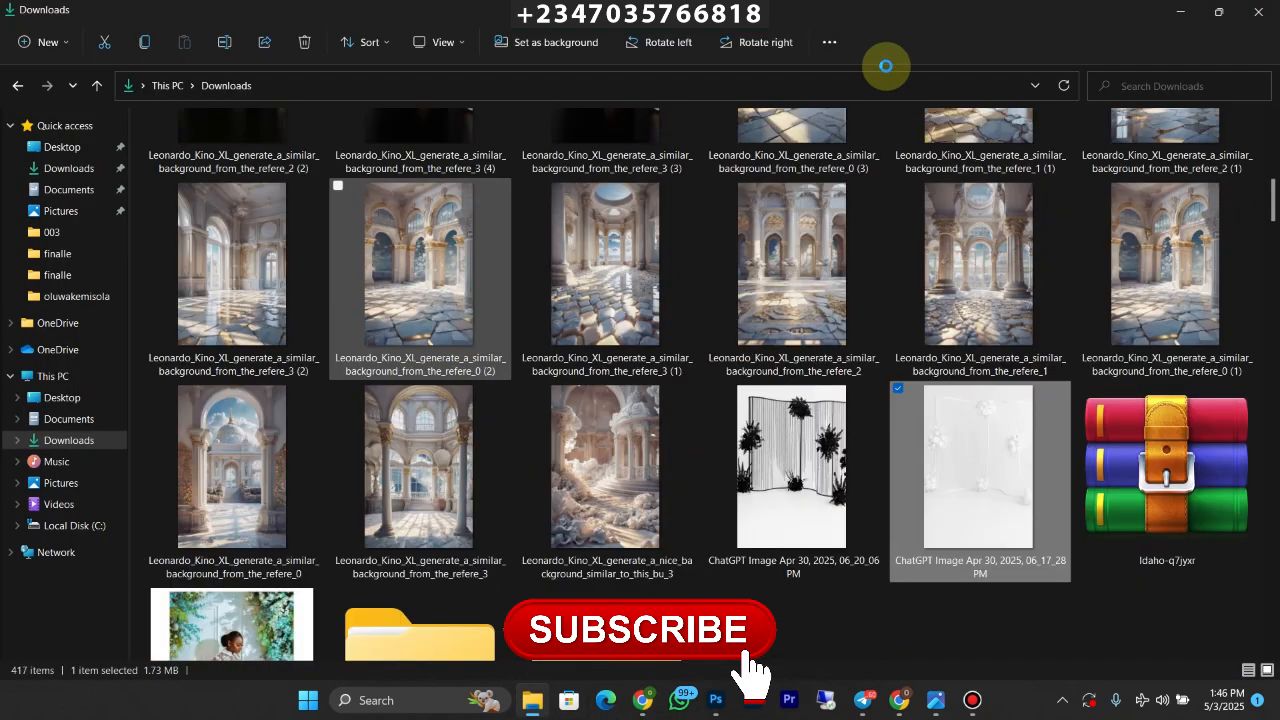
{"action": "scroll", "scroll_direction": "down", "scroll_amount": 3}
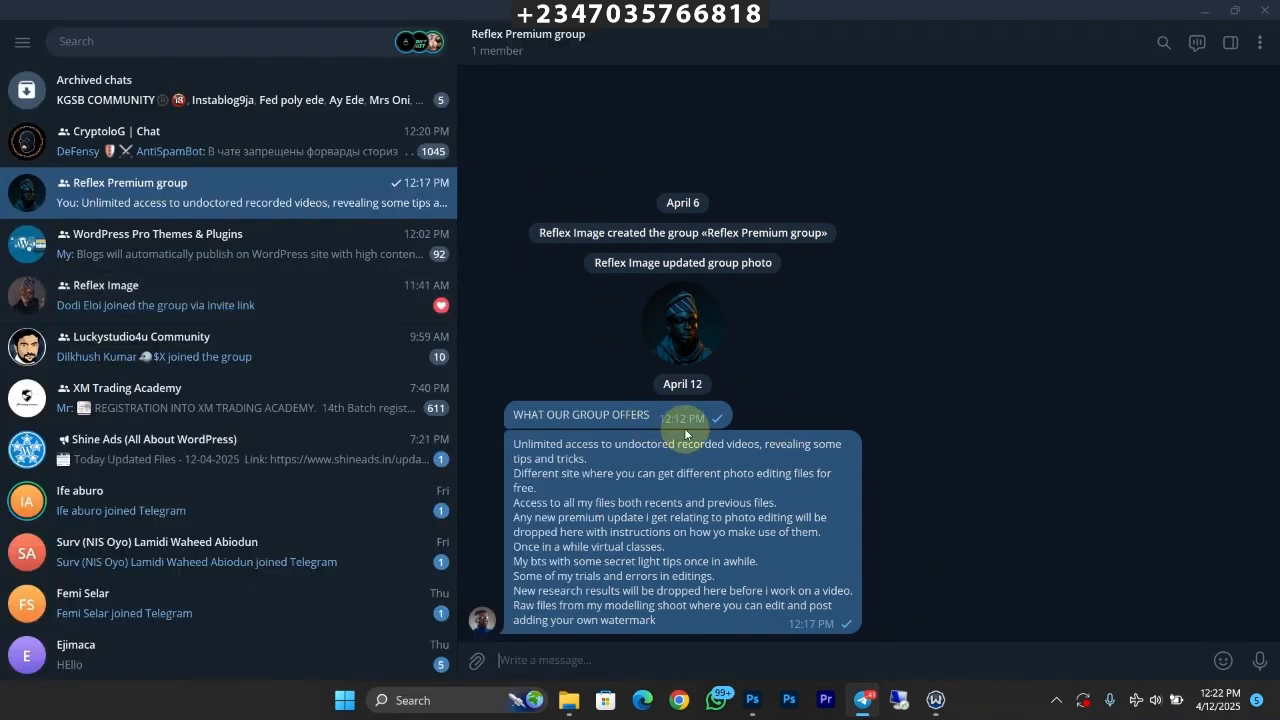
{"action": "mouse_move", "coordinate": [684, 418]}
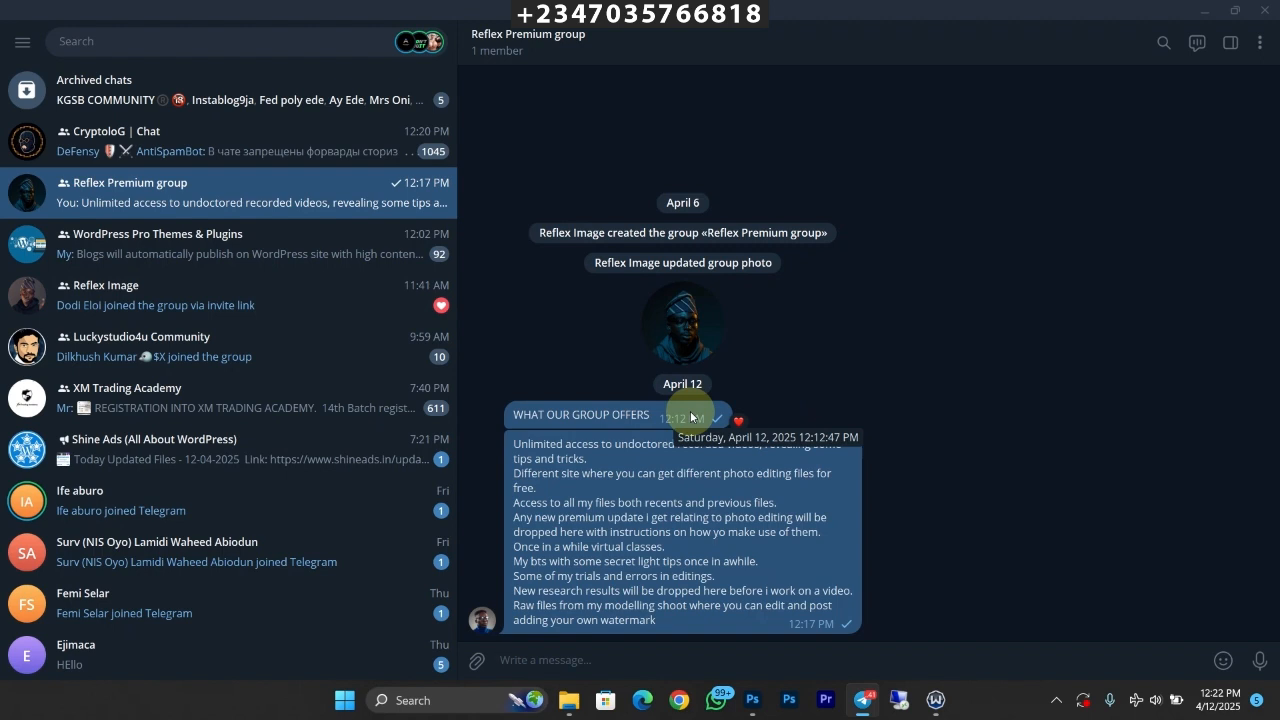
{"action": "mouse_move", "coordinate": [640, 496]}
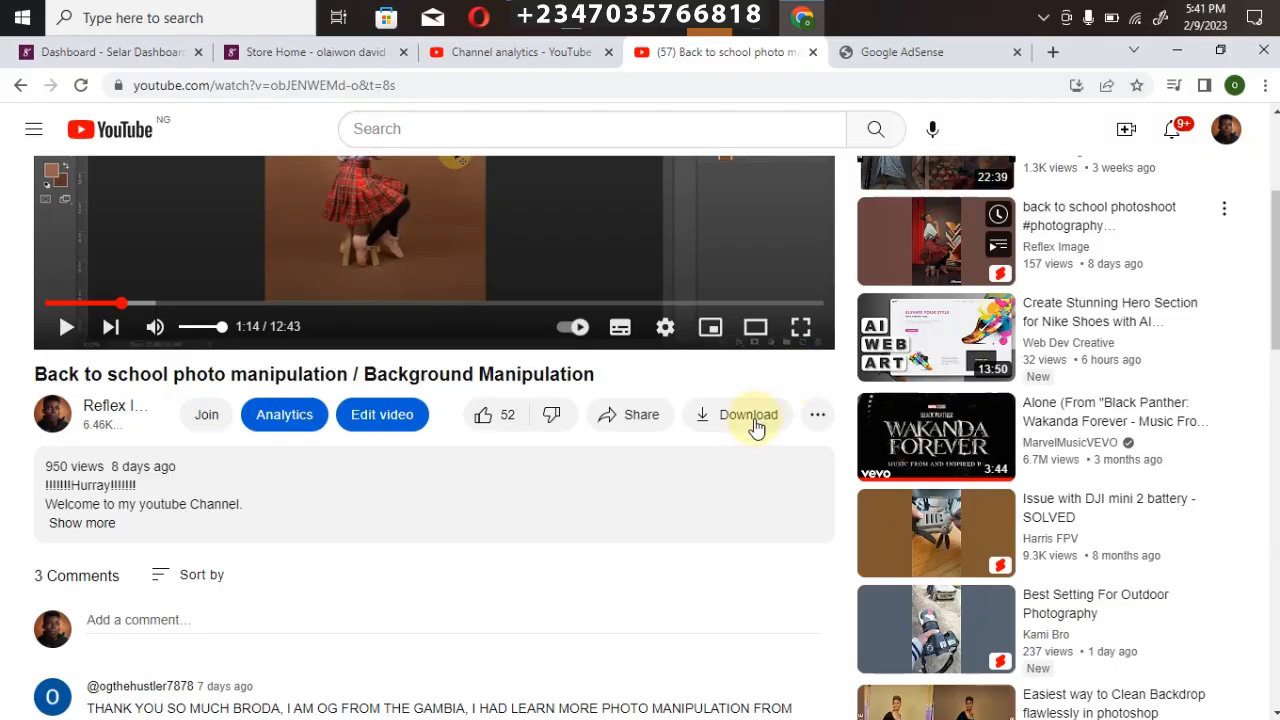
{"action": "mouse_move", "coordinate": [740, 496]}
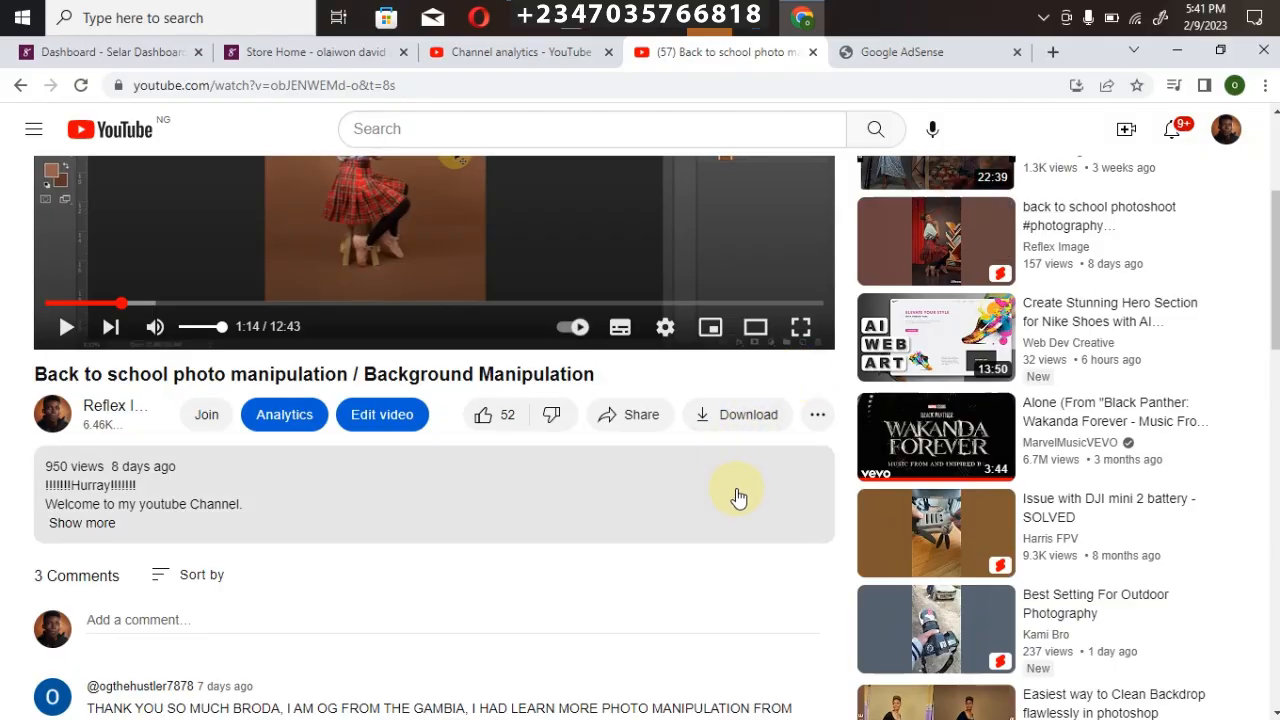
{"action": "mouse_move", "coordinate": [634, 524]}
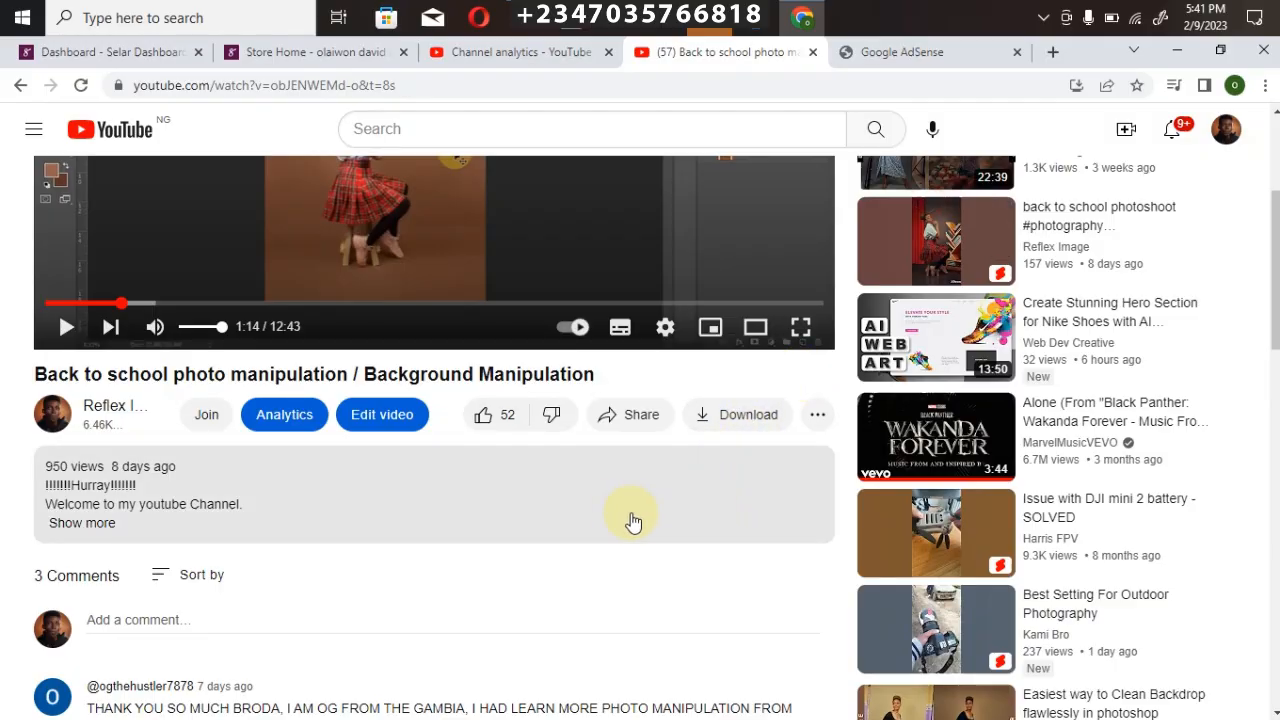
{"action": "mouse_move", "coordinate": [560, 414]}
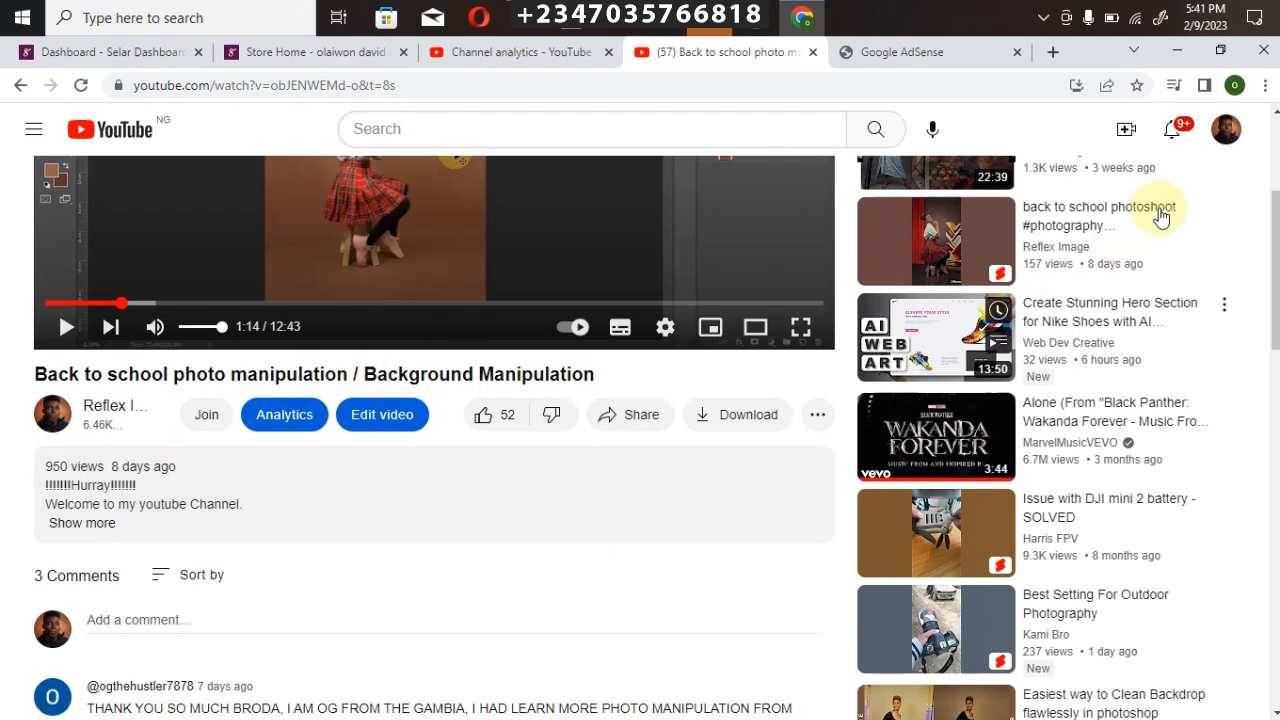
Step: Expand the full description under the Back to school photo manipulation video
{"action": "scroll", "scroll_direction": "down", "scroll_amount": 3}
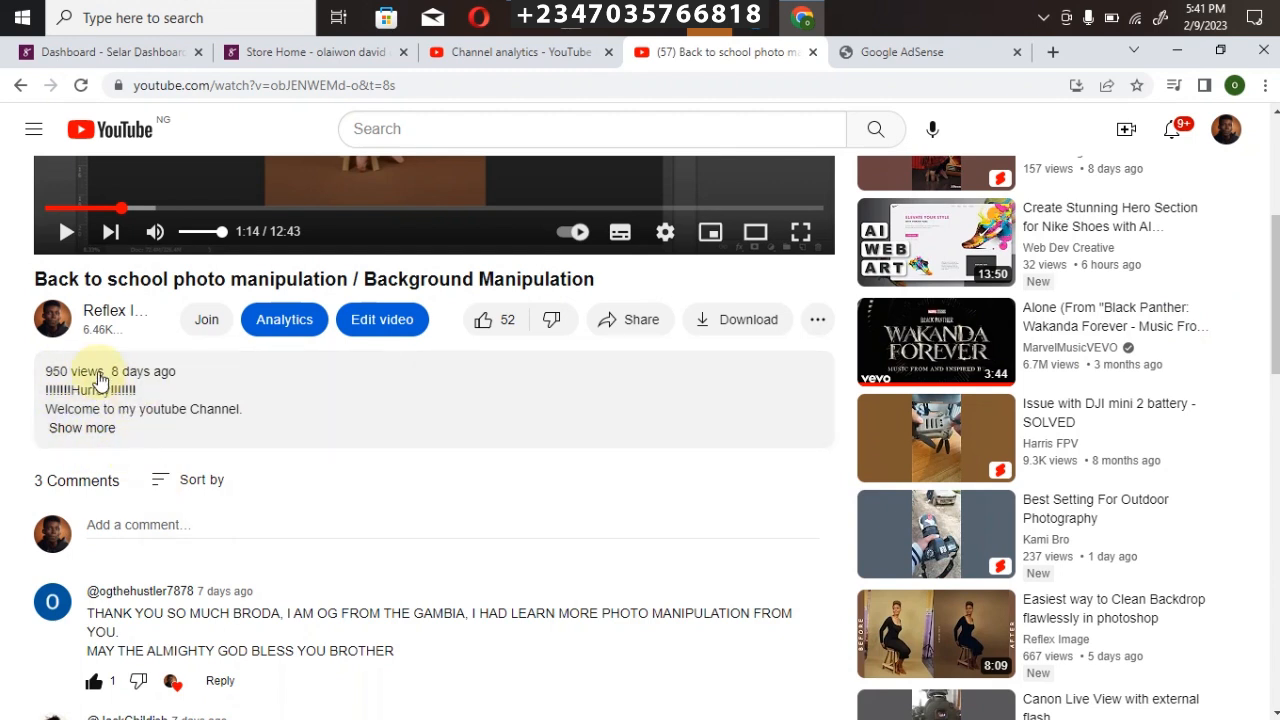
{"action": "mouse_move", "coordinate": [12, 392]}
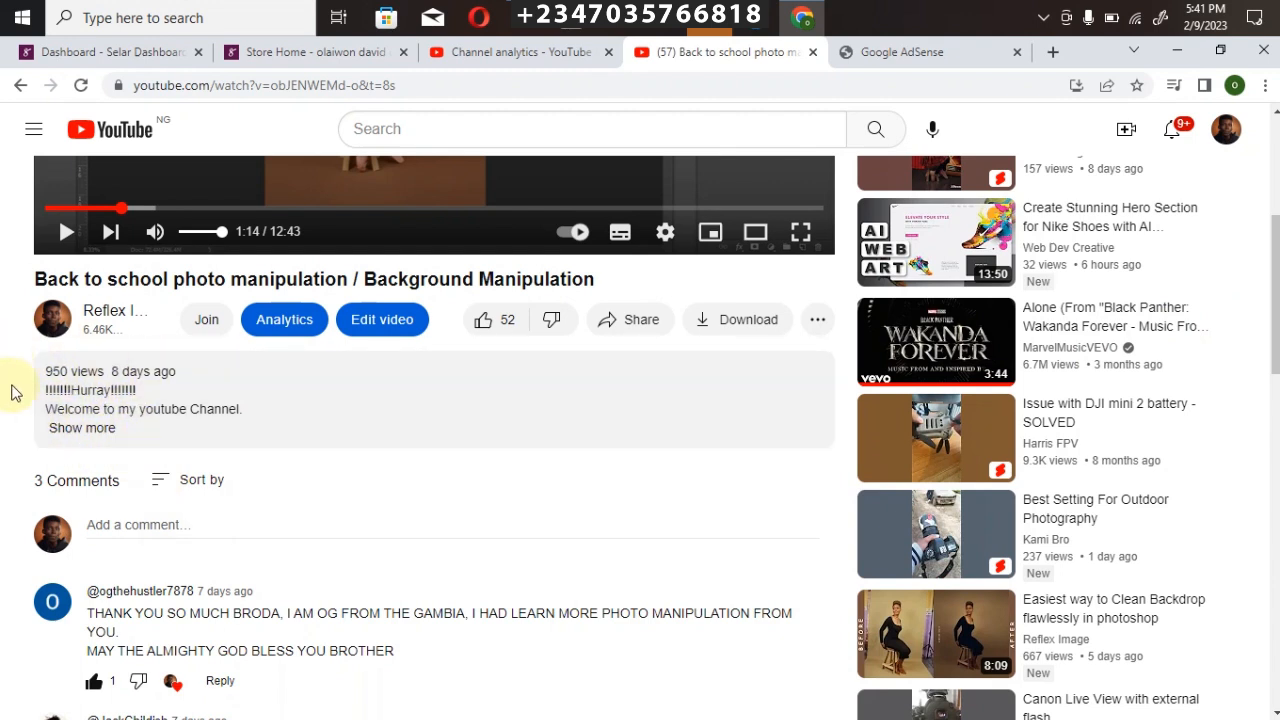
{"action": "mouse_move", "coordinate": [80, 428]}
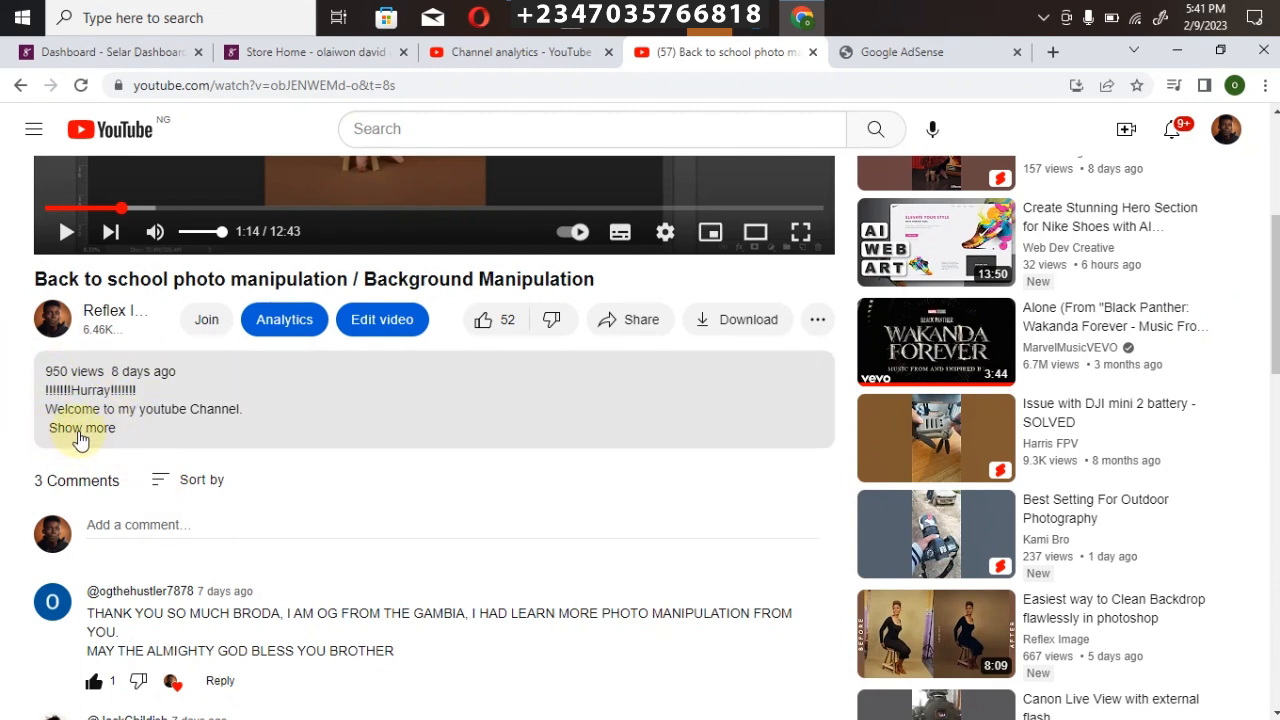
{"action": "left_click", "coordinate": [80, 428]}
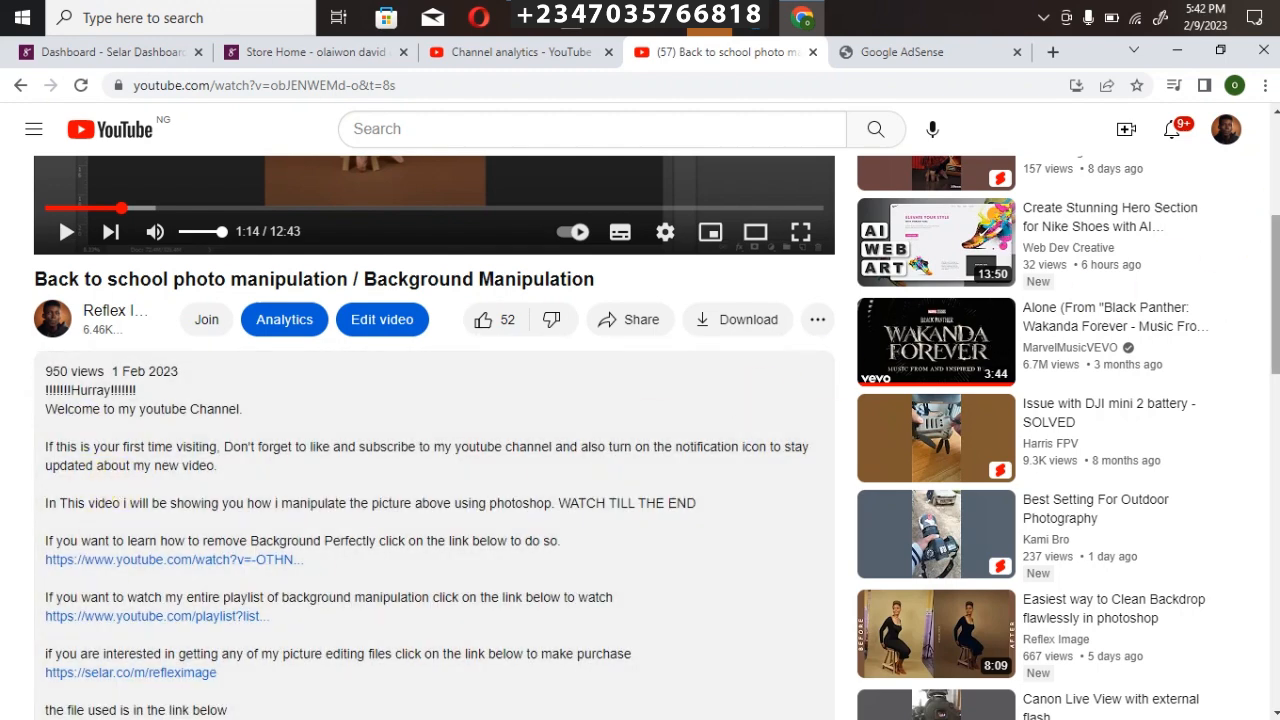
{"action": "scroll", "scroll_direction": "down", "scroll_amount": 3}
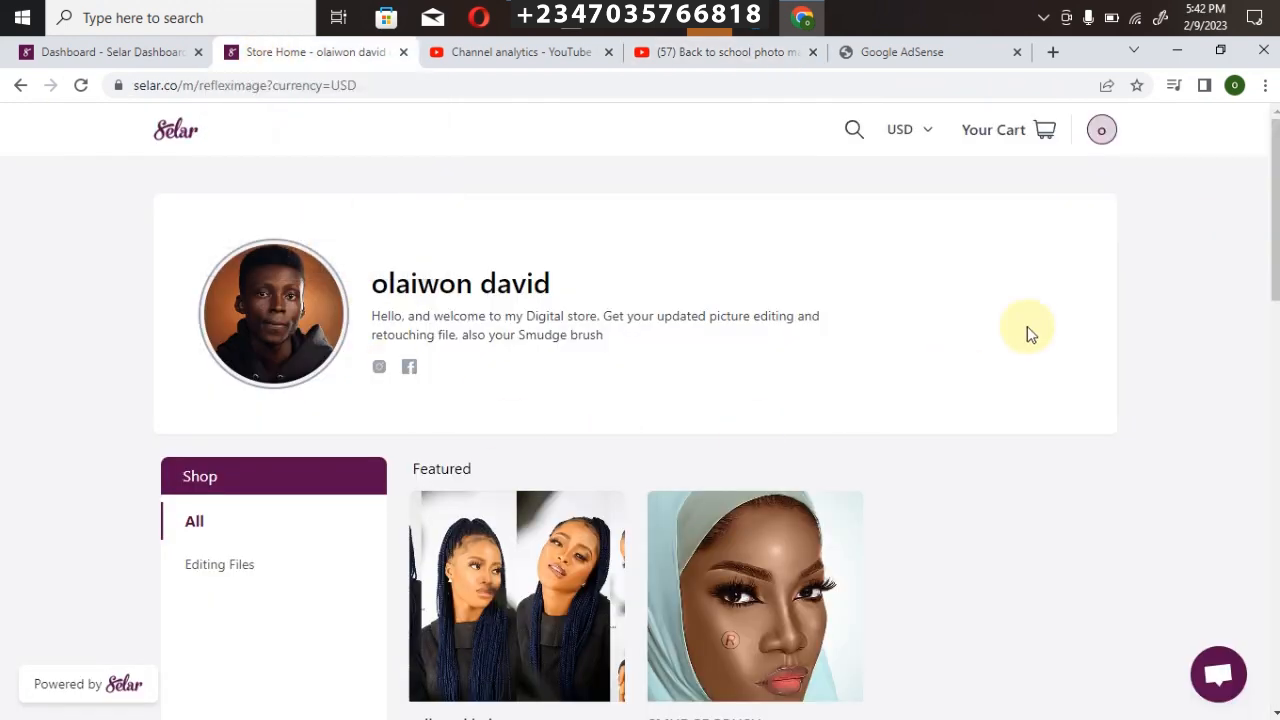
Step: Scroll through the Selar store's product listings to the bottom
{"action": "scroll", "scroll_direction": "down", "scroll_amount": 3}
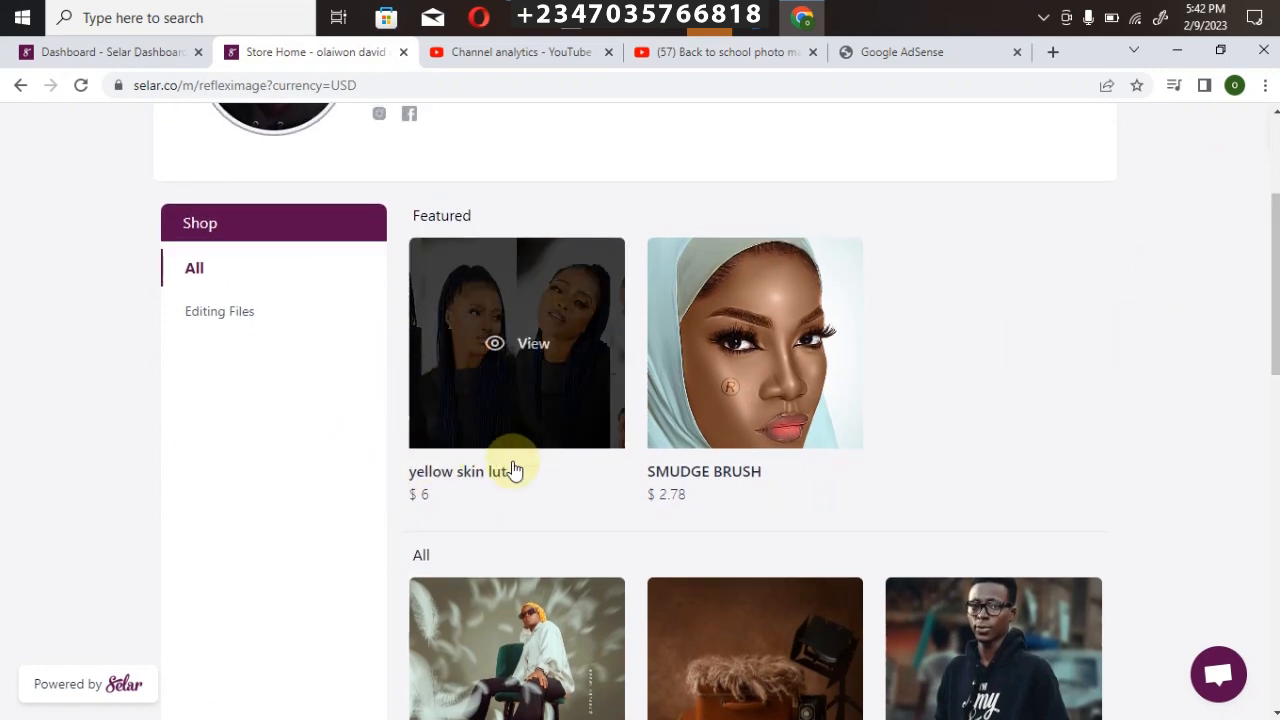
{"action": "mouse_move", "coordinate": [976, 304]}
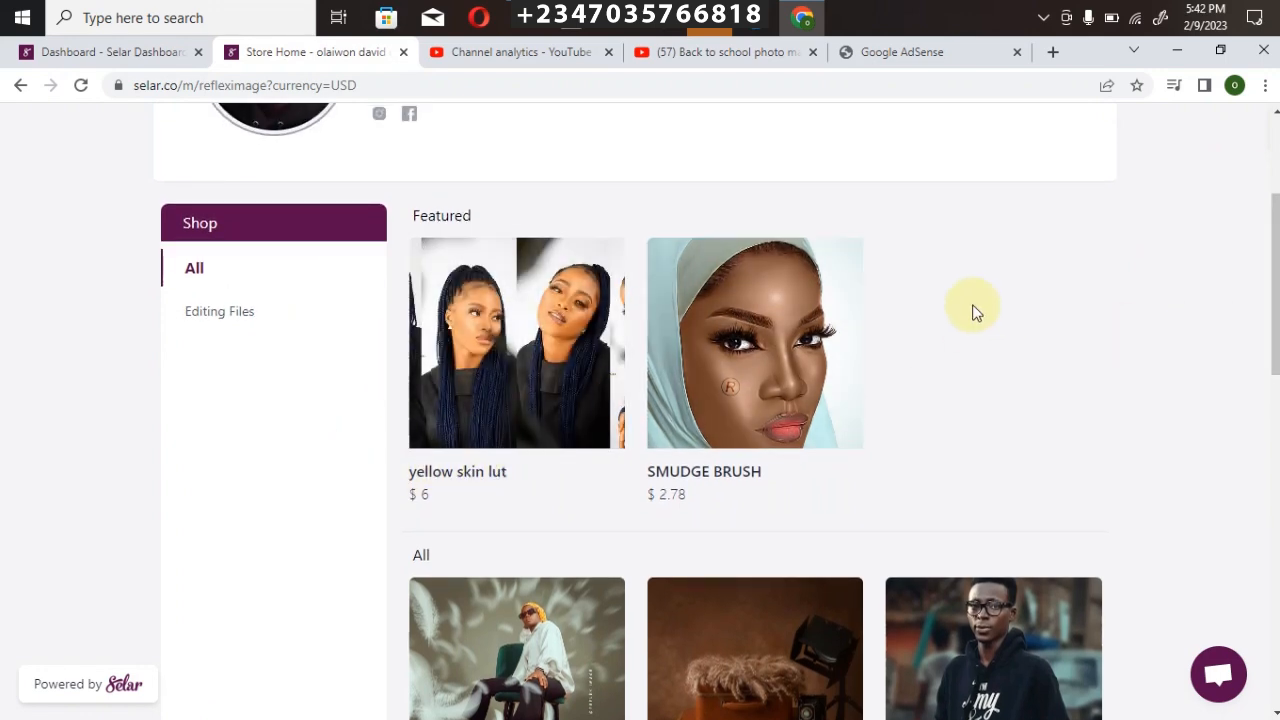
{"action": "scroll", "scroll_direction": "down", "scroll_amount": 3}
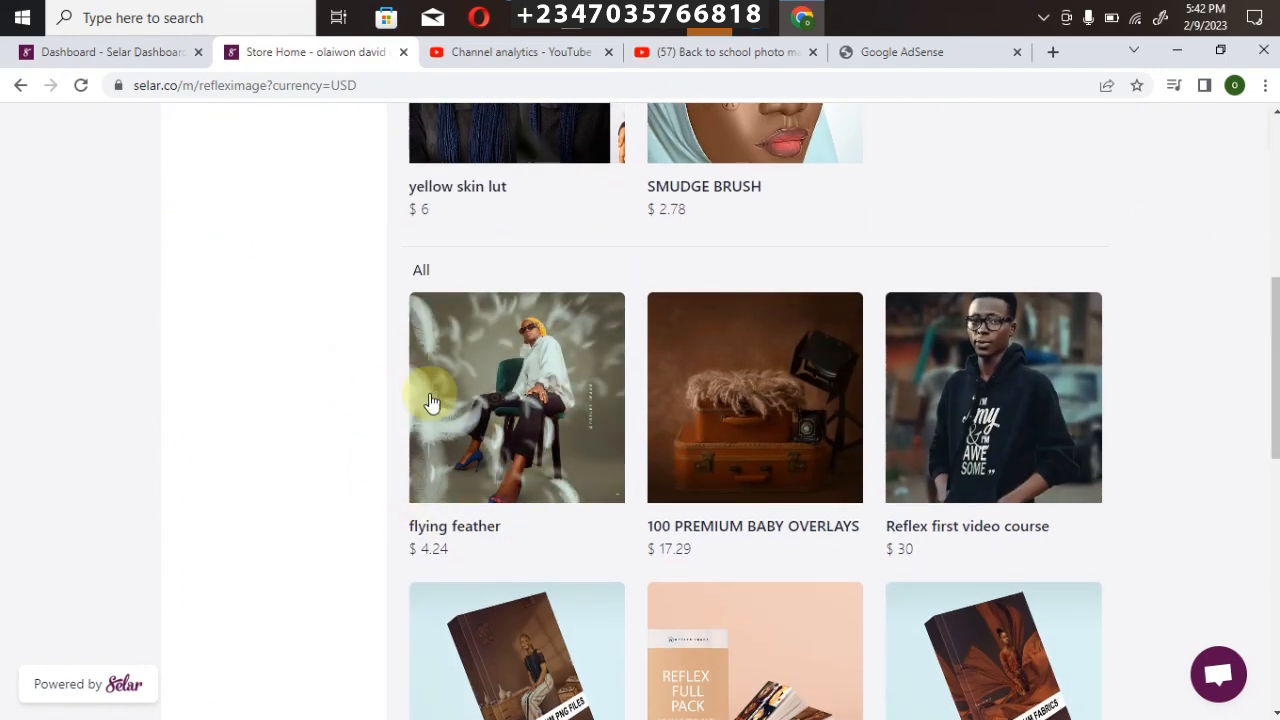
{"action": "mouse_move", "coordinate": [838, 398]}
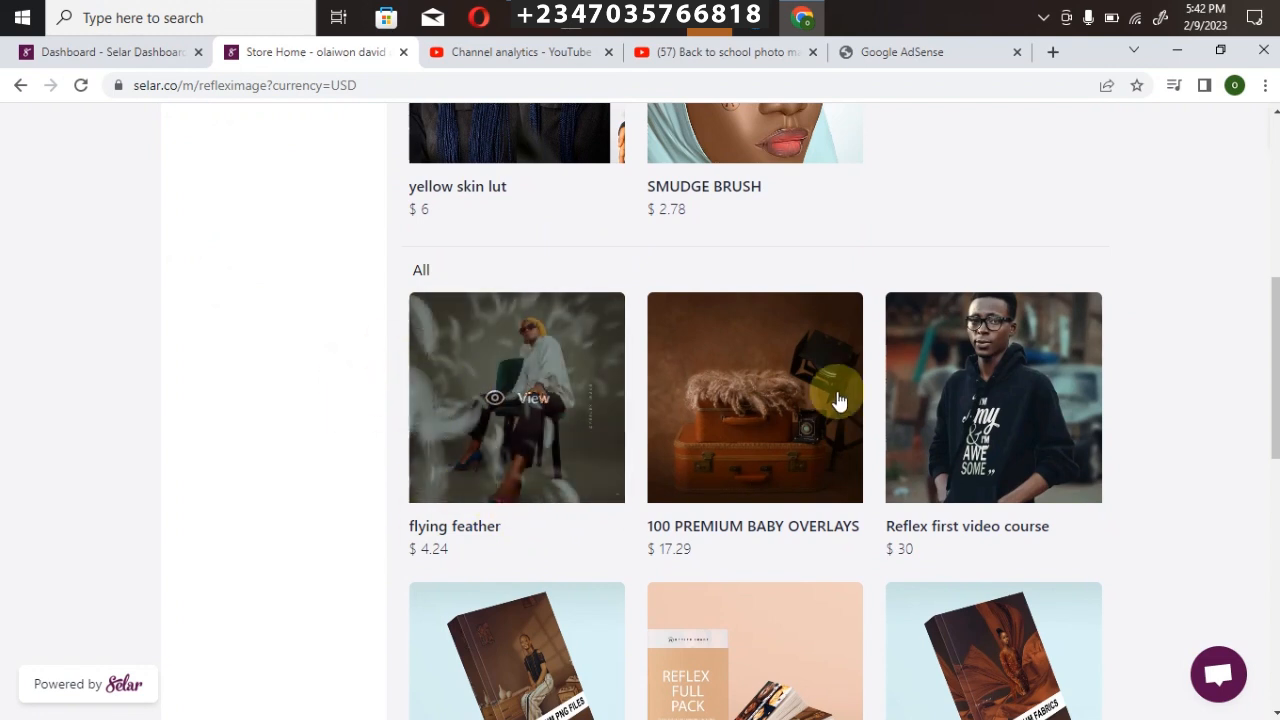
{"action": "mouse_move", "coordinate": [936, 480]}
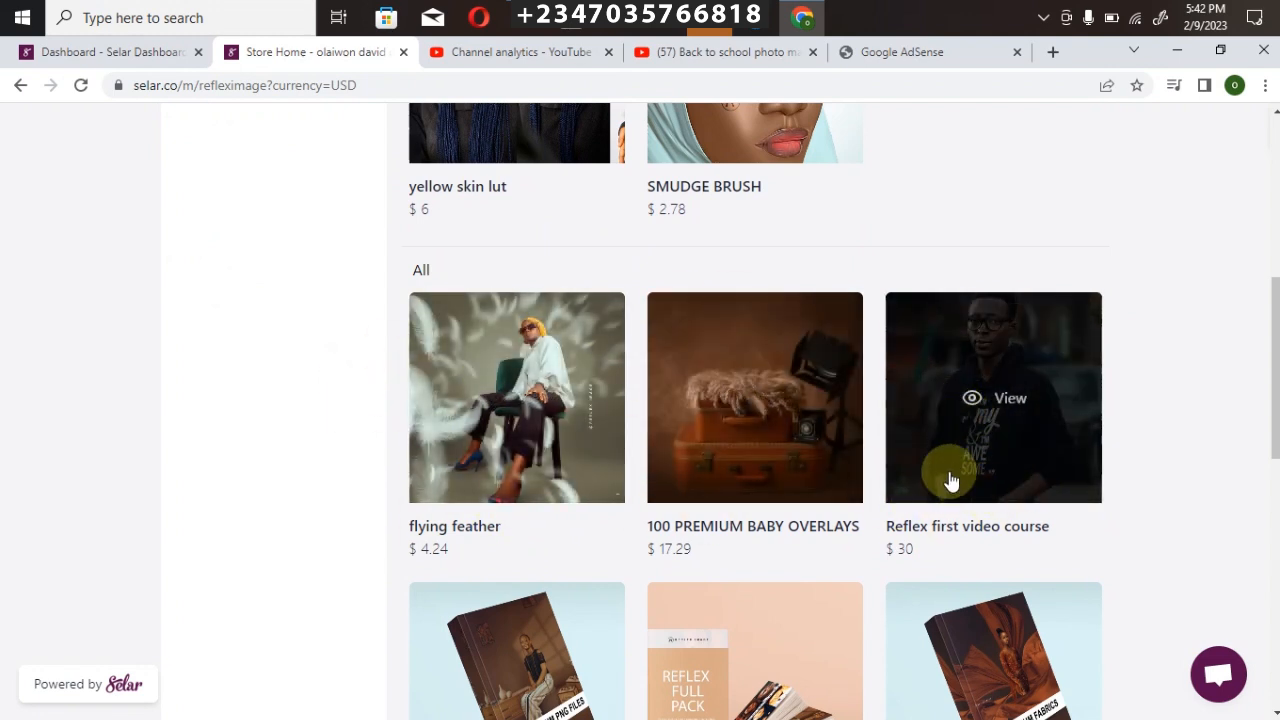
{"action": "mouse_move", "coordinate": [1008, 448]}
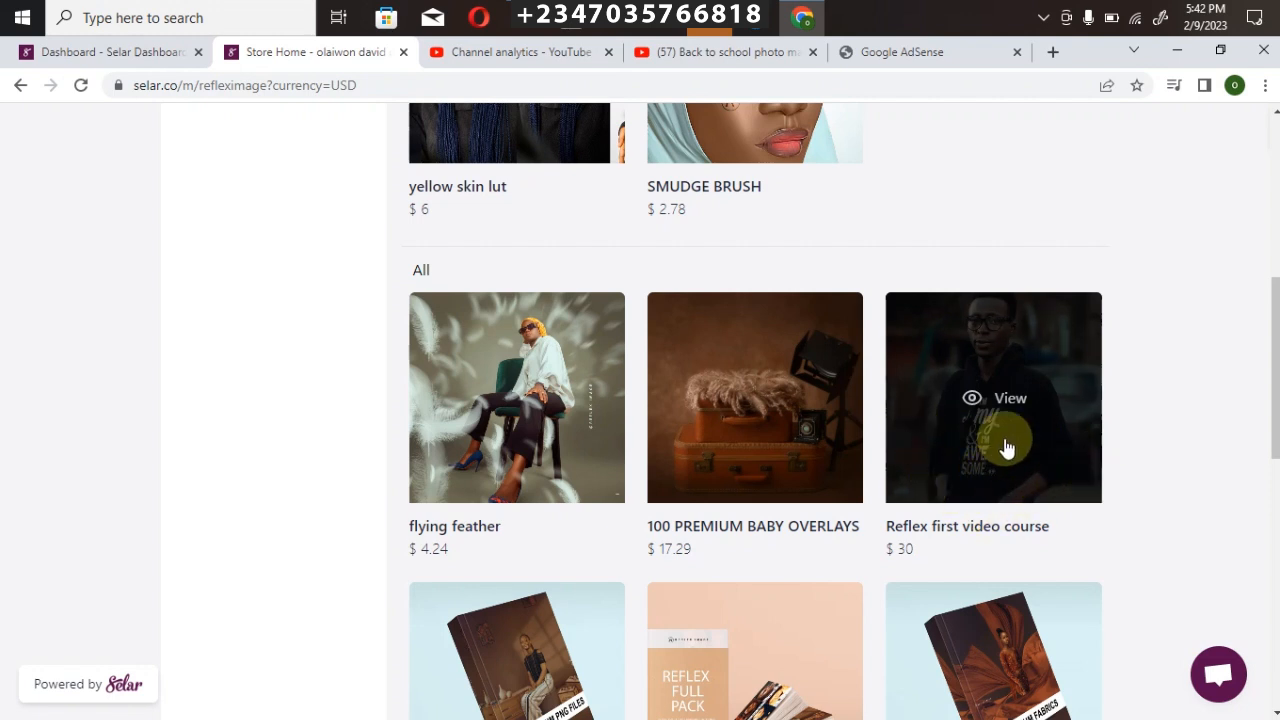
{"action": "mouse_move", "coordinate": [960, 504]}
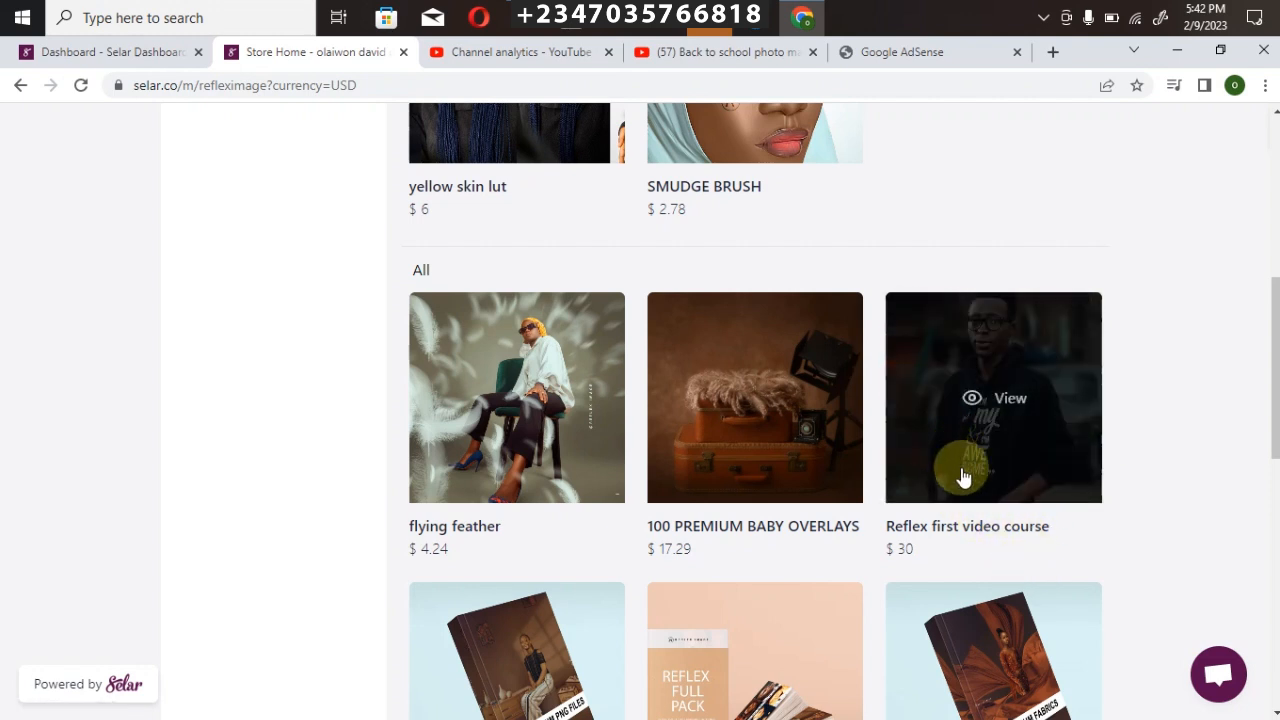
{"action": "mouse_move", "coordinate": [940, 440]}
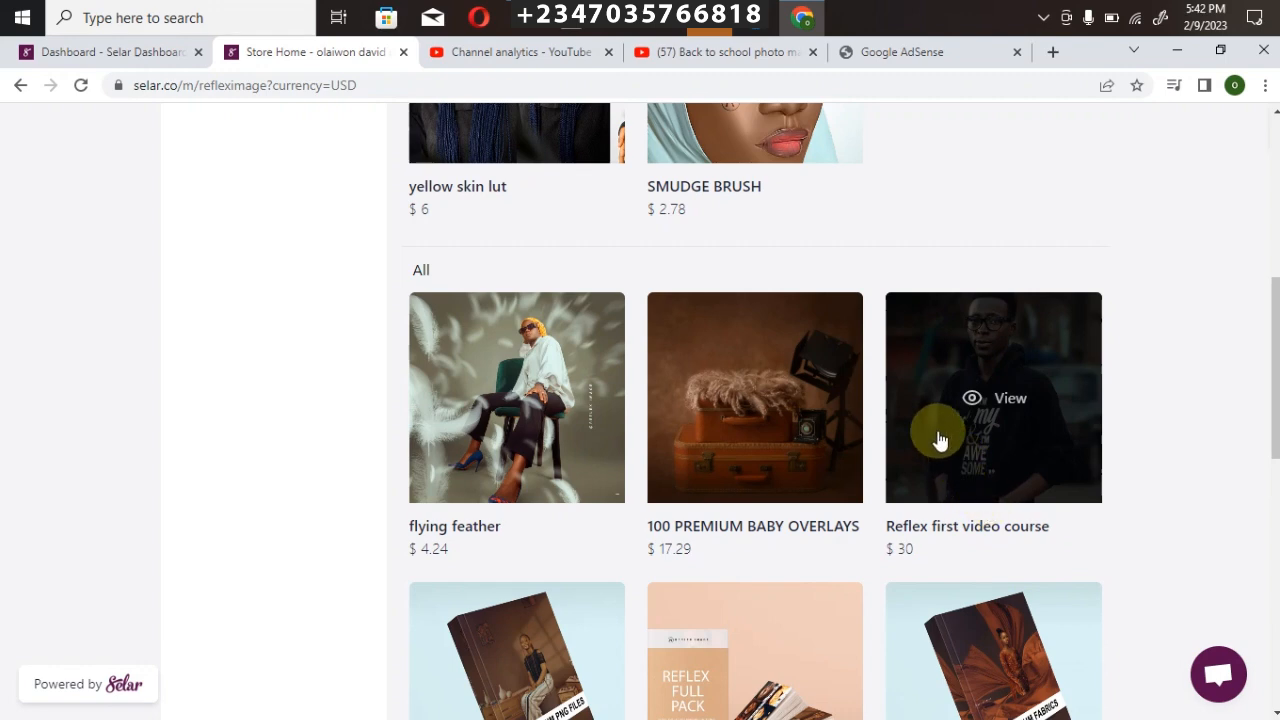
{"action": "scroll", "scroll_direction": "down", "scroll_amount": 3}
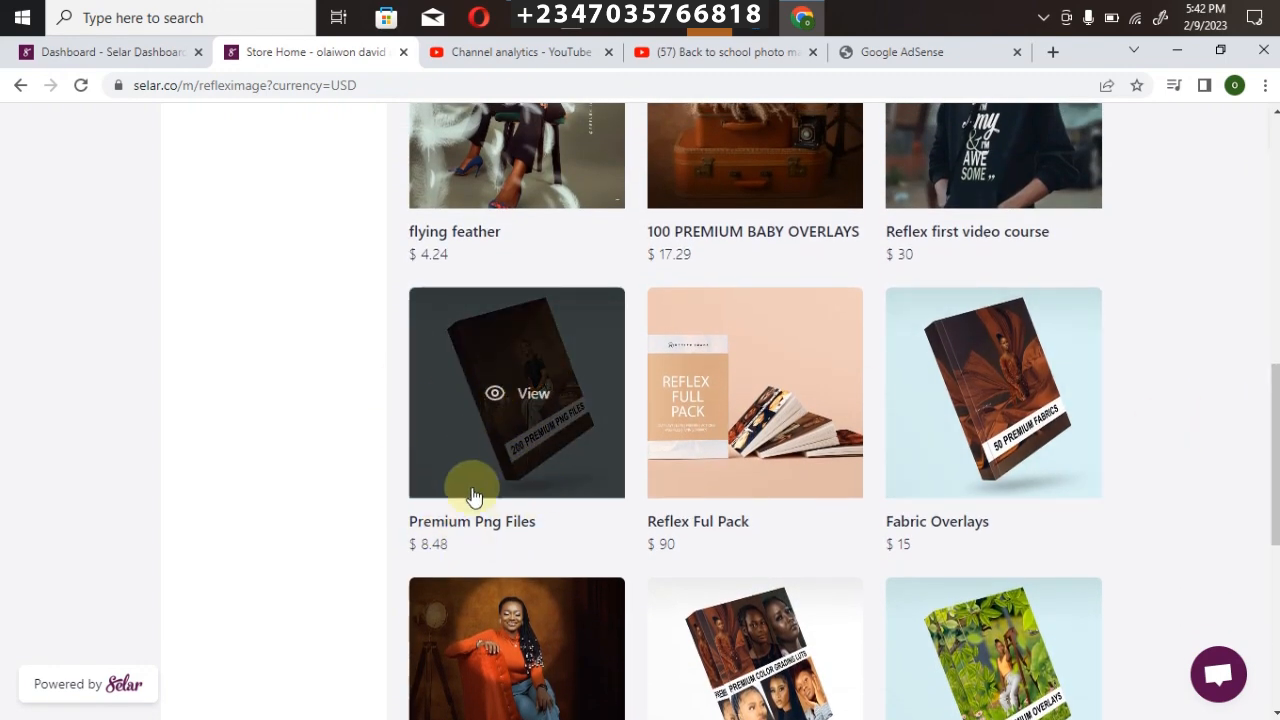
{"action": "mouse_move", "coordinate": [748, 452]}
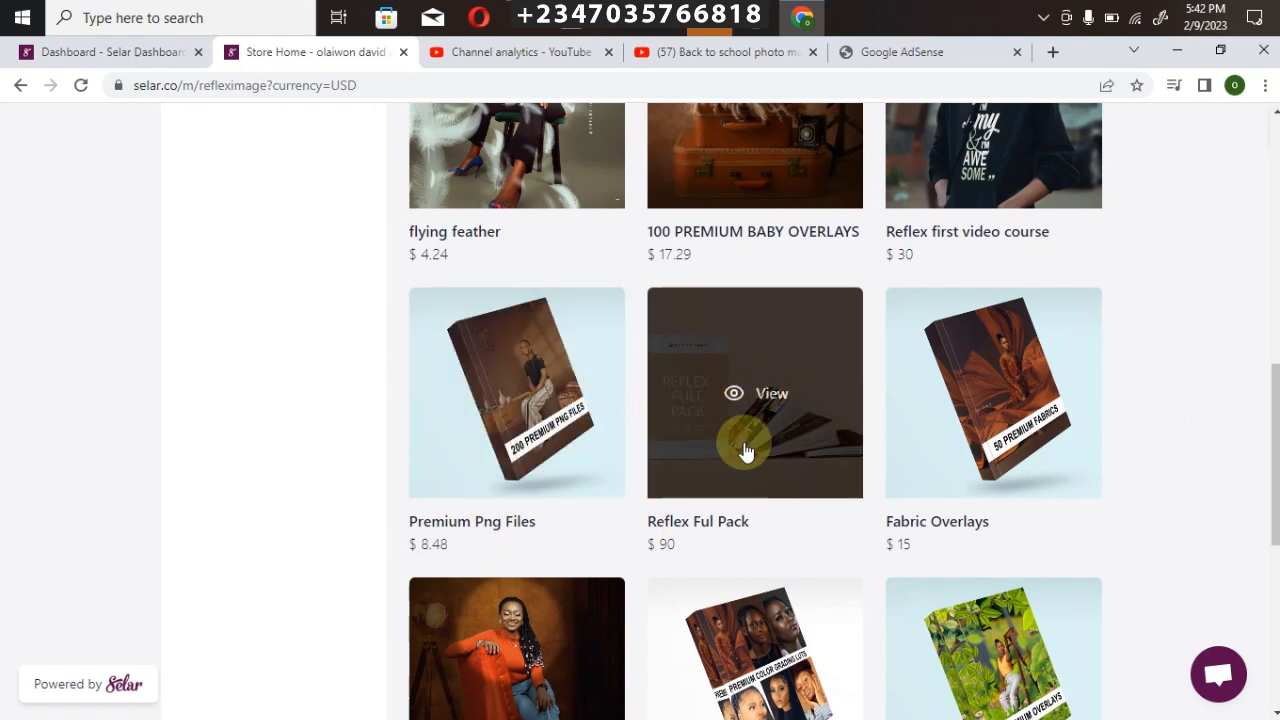
{"action": "mouse_move", "coordinate": [758, 430]}
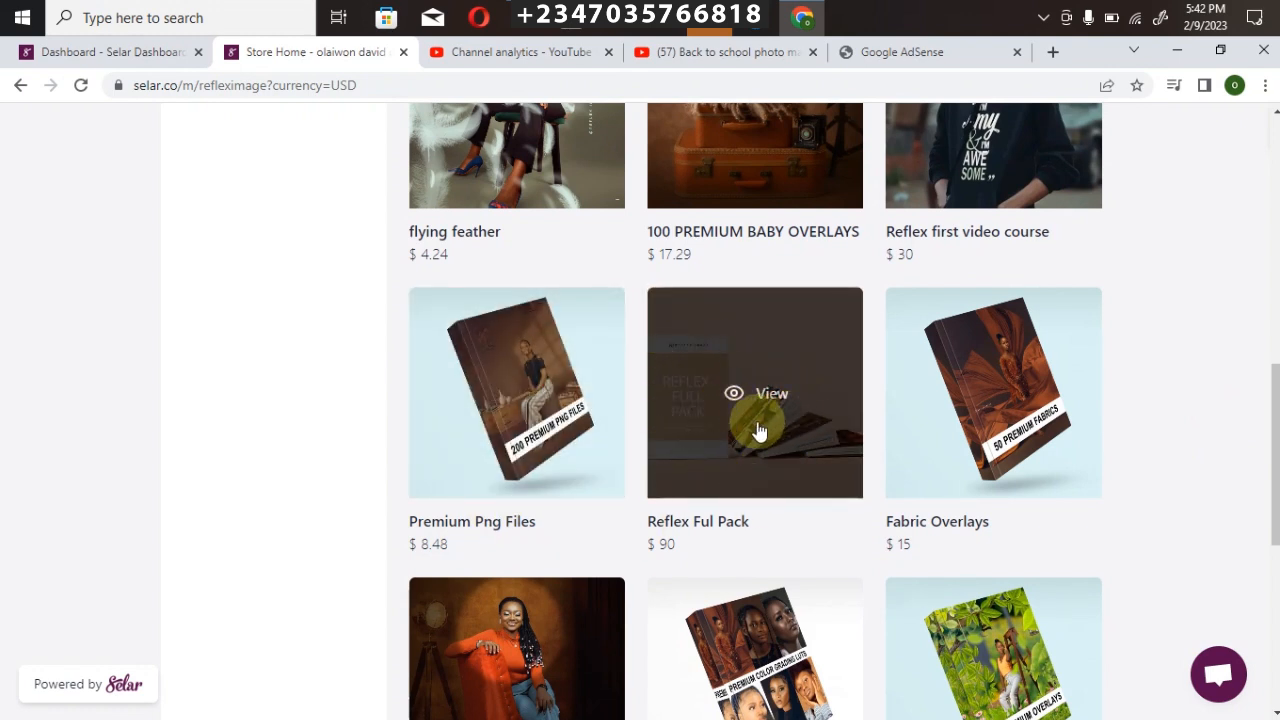
{"action": "mouse_move", "coordinate": [824, 484]}
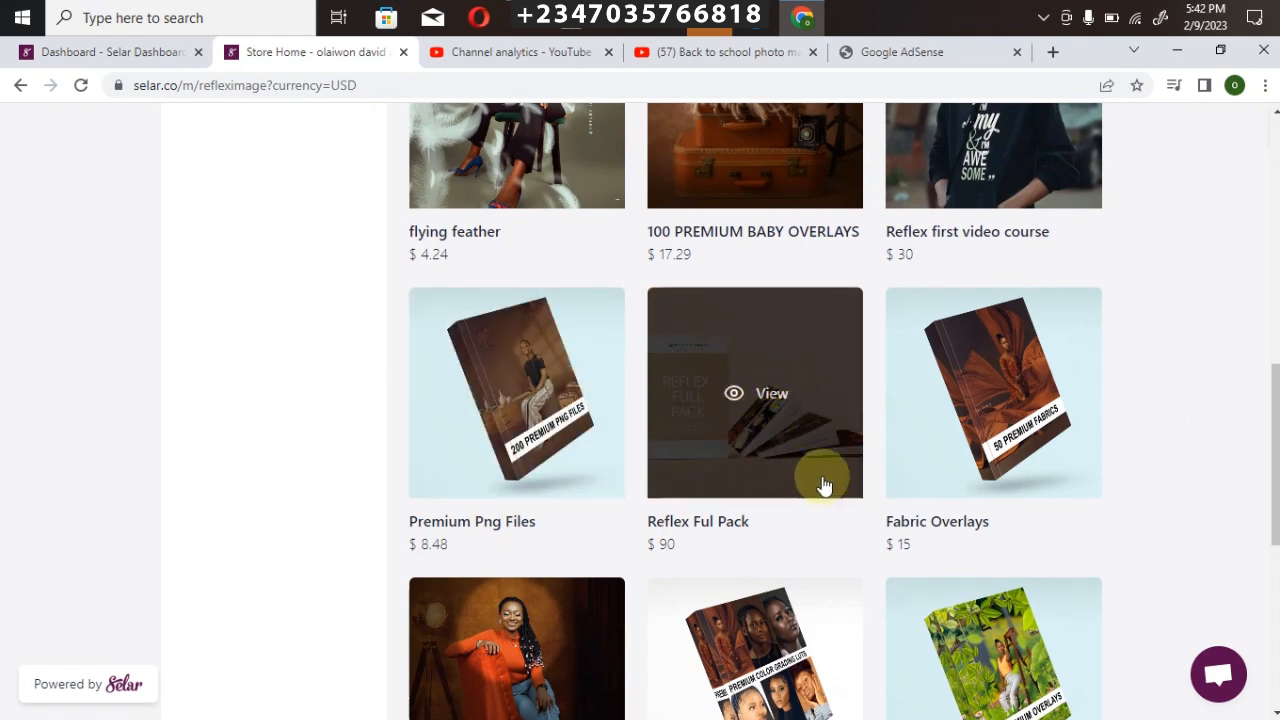
{"action": "mouse_move", "coordinate": [804, 392]}
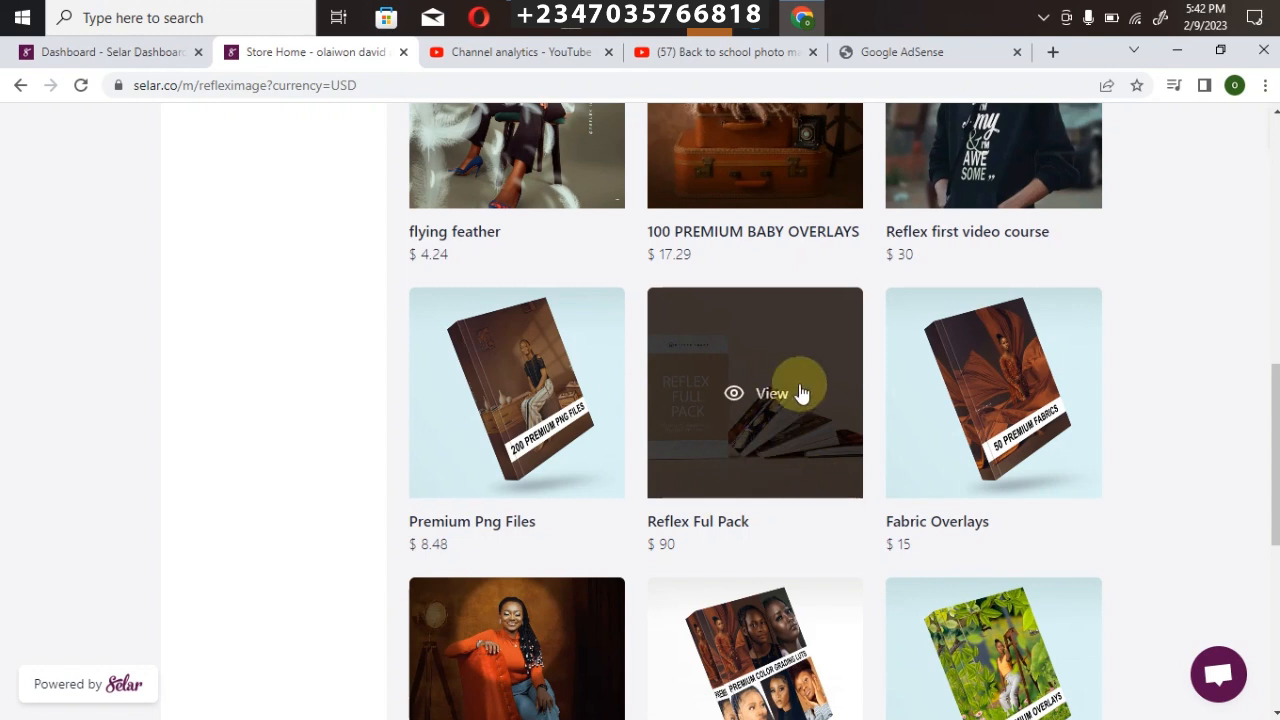
{"action": "mouse_move", "coordinate": [844, 464]}
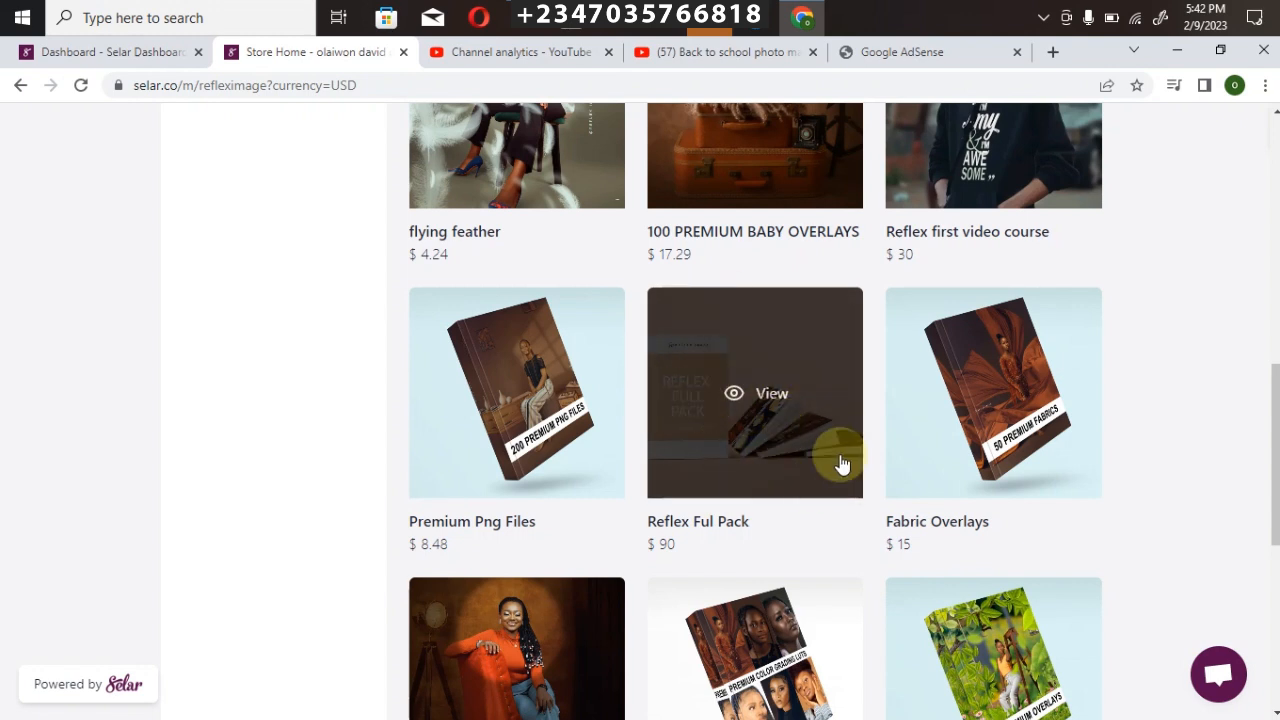
{"action": "mouse_move", "coordinate": [770, 266]}
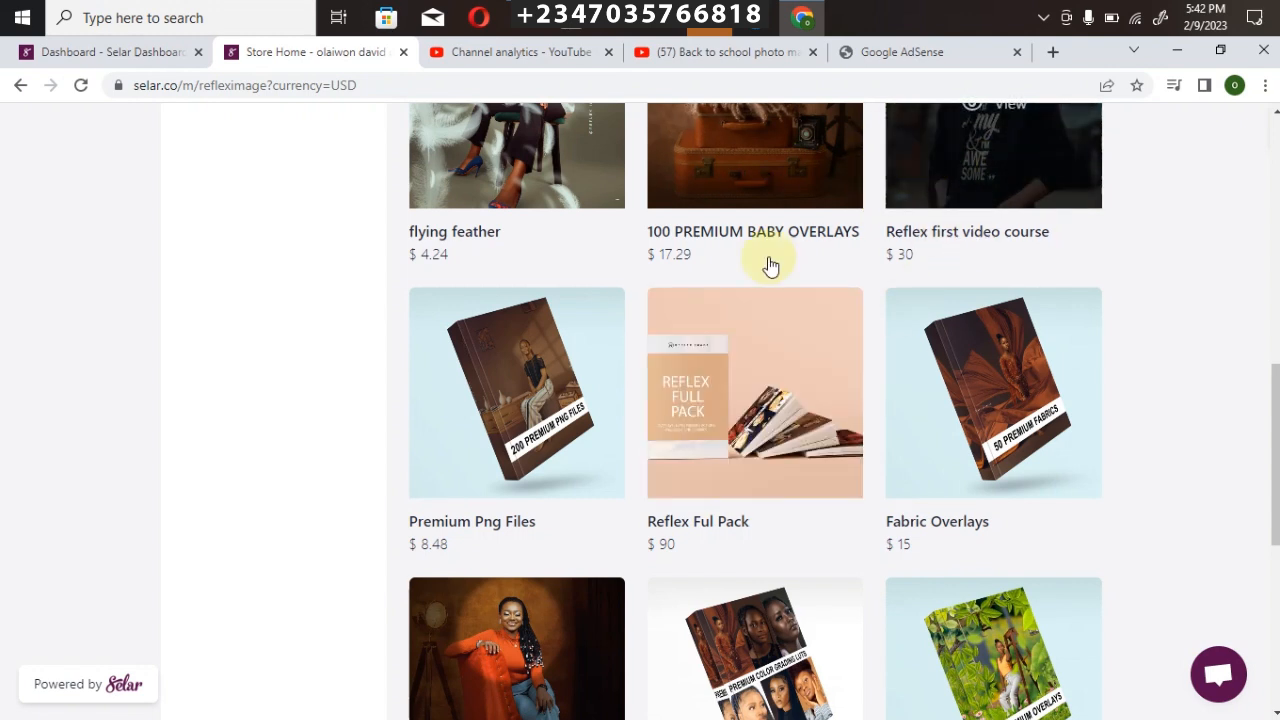
{"action": "scroll", "scroll_direction": "down", "scroll_amount": 3}
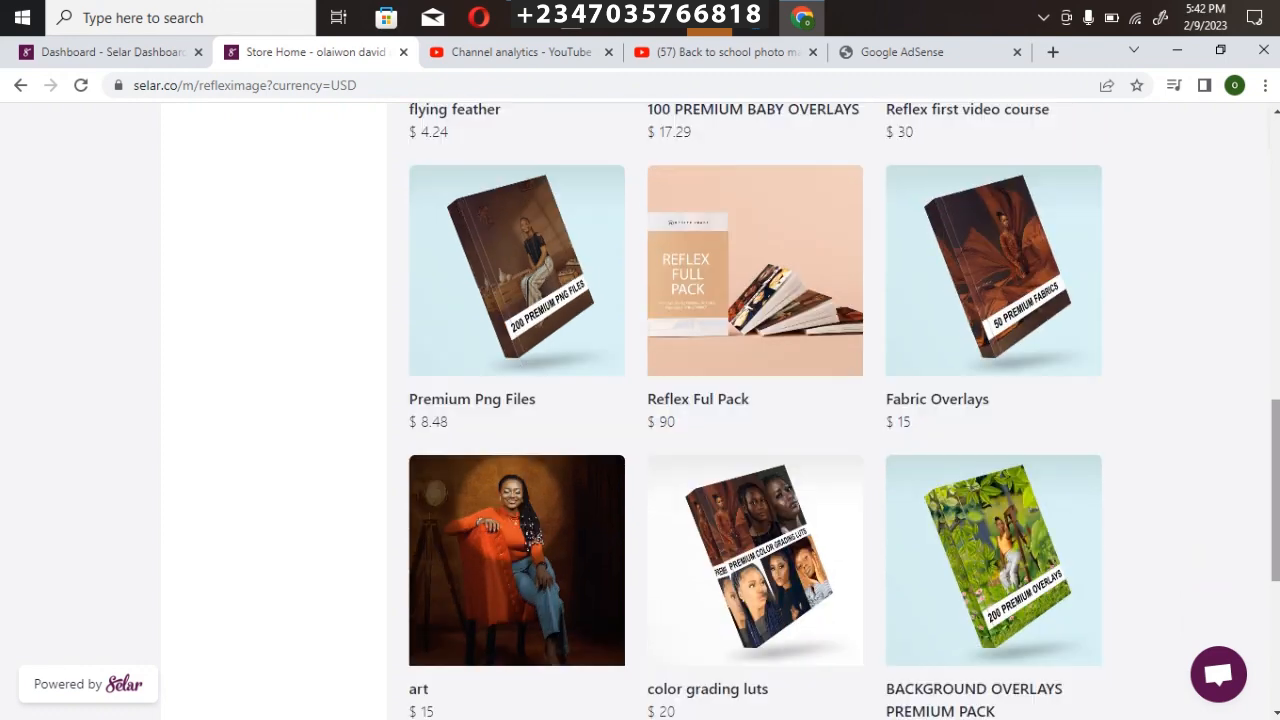
{"action": "scroll", "scroll_direction": "down", "scroll_amount": 3}
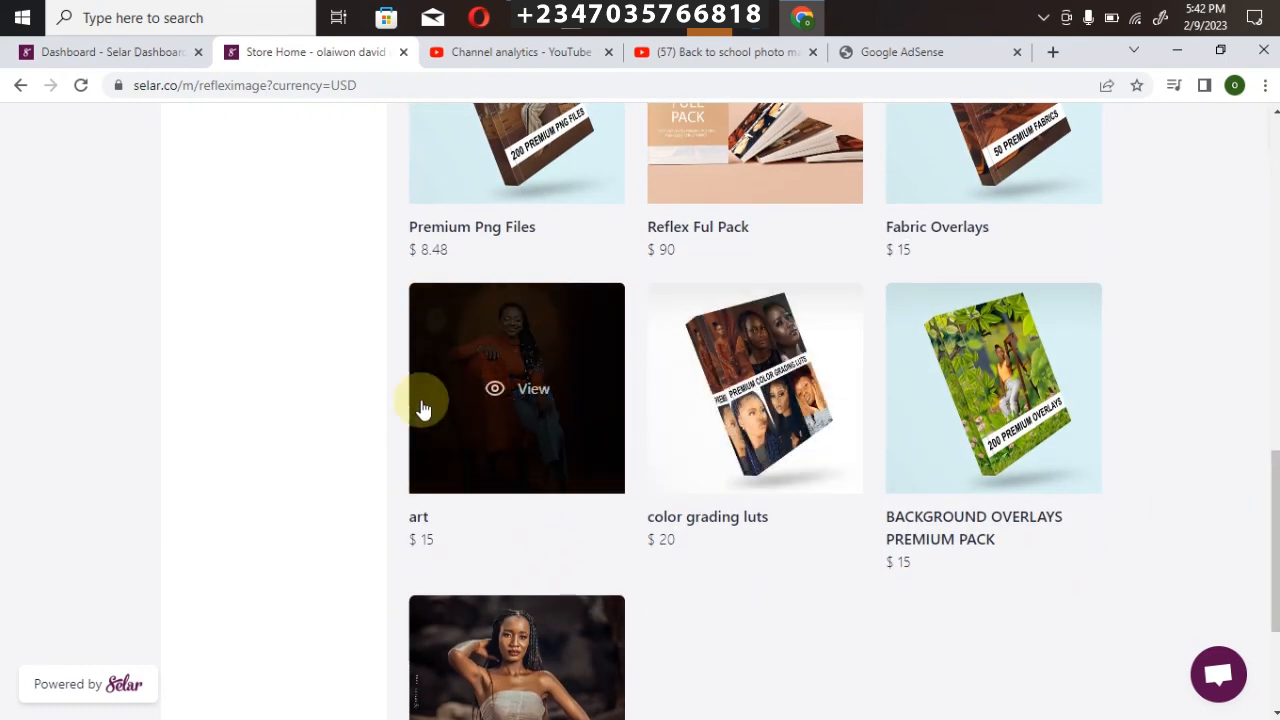
{"action": "mouse_move", "coordinate": [464, 346]}
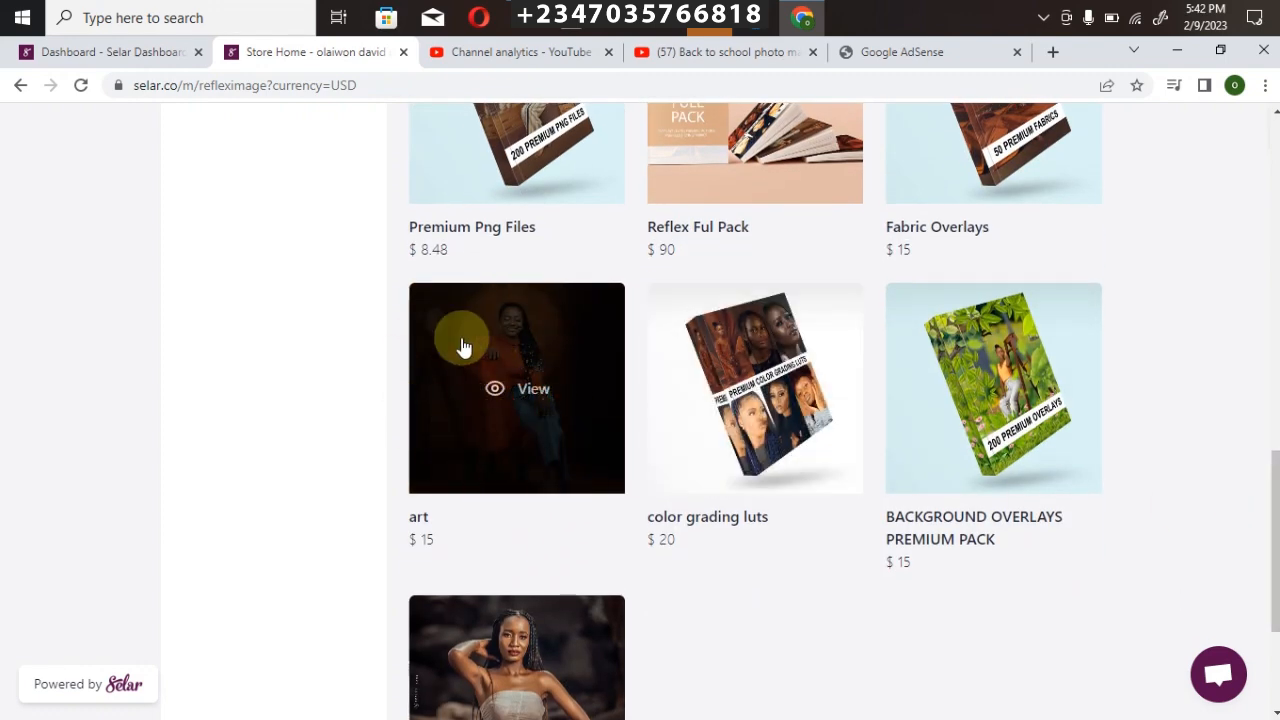
{"action": "mouse_move", "coordinate": [938, 456]}
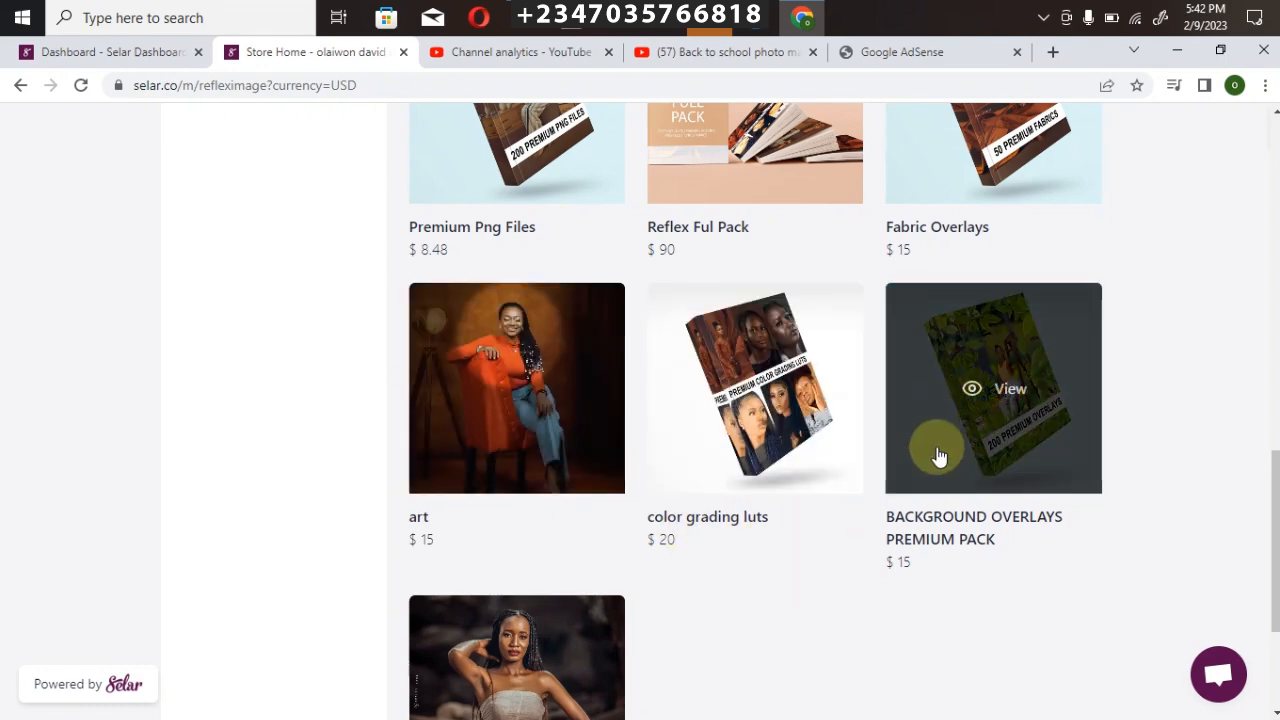
{"action": "scroll", "scroll_direction": "down", "scroll_amount": 3}
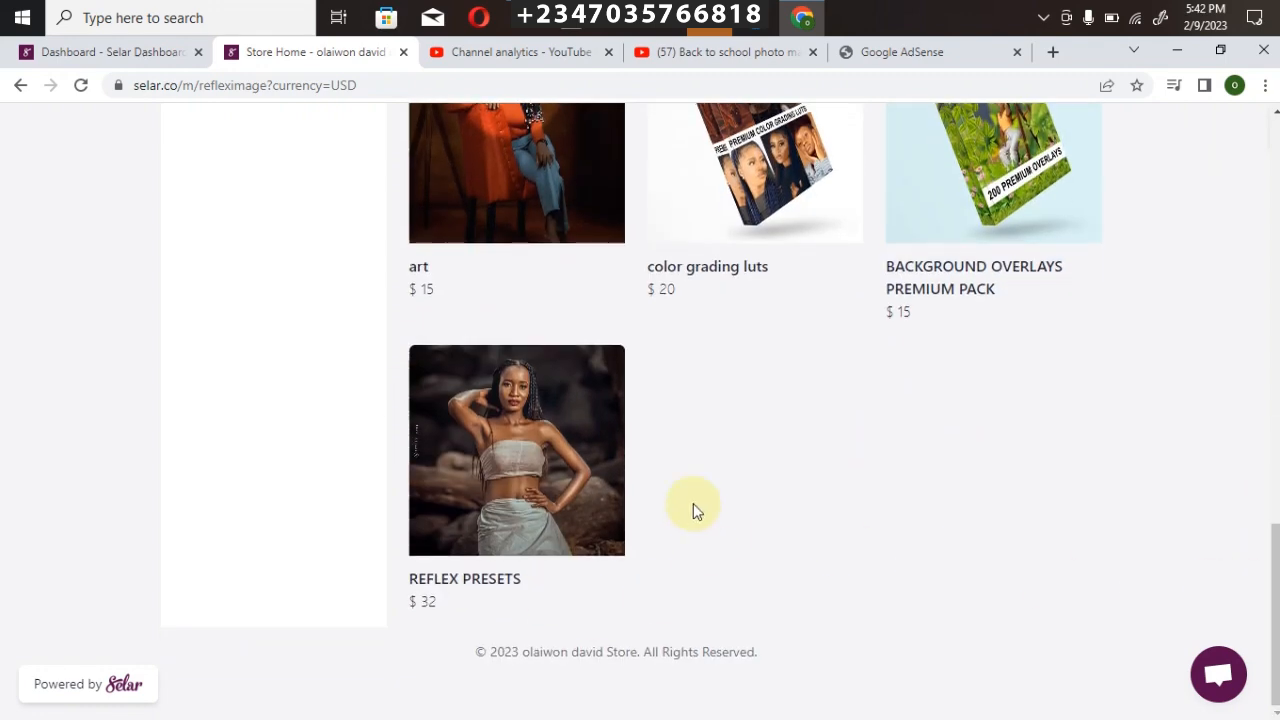
Step: Return to the top of the store and show the USD currency options list
{"action": "scroll", "scroll_direction": "up", "scroll_amount": 3}
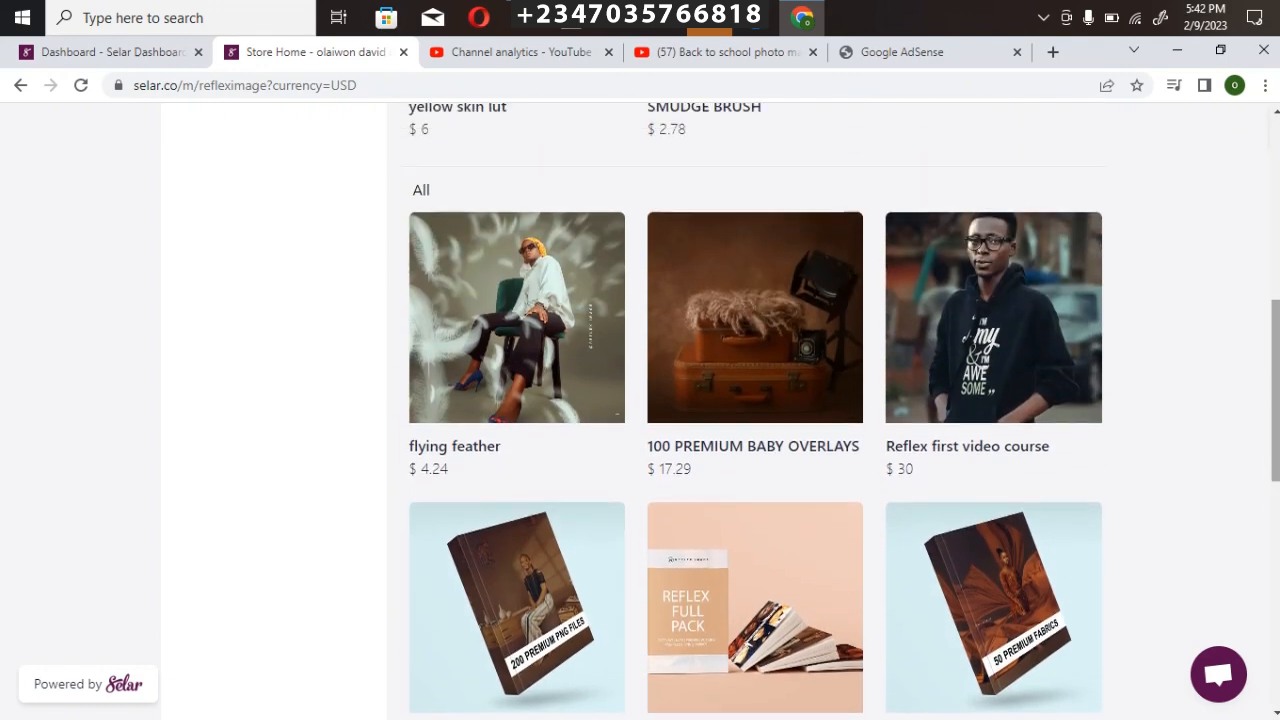
{"action": "scroll", "scroll_direction": "down", "scroll_amount": 3}
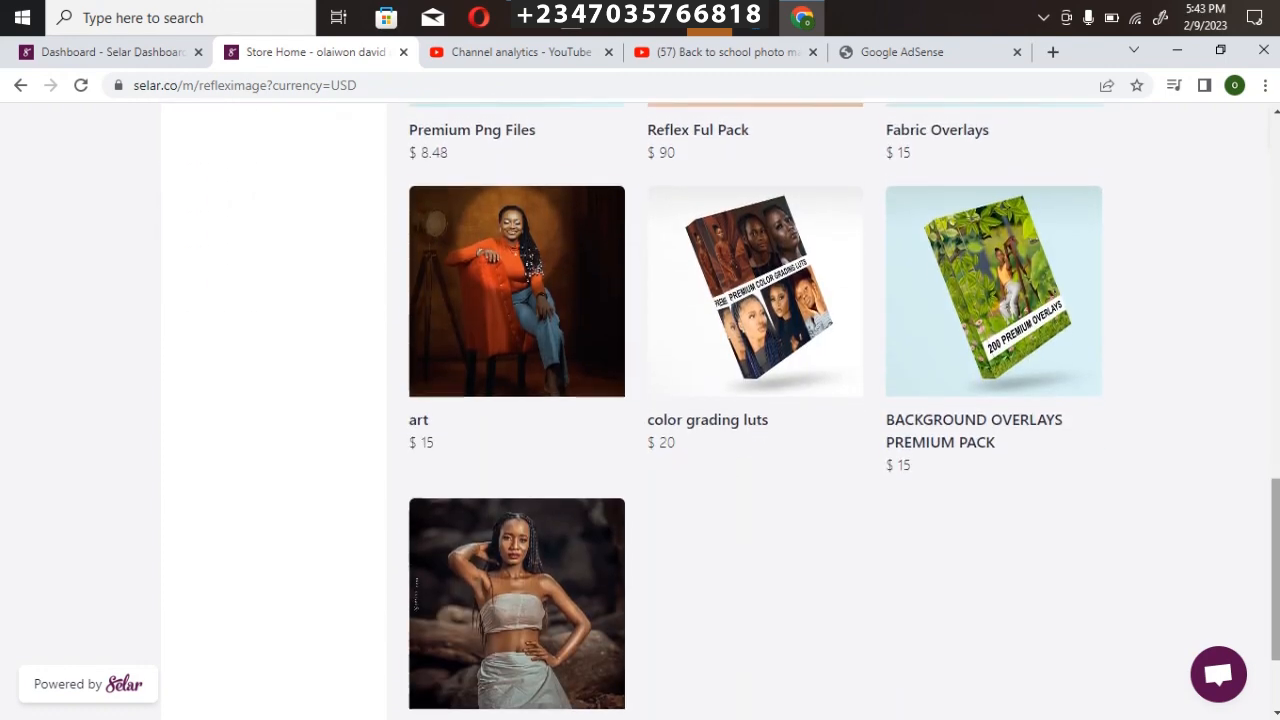
{"action": "scroll", "scroll_direction": "up", "scroll_amount": 3}
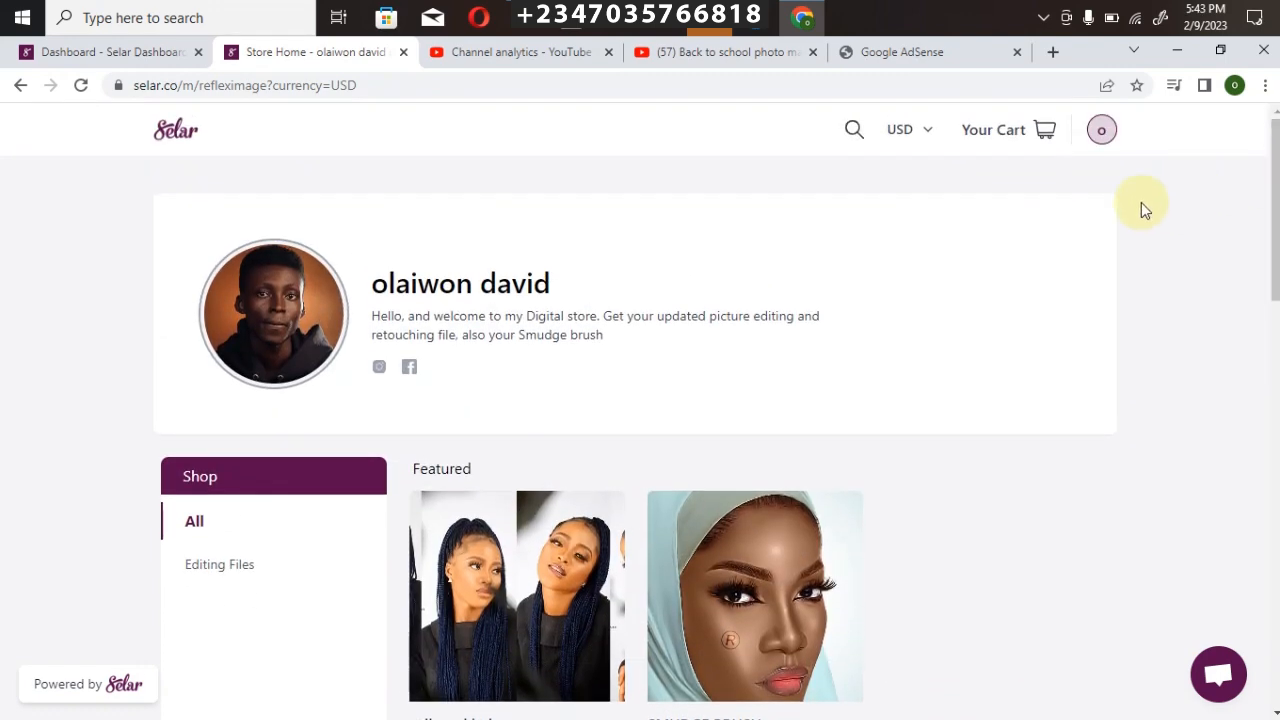
{"action": "left_click", "coordinate": [908, 128]}
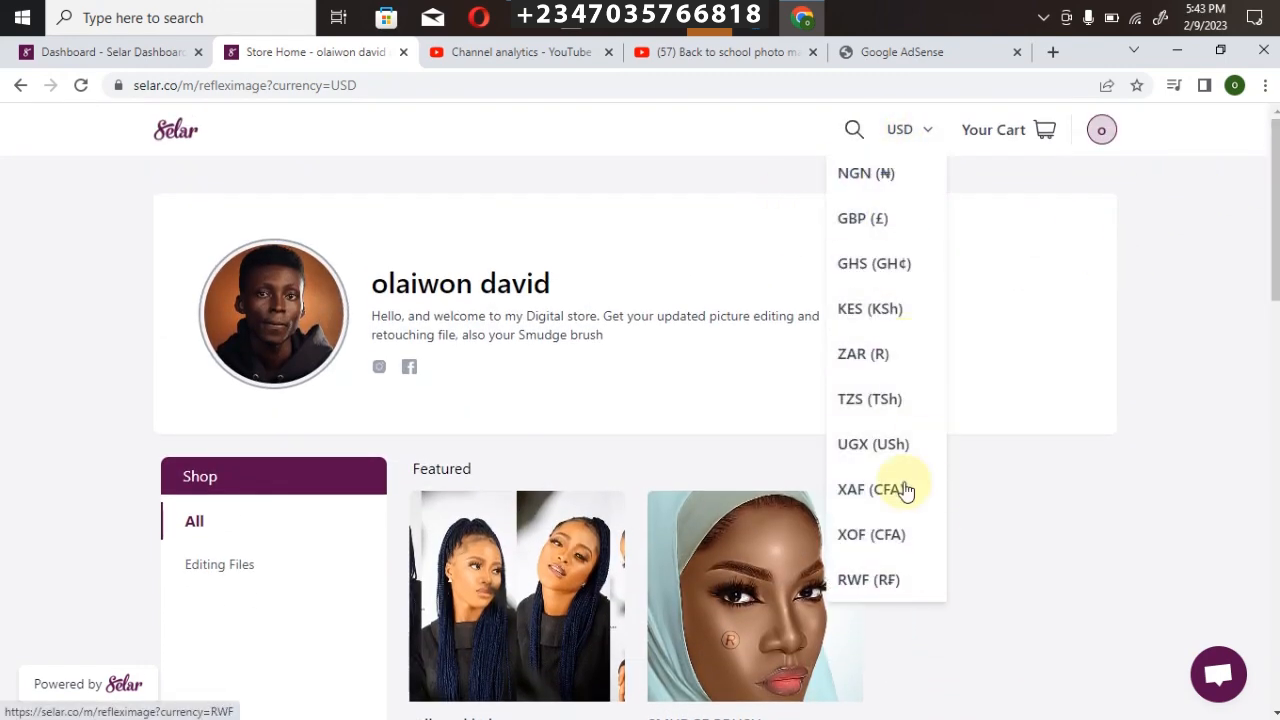
{"action": "mouse_move", "coordinate": [1254, 250]}
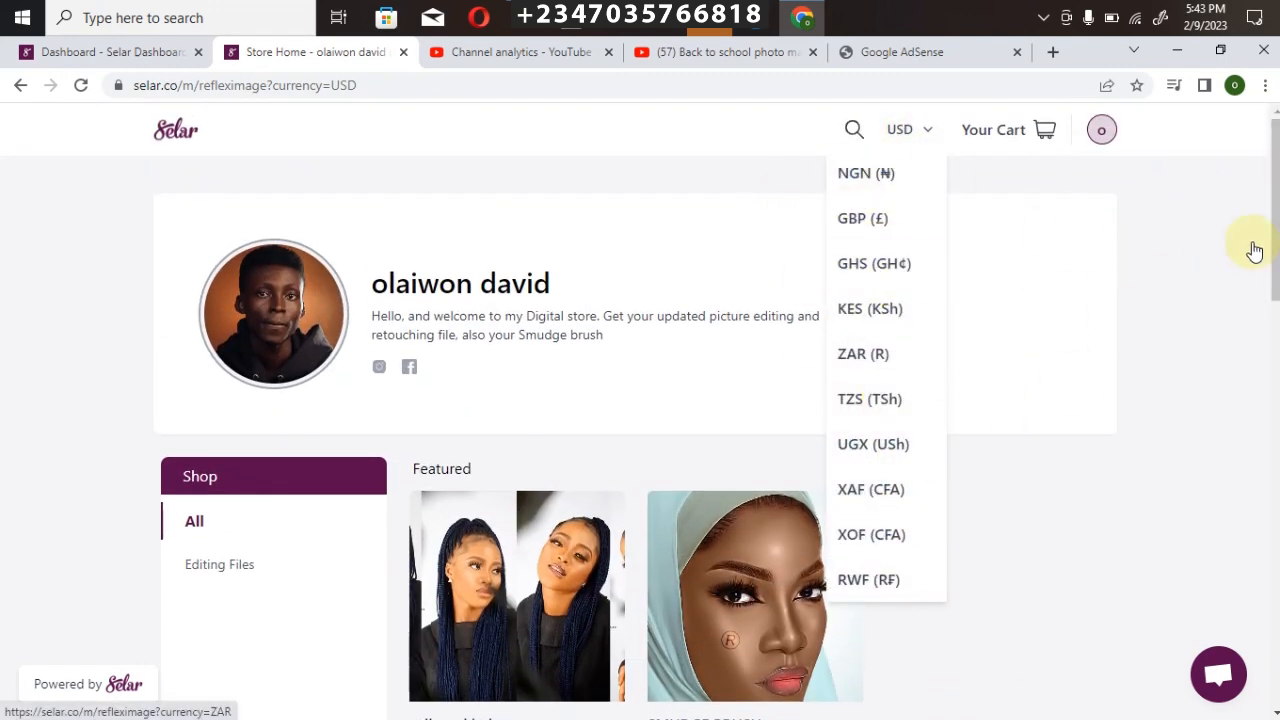